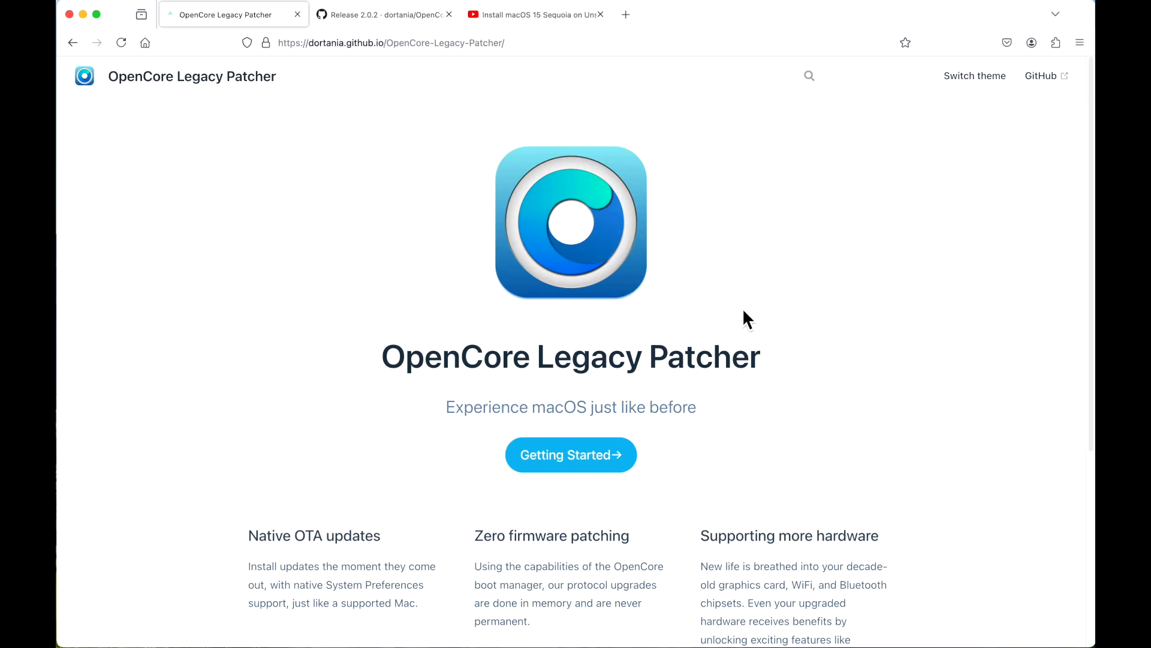
pyautogui.moveTo(492, 101)
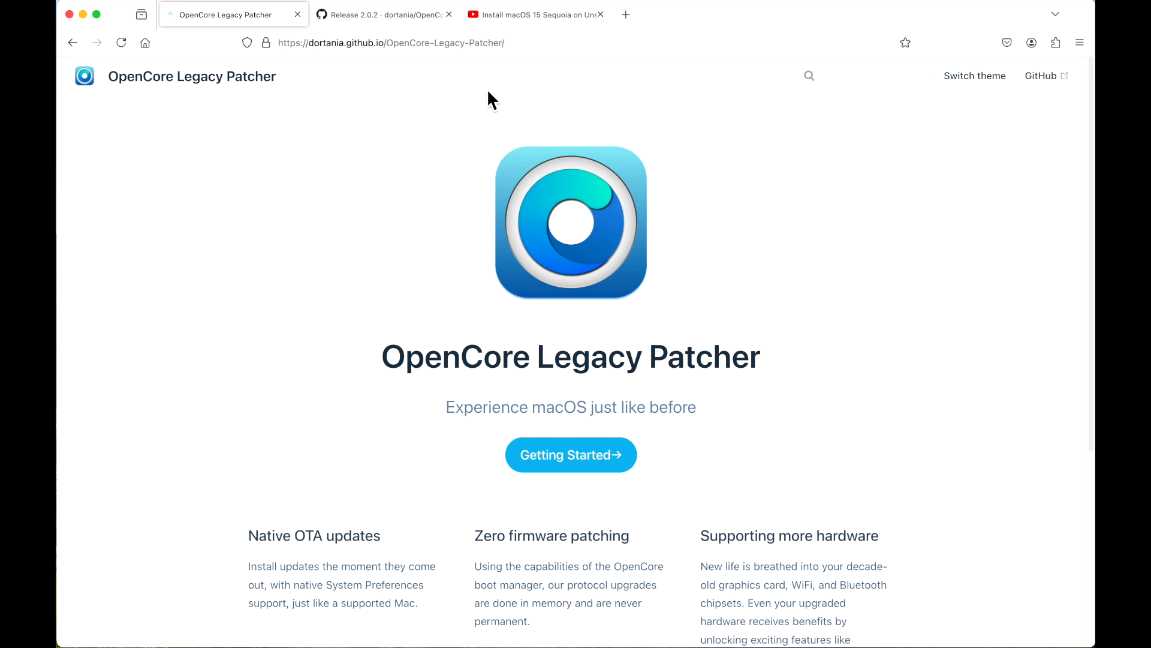
# Step: Switch to the GitHub Release 2.0.2 tab to read its Full Changelog
pyautogui.click(382, 14)
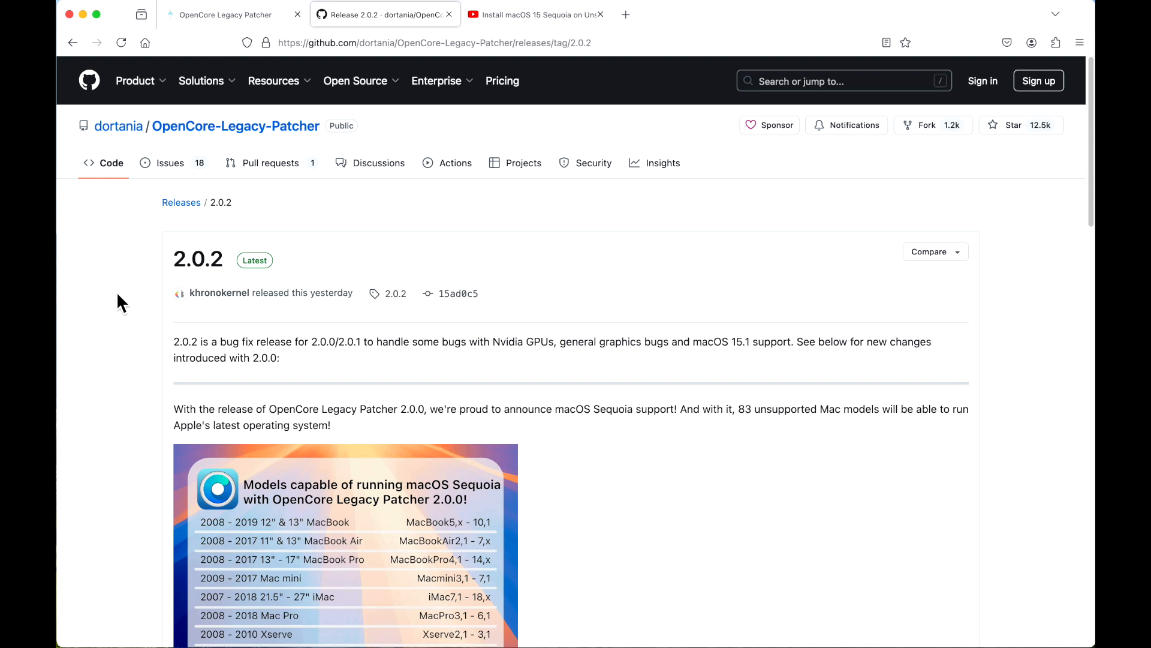
pyautogui.moveTo(609, 412)
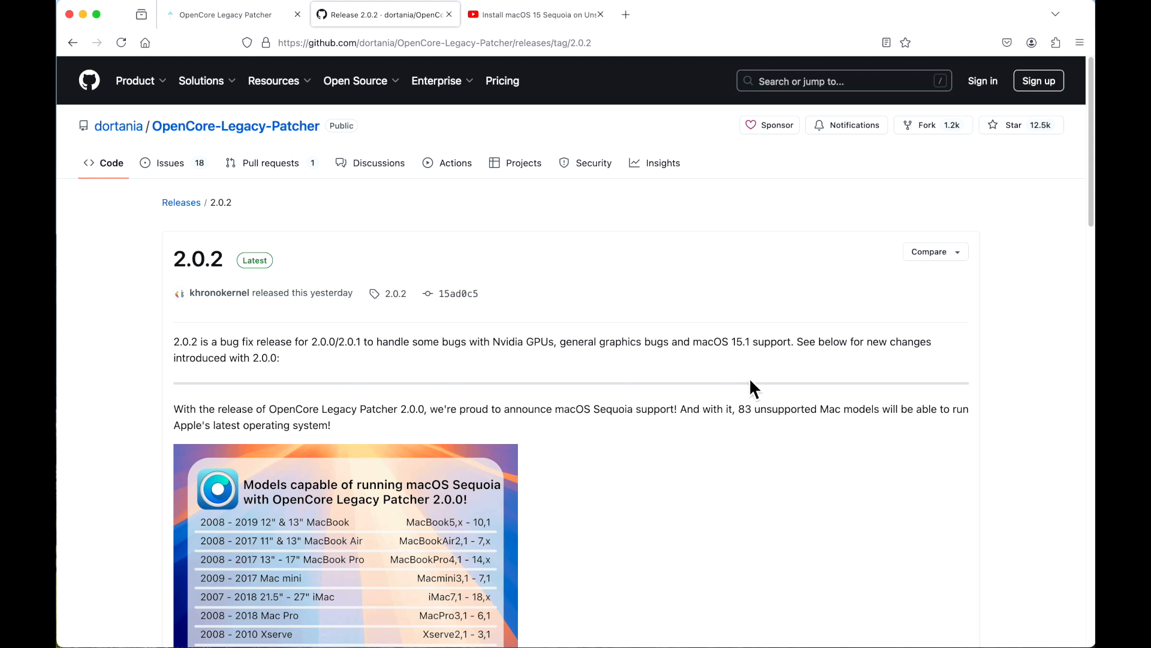
pyautogui.moveTo(750, 391)
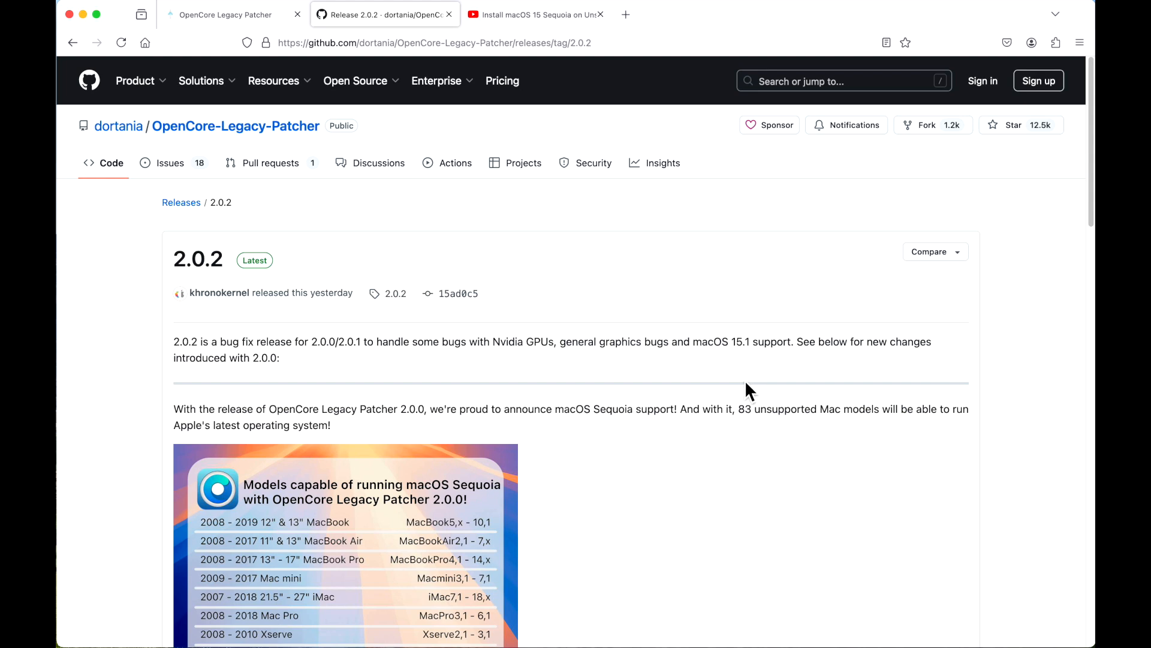
pyautogui.moveTo(742, 390)
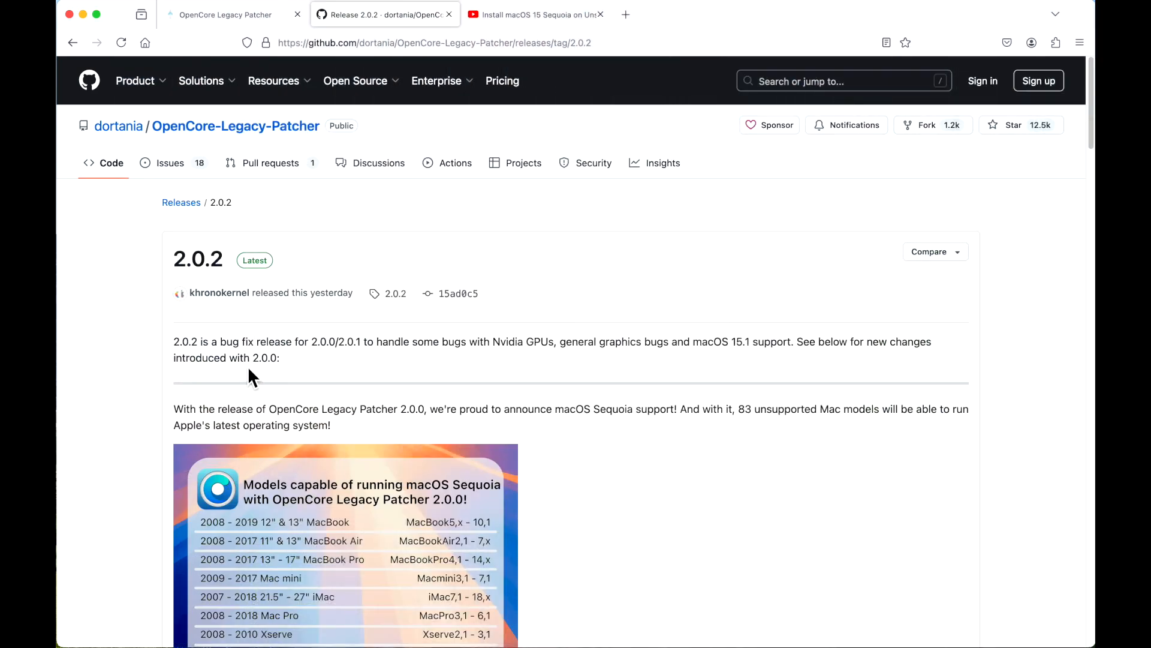
pyautogui.moveTo(337, 367)
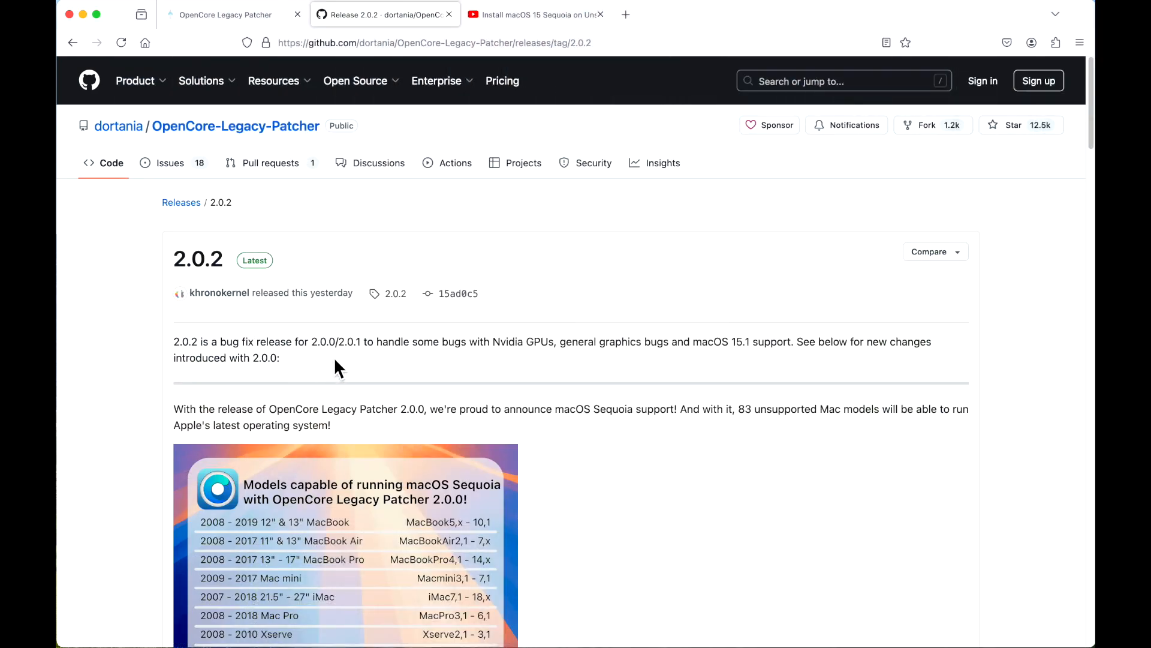
pyautogui.moveTo(359, 367)
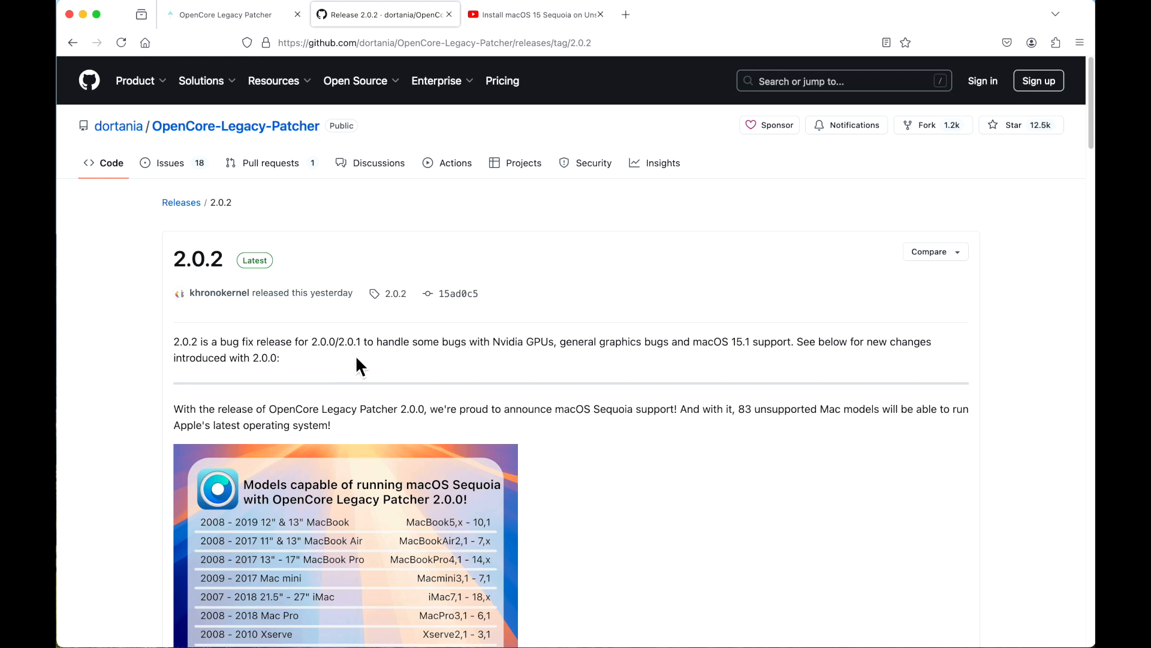
pyautogui.moveTo(525, 381)
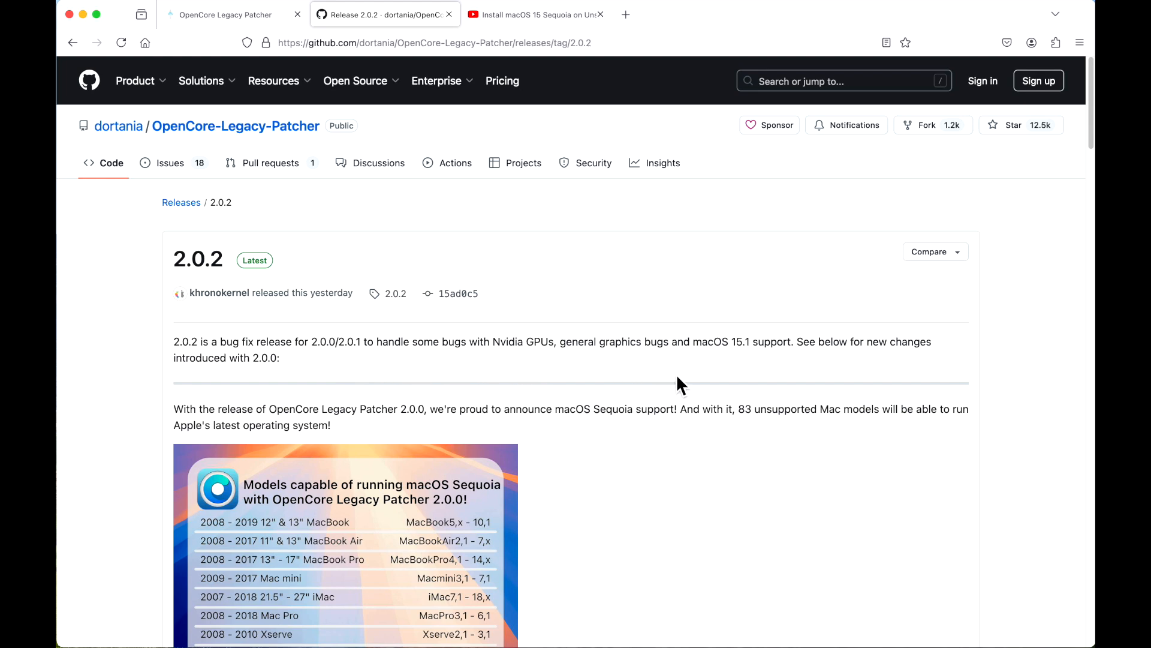
pyautogui.moveTo(755, 383)
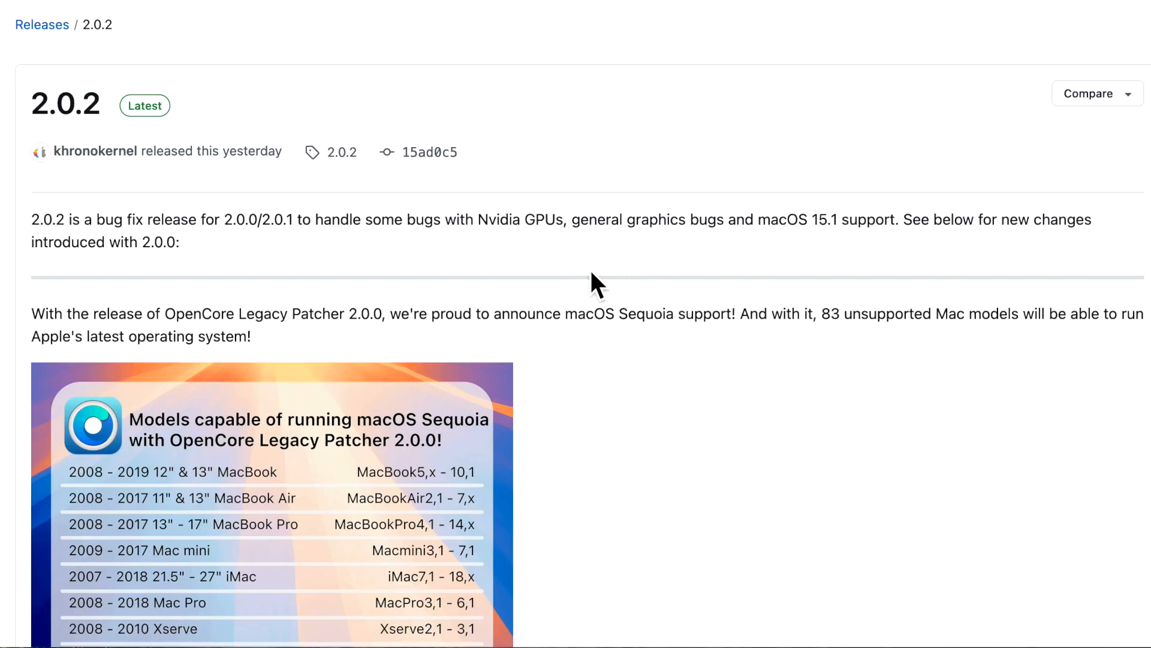
pyautogui.moveTo(785, 271)
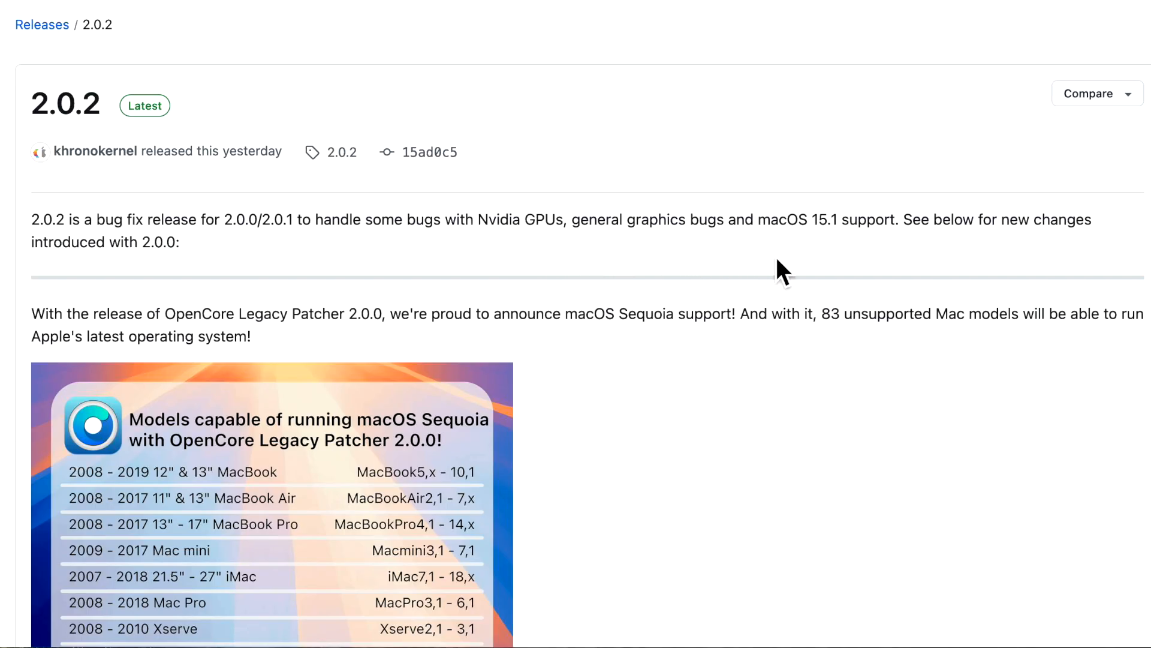
pyautogui.moveTo(807, 273)
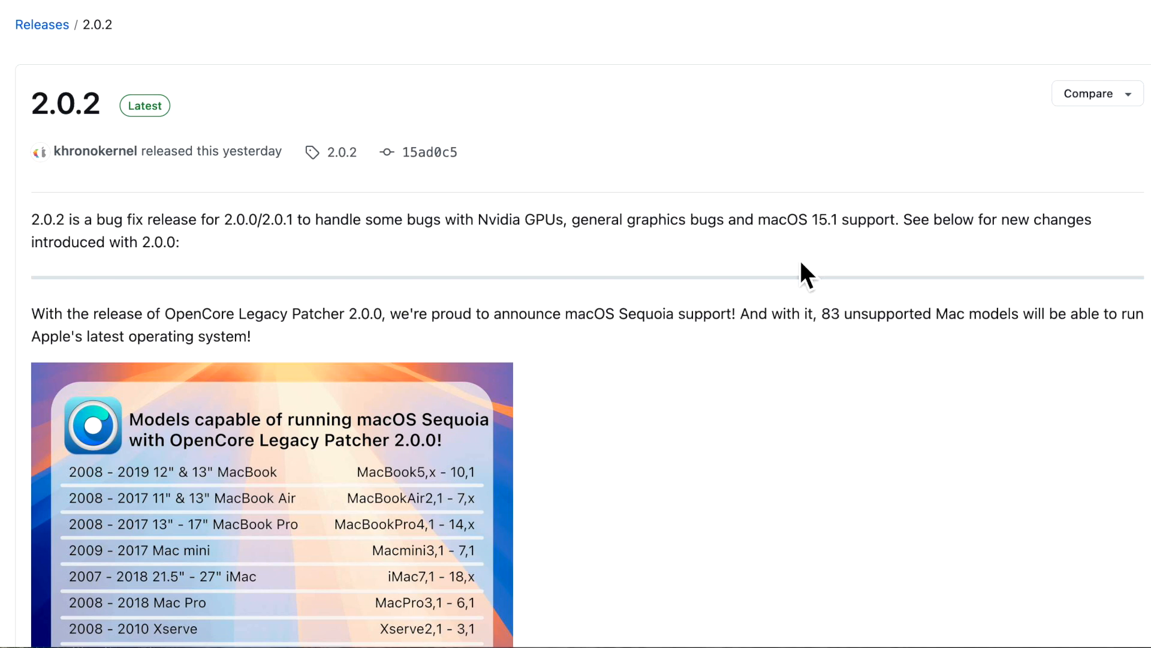
pyautogui.moveTo(687, 341)
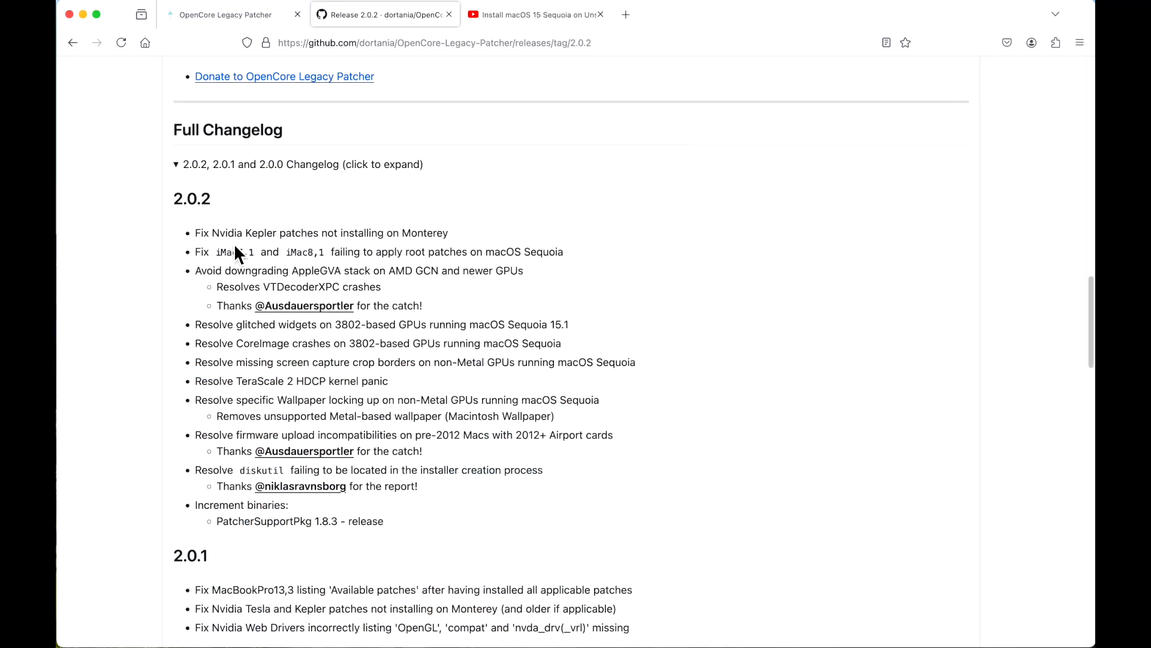
pyautogui.moveTo(382, 257)
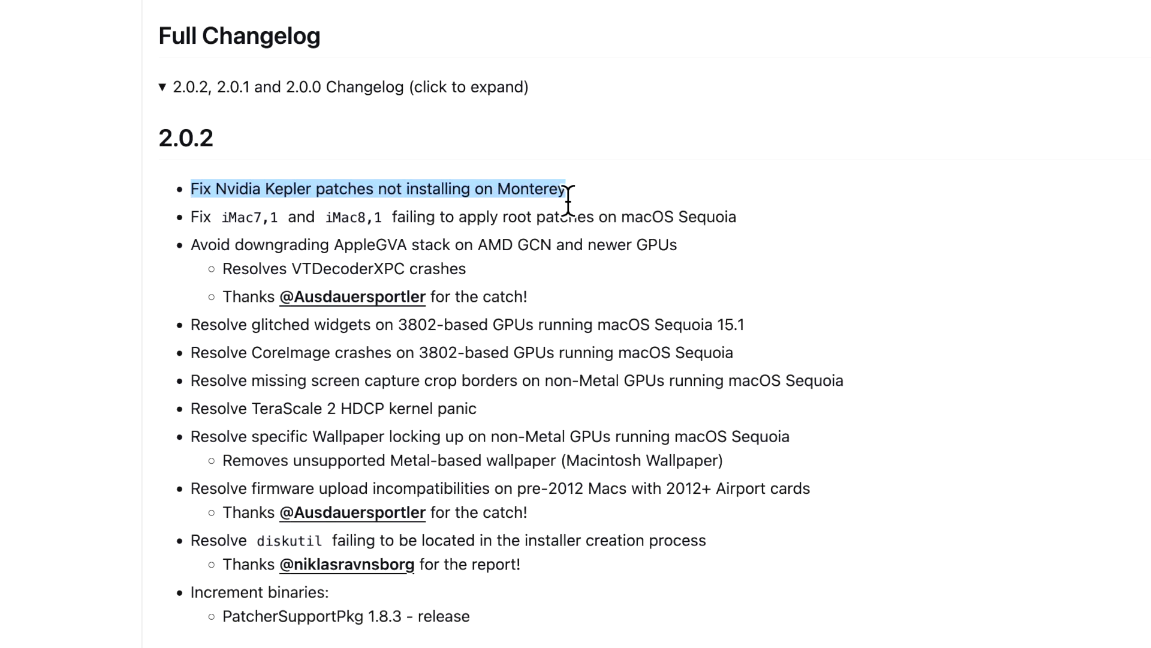
pyautogui.moveTo(562, 224)
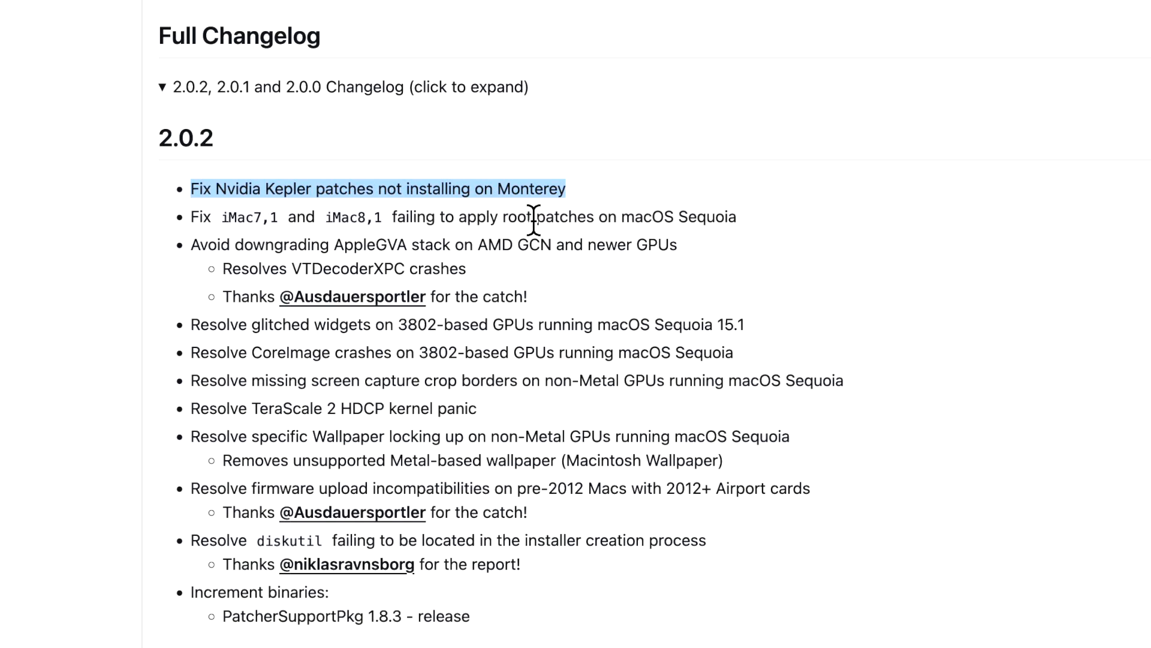
pyautogui.moveTo(350, 224)
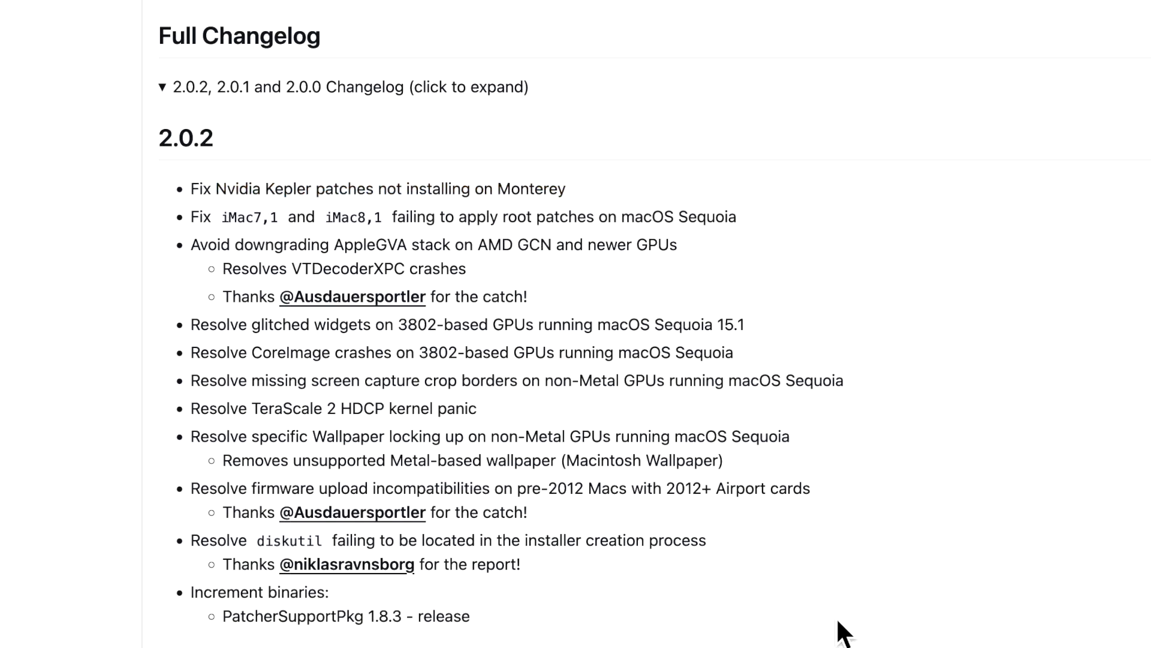
pyautogui.moveTo(349, 282)
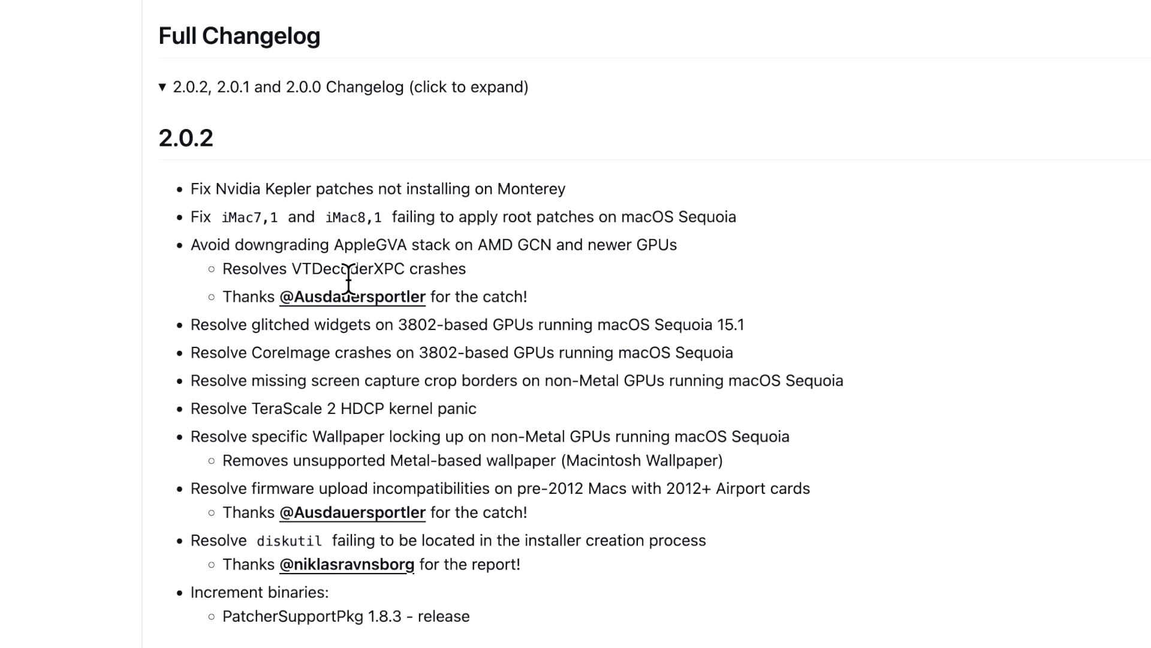
# Step: Check EveryMac specs for the iMac 2.0 20-inch and Early 2008 iMac 2.4 20-inch, then return to GitHub
pyautogui.click(686, 14)
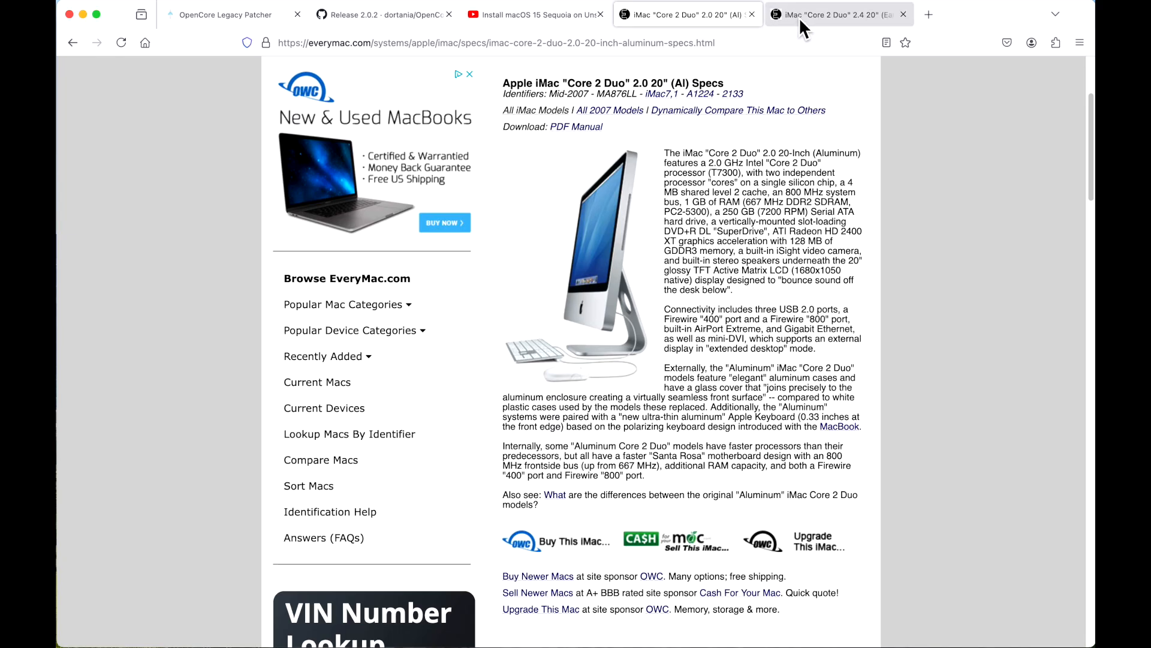
pyautogui.click(837, 14)
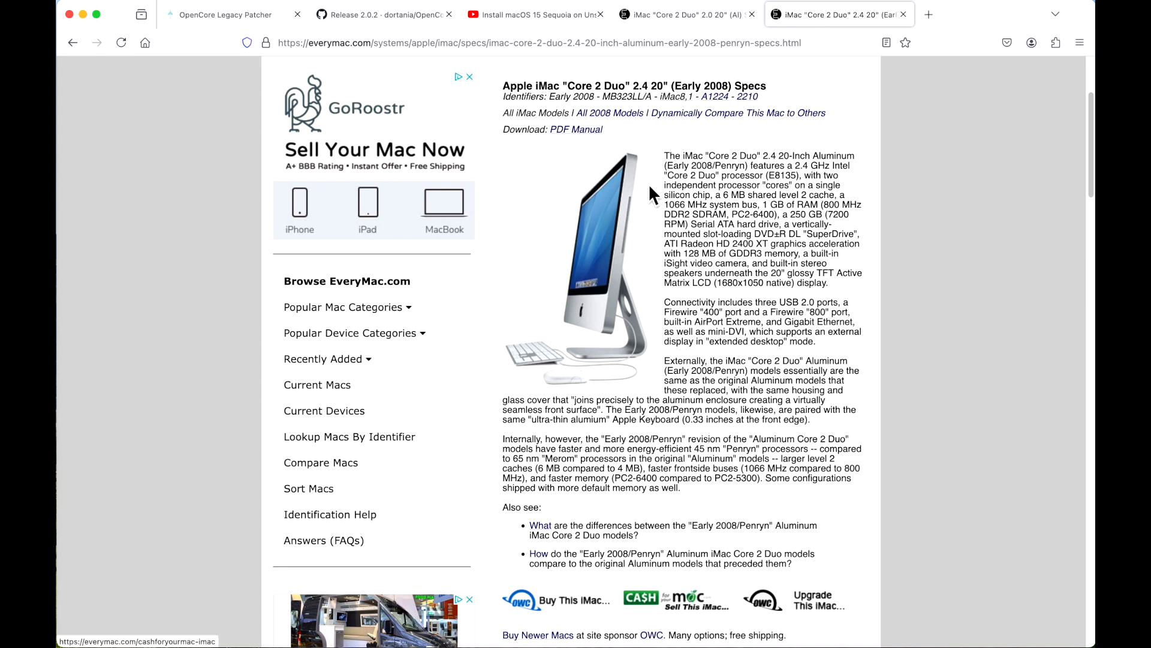
pyautogui.click(382, 14)
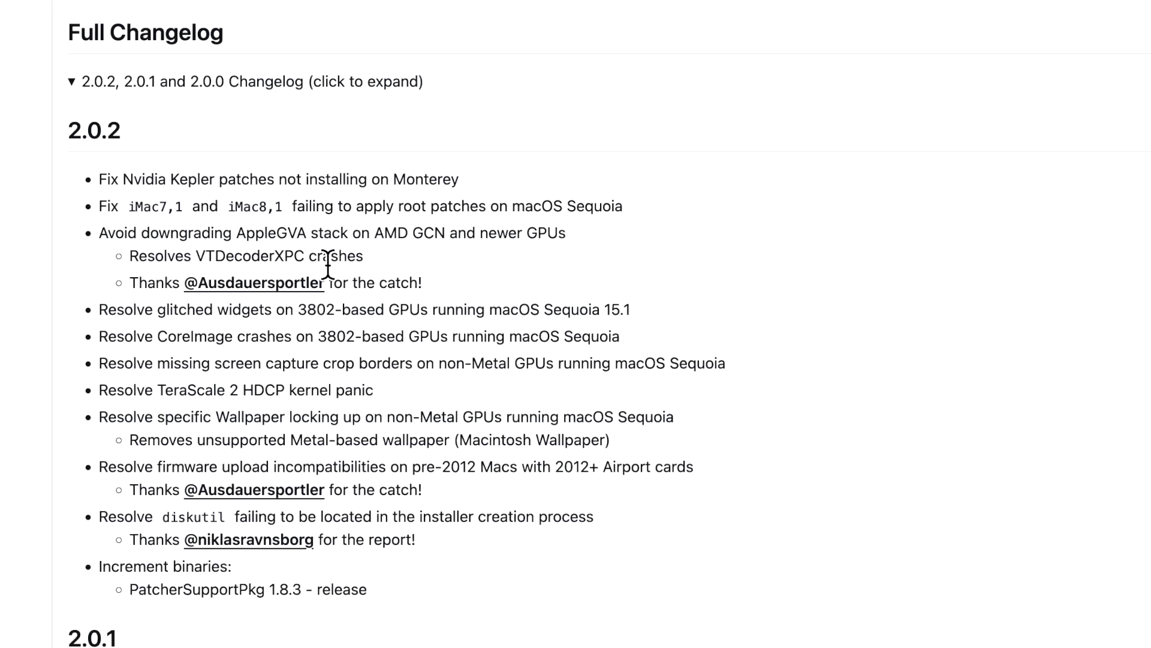
pyautogui.moveTo(390, 271)
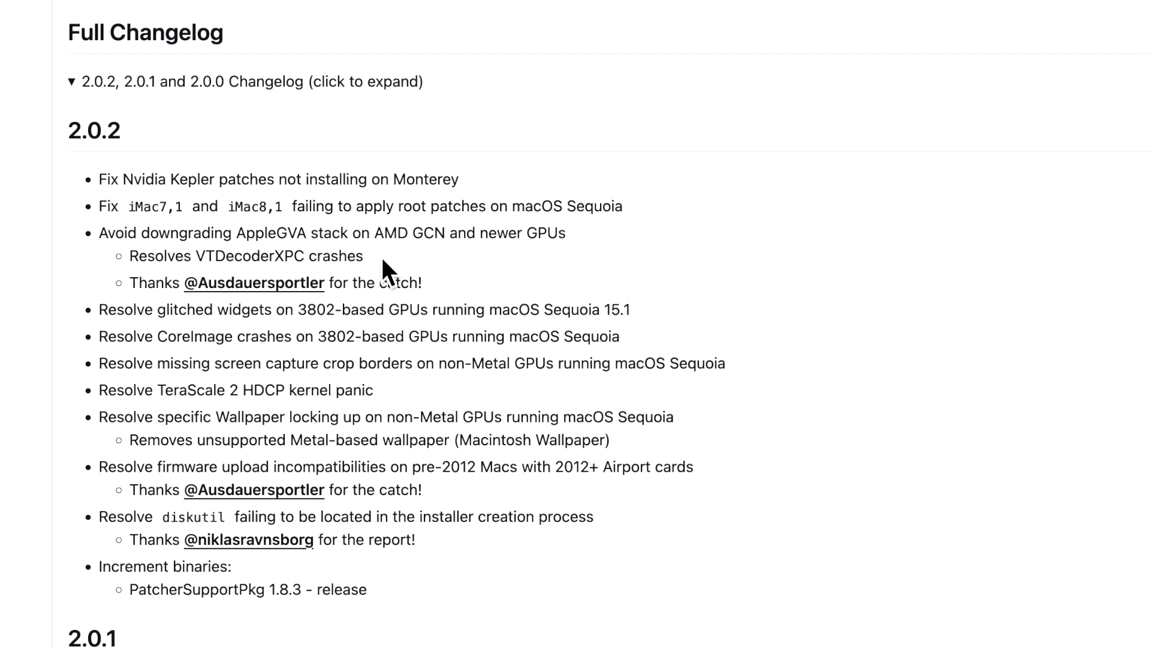
pyautogui.moveTo(604, 242)
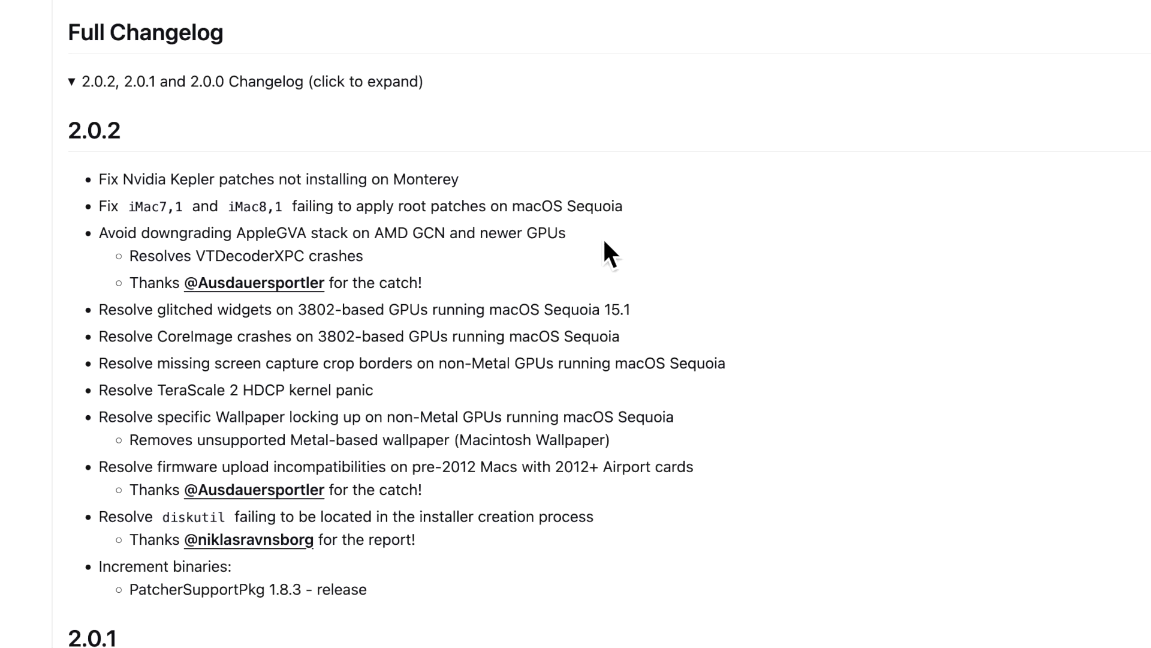
pyautogui.moveTo(602, 253)
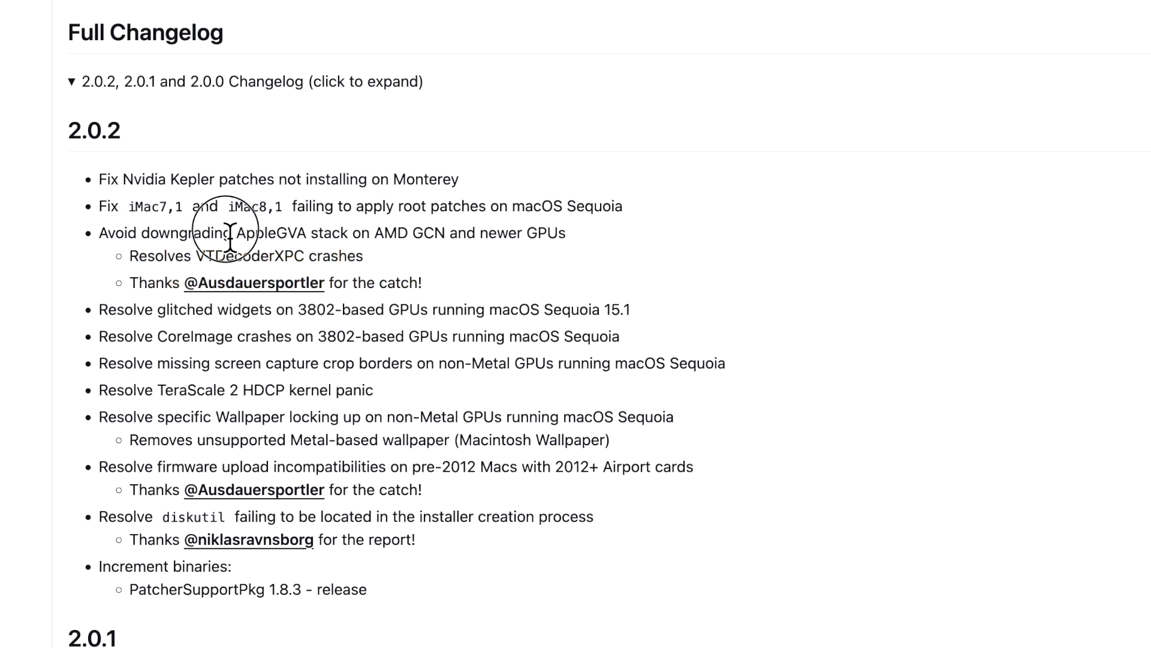
# Step: Highlight the AppleGVA stack changelog entry and scroll further through the 2.0.2 fixes
pyautogui.moveTo(229, 232); pyautogui.dragTo(360, 233)
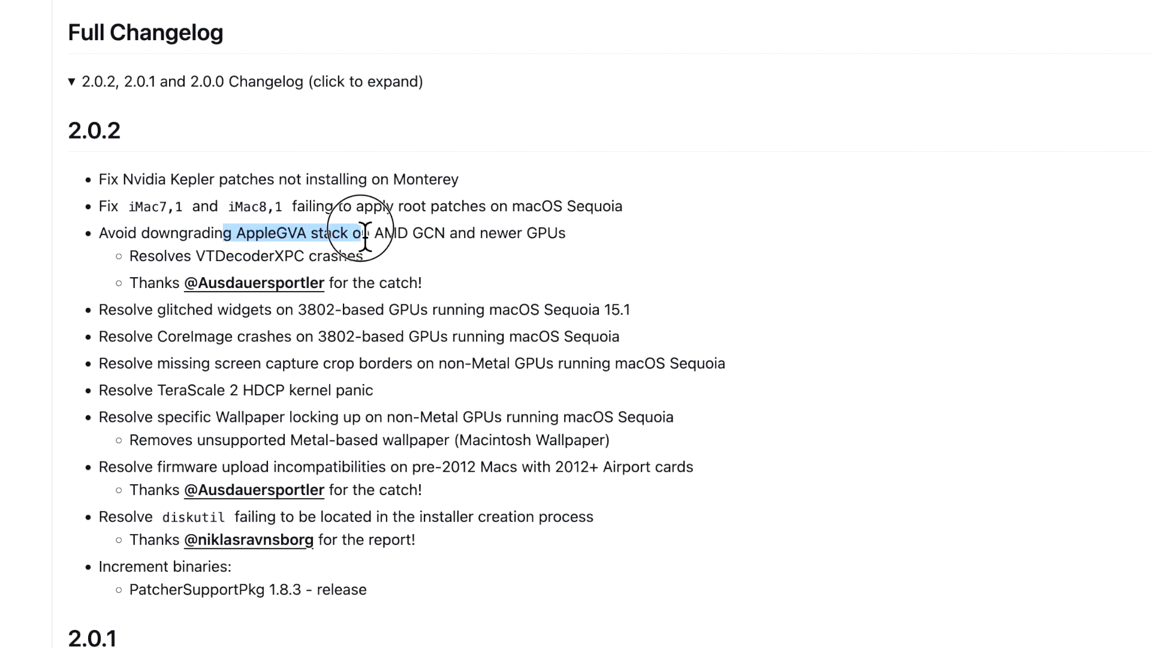
pyautogui.scroll(-3)
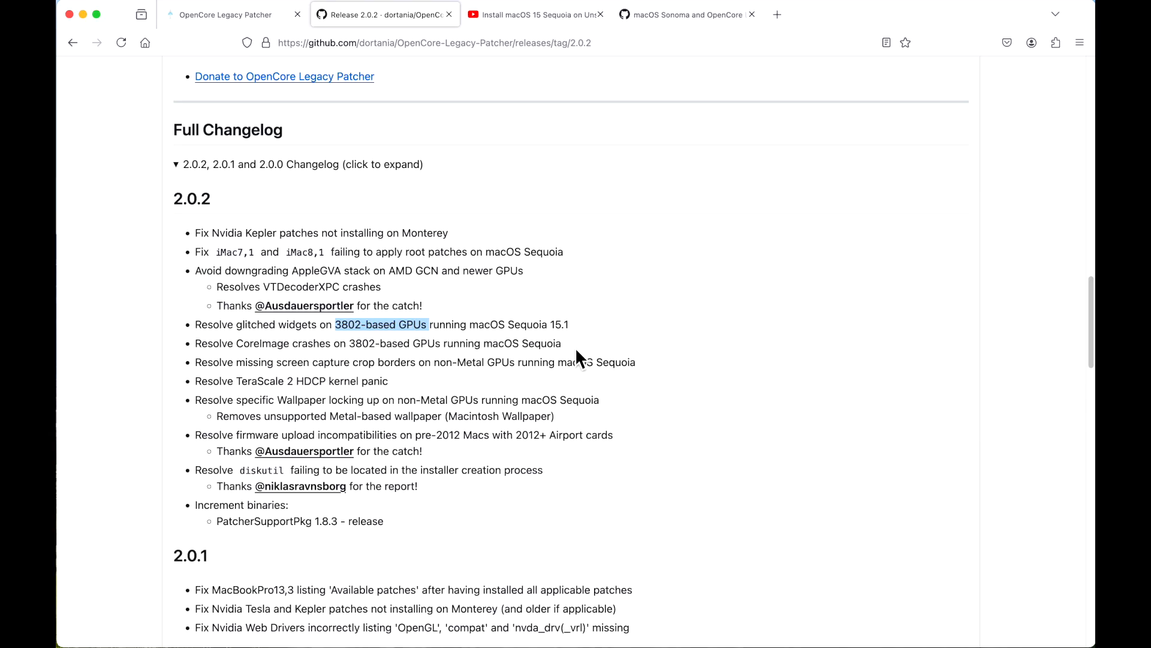
pyautogui.moveTo(433, 346)
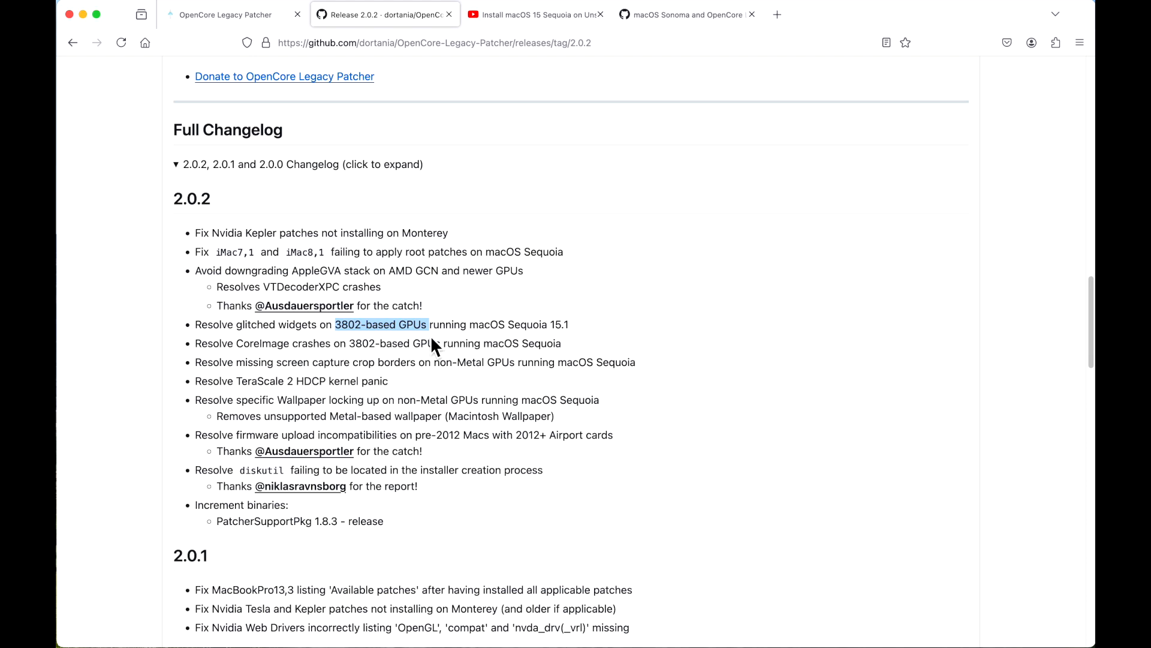
# Step: Open the macOS Sonoma support issue and scroll through its 3802-based GPU Mac list
pyautogui.click(380, 324)
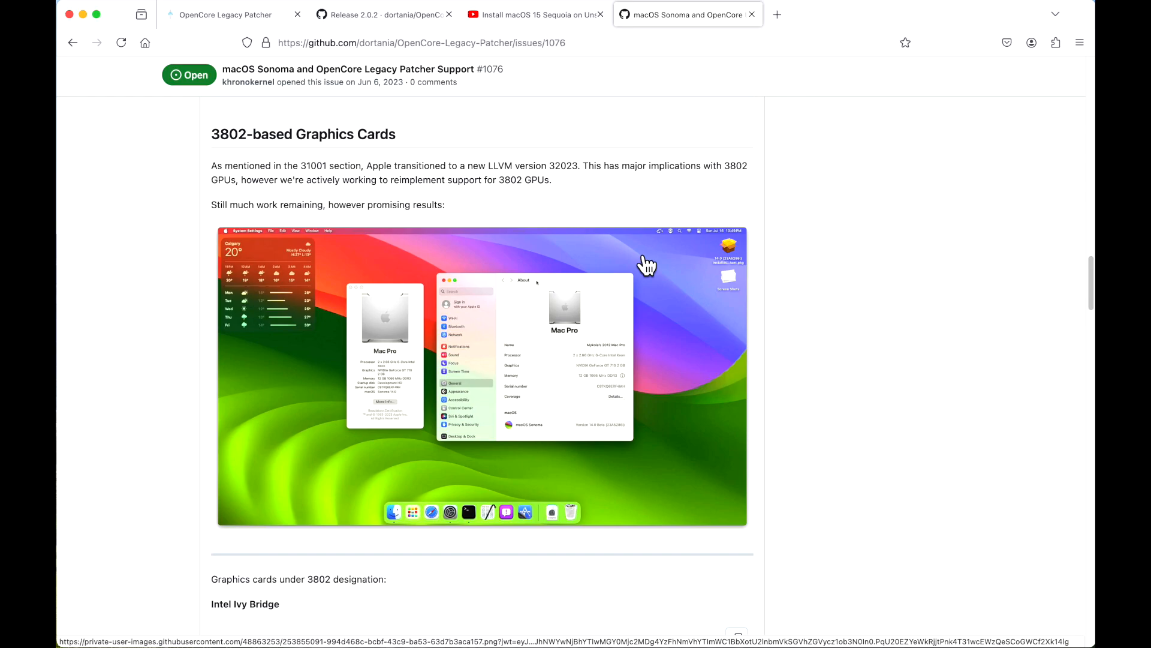
pyautogui.scroll(-3)
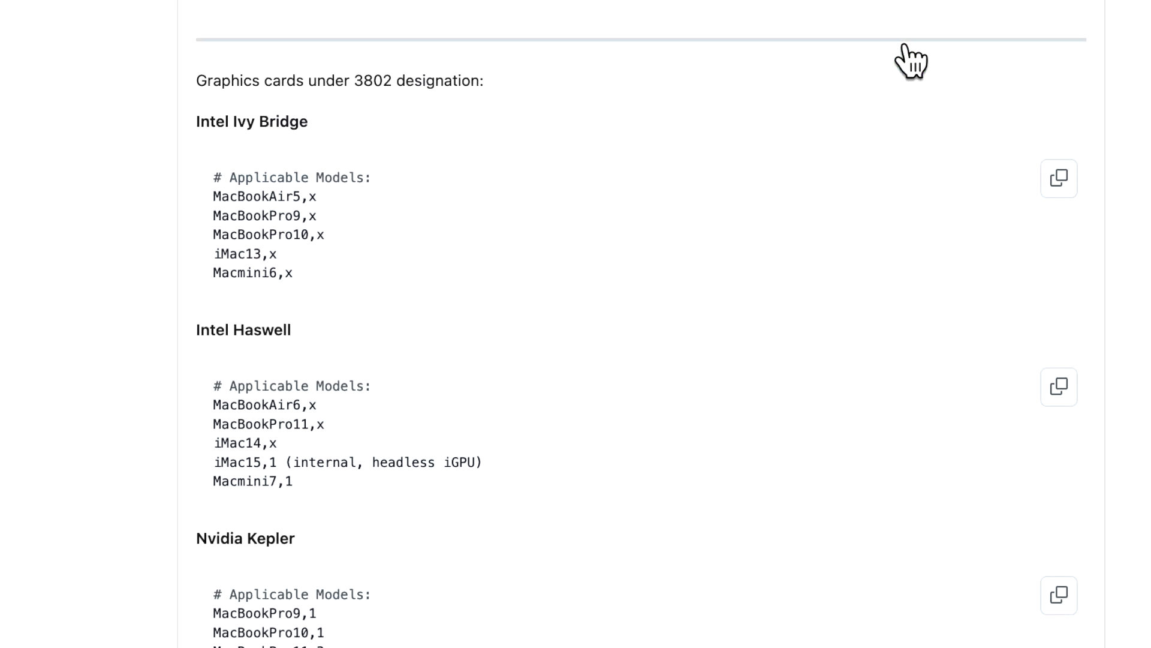
pyautogui.scroll(-3)
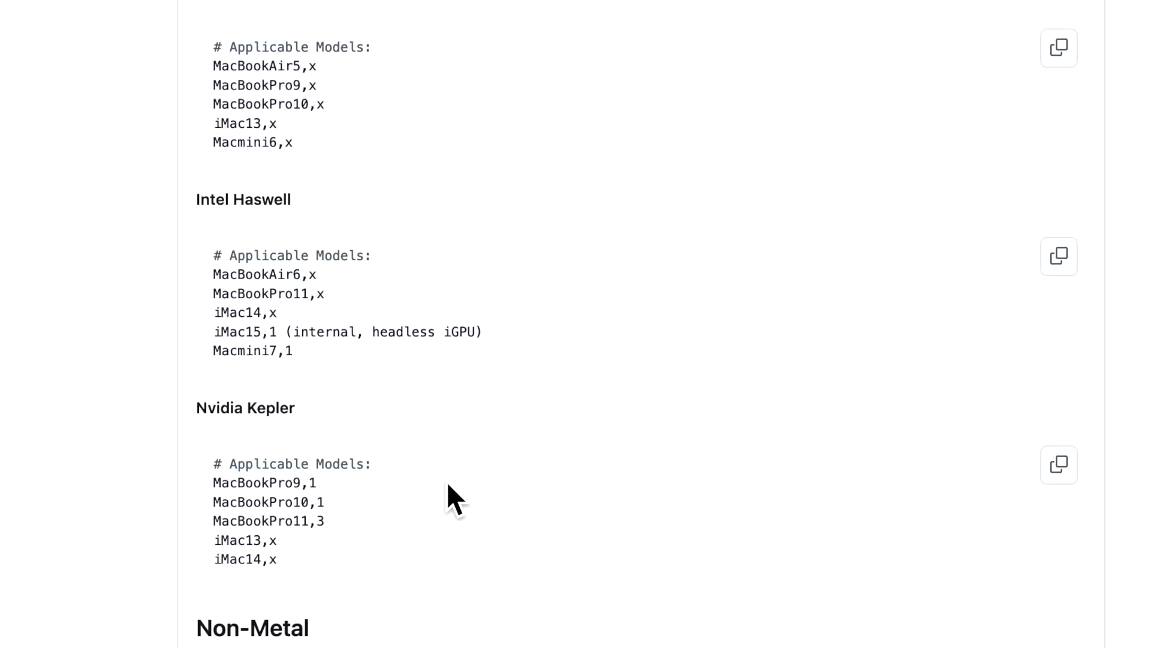
pyautogui.moveTo(514, 514)
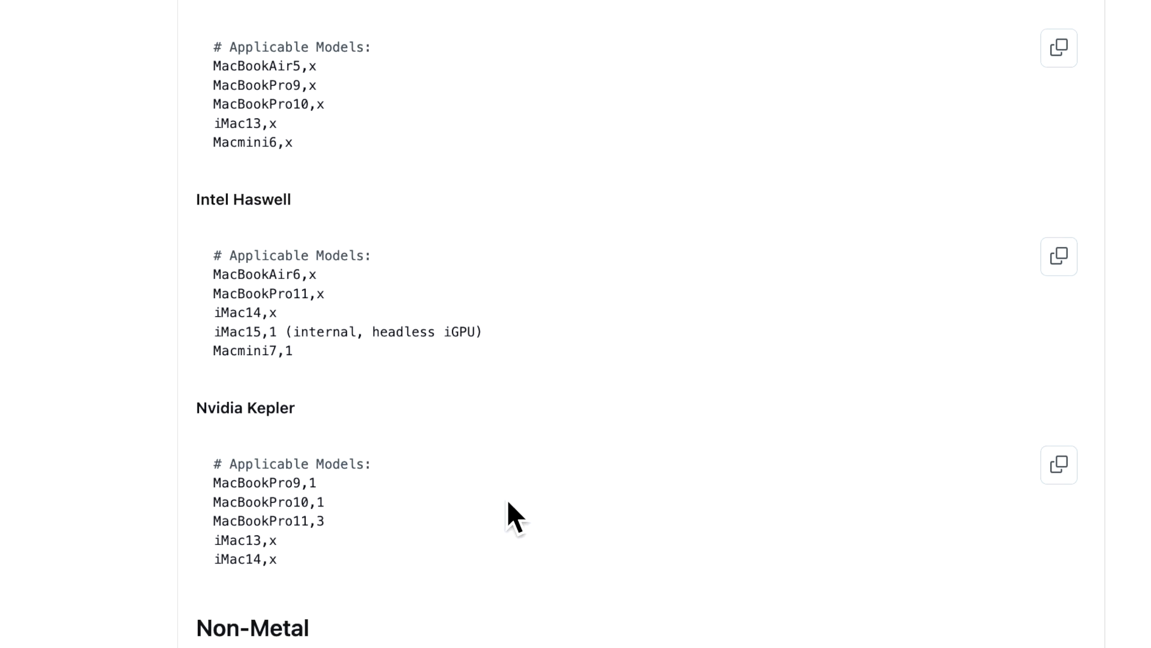
pyautogui.moveTo(475, 507)
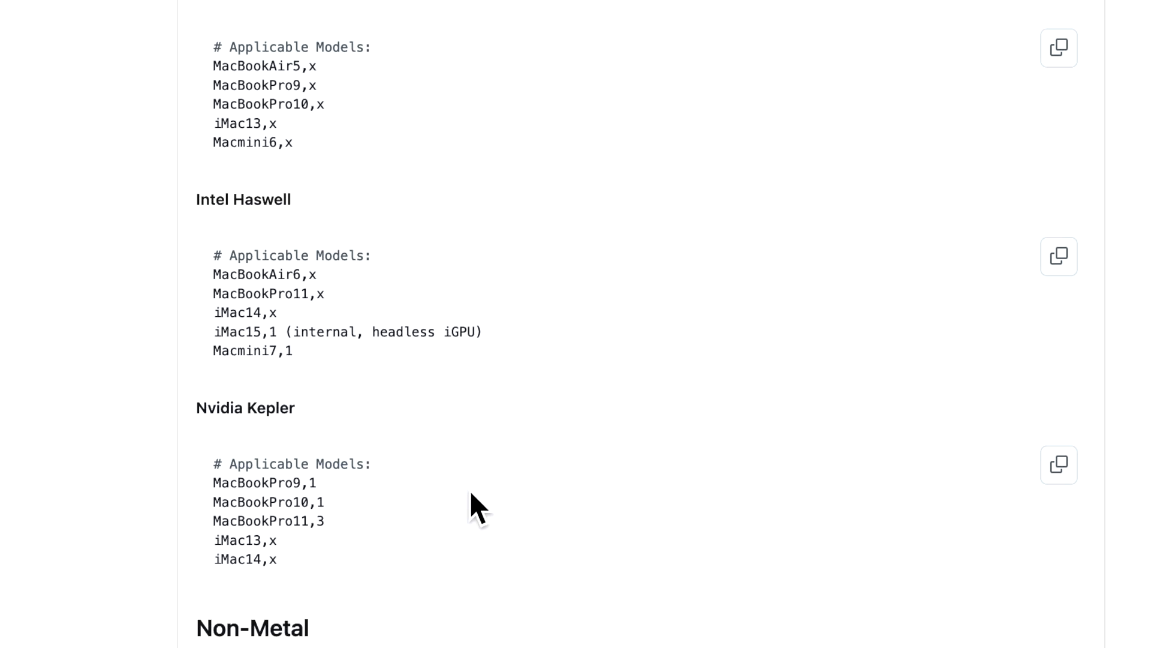
pyautogui.scroll(-3)
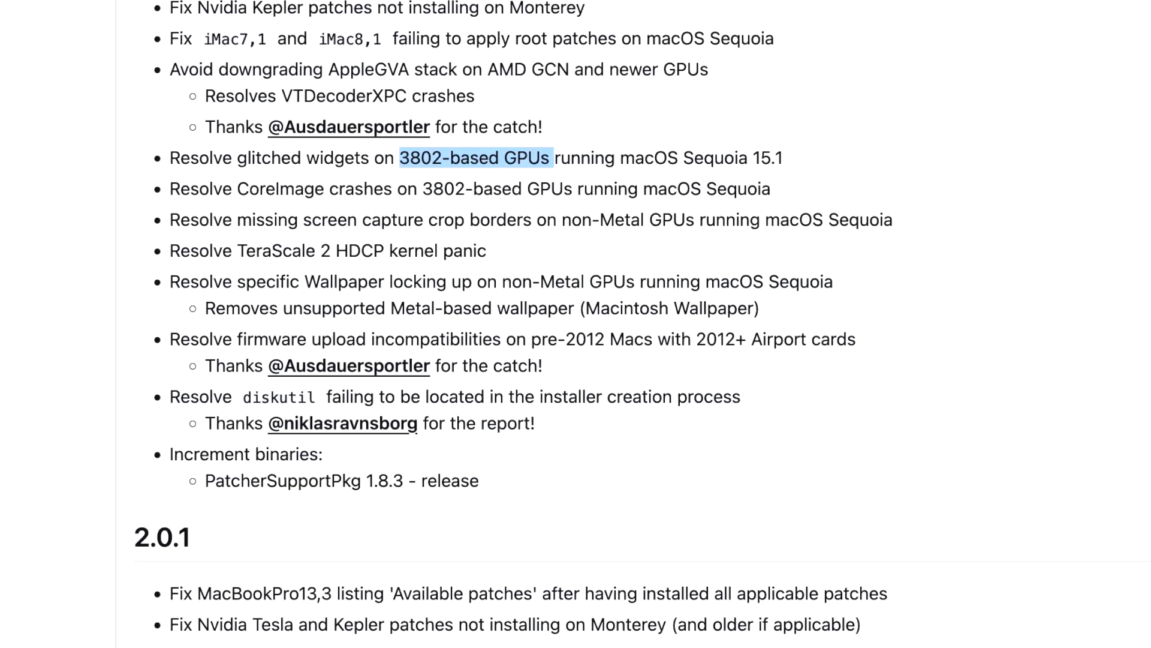
pyautogui.moveTo(814, 157)
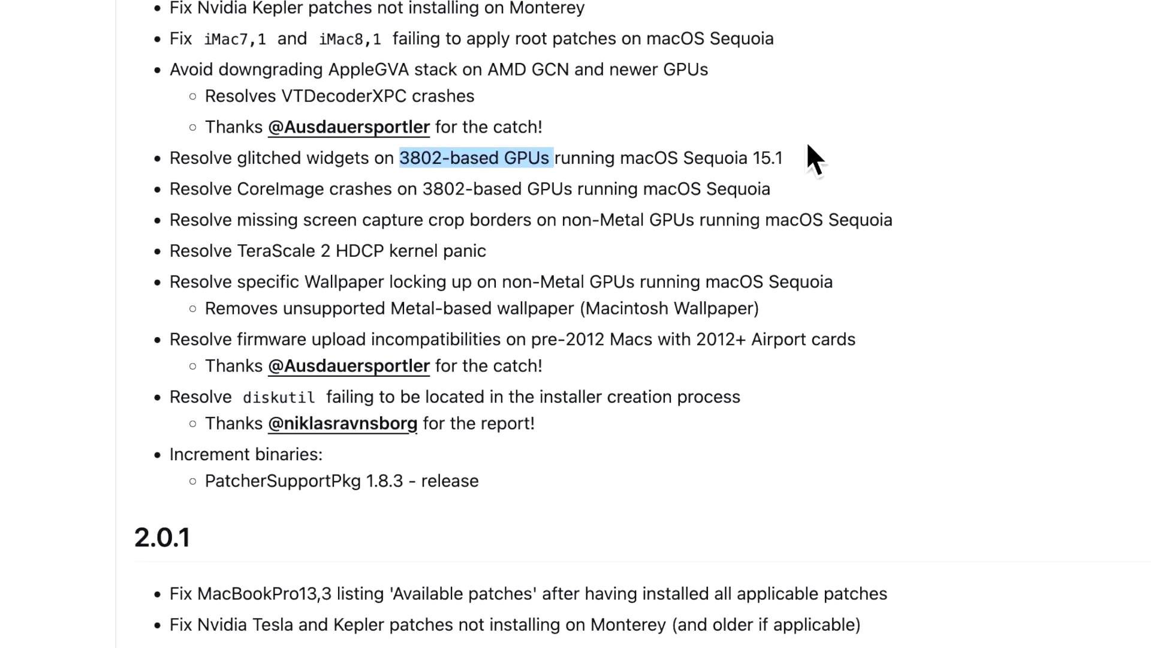
pyautogui.moveTo(810, 170)
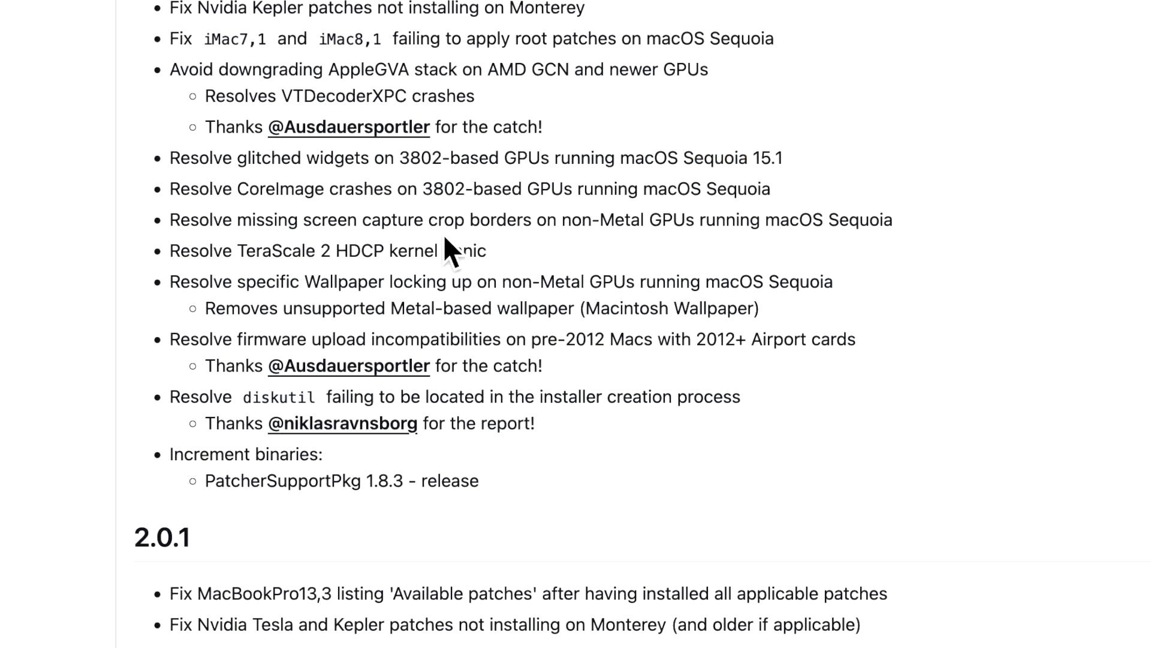
pyautogui.moveTo(654, 235)
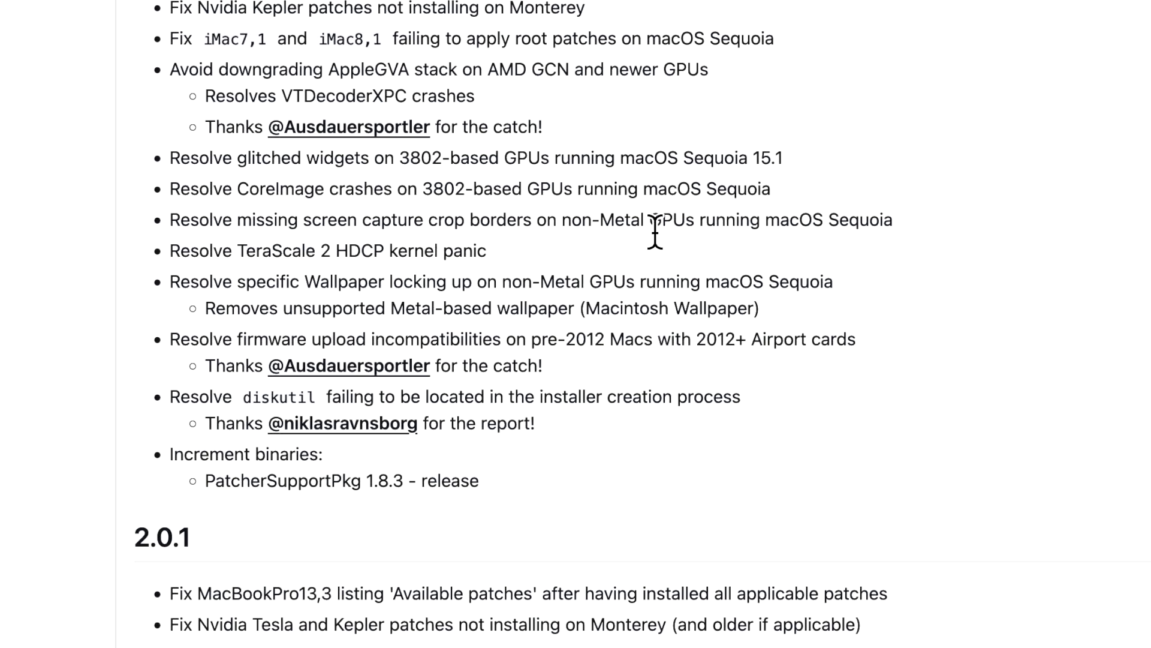
pyautogui.moveTo(642, 235)
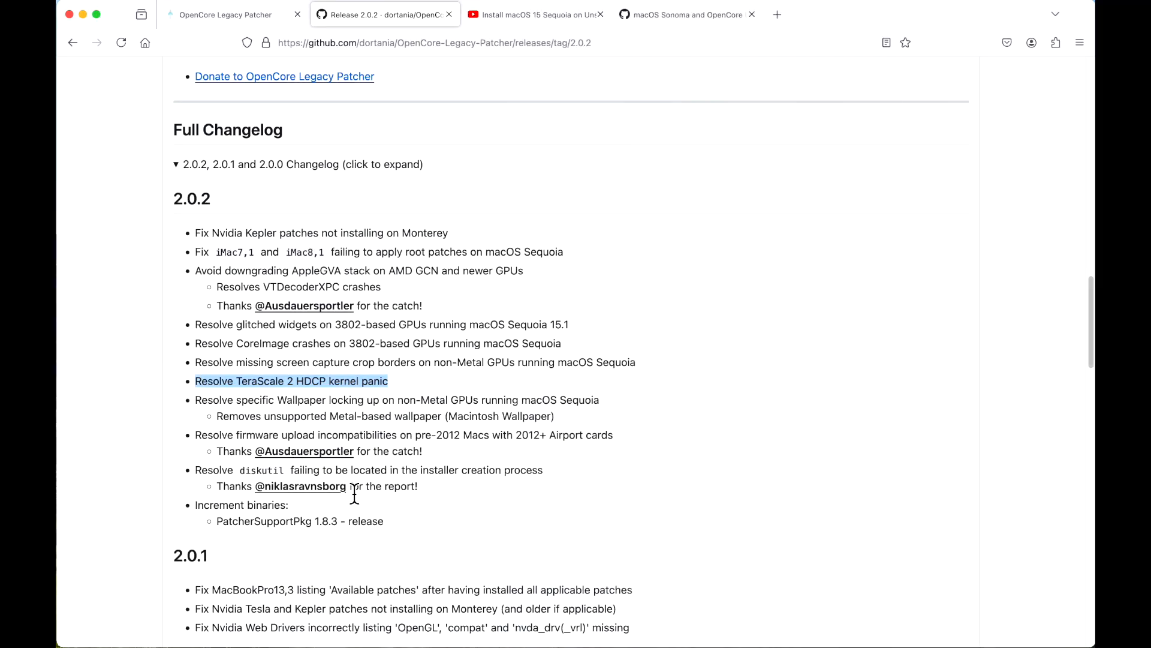
pyautogui.moveTo(491, 474)
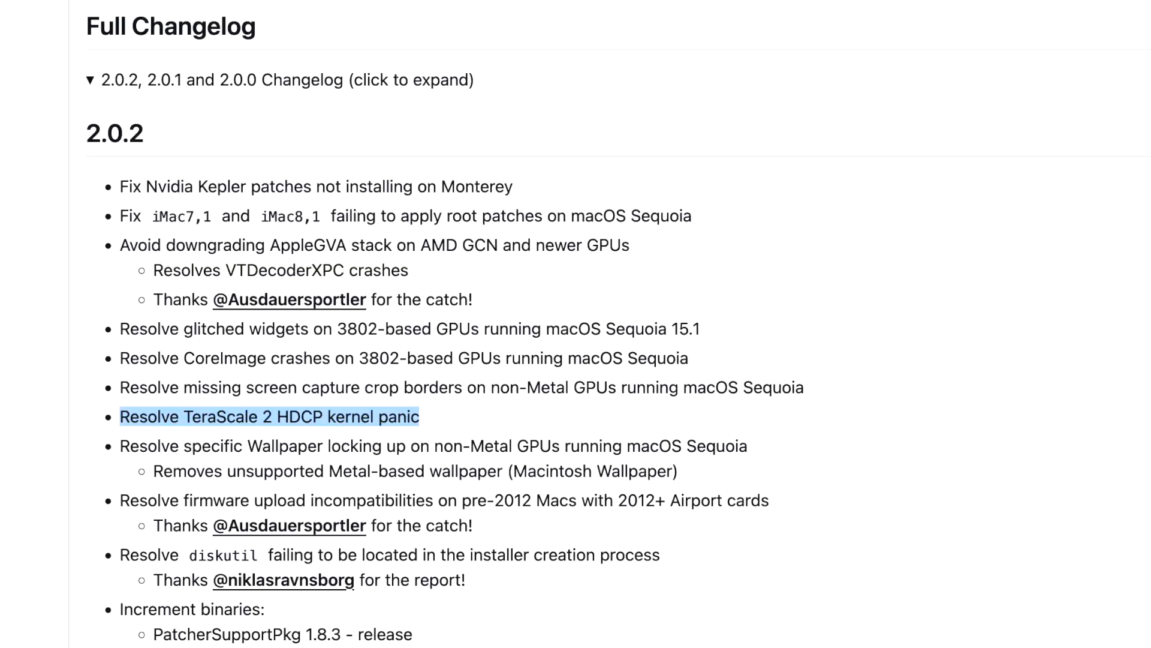
pyautogui.moveTo(536, 584)
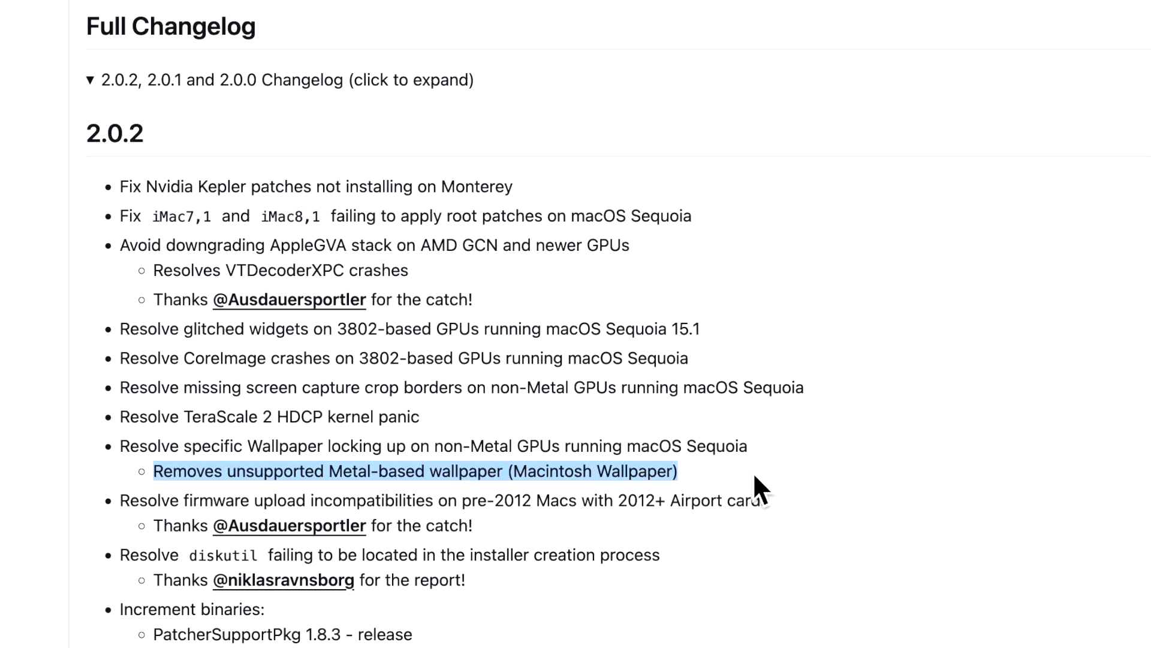
pyautogui.moveTo(759, 500)
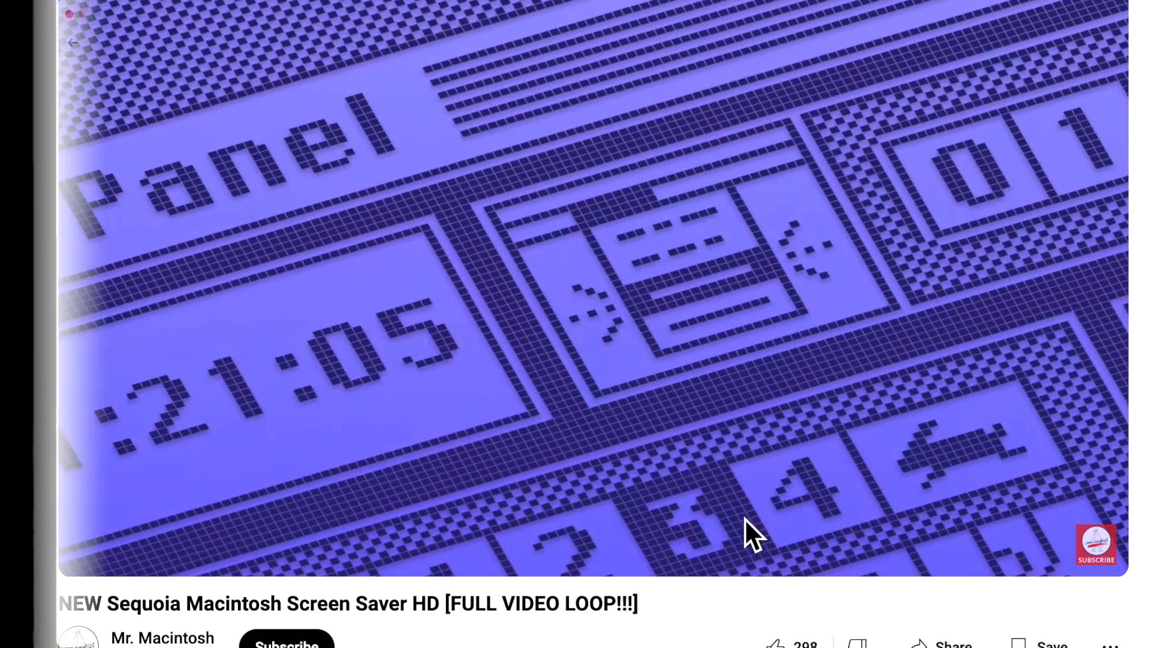
# Step: Go back to the GitHub 'Release 2.0.2' tab, leaving the Sequoia screen saver video open
pyautogui.click(382, 14)
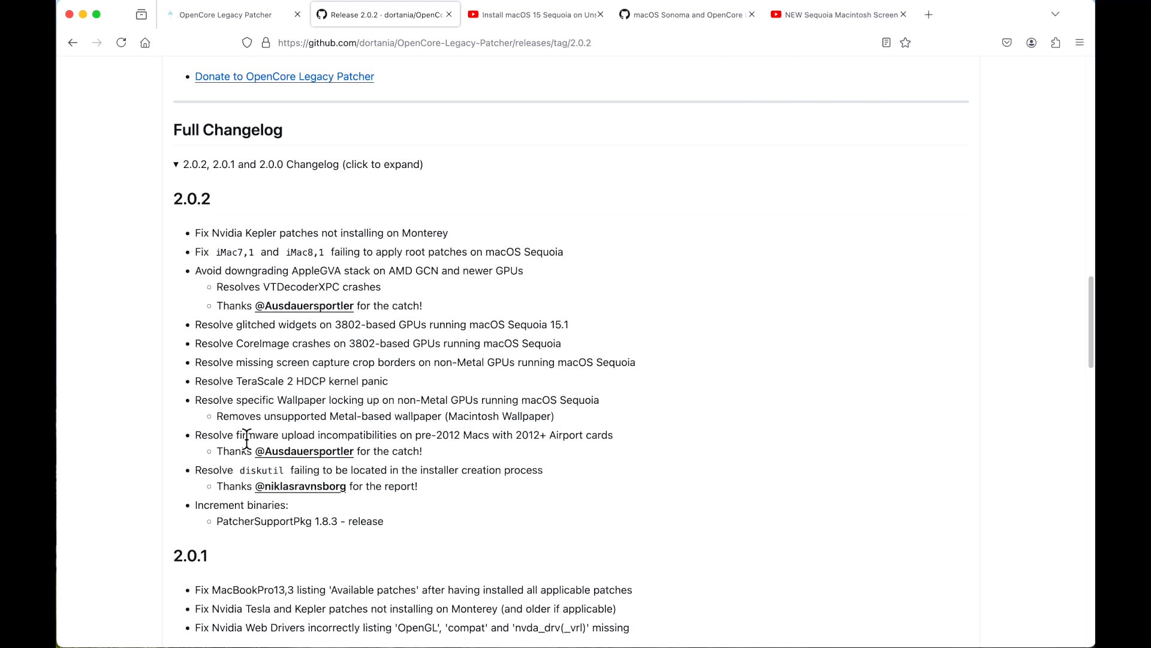
pyautogui.moveTo(371, 461)
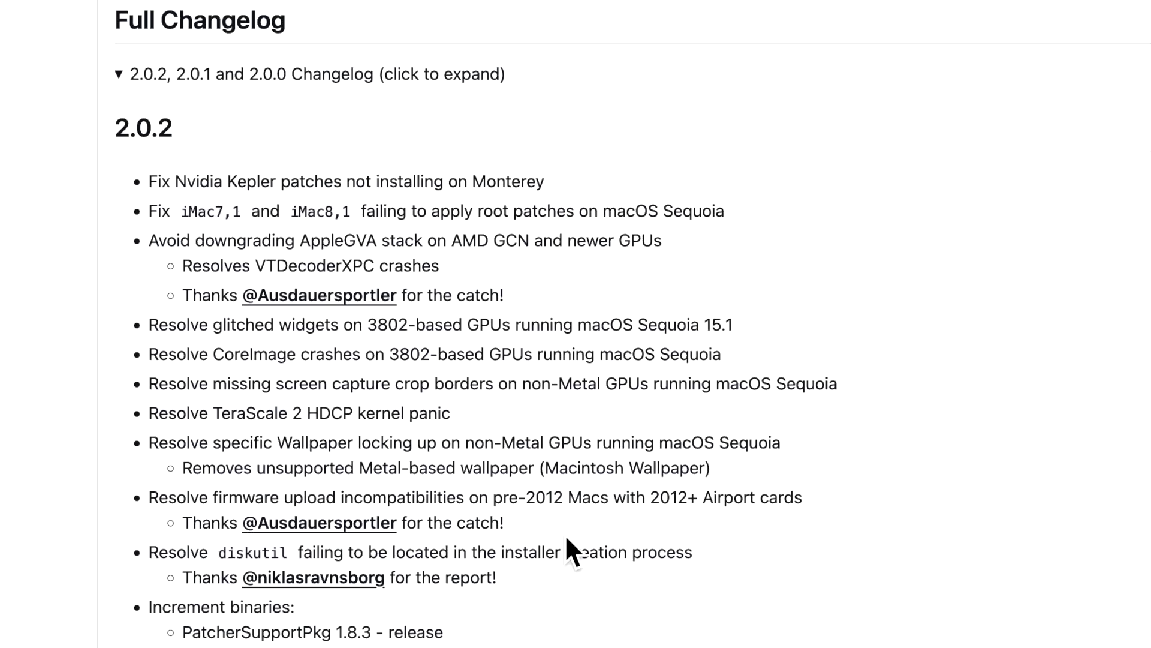
pyautogui.moveTo(676, 529)
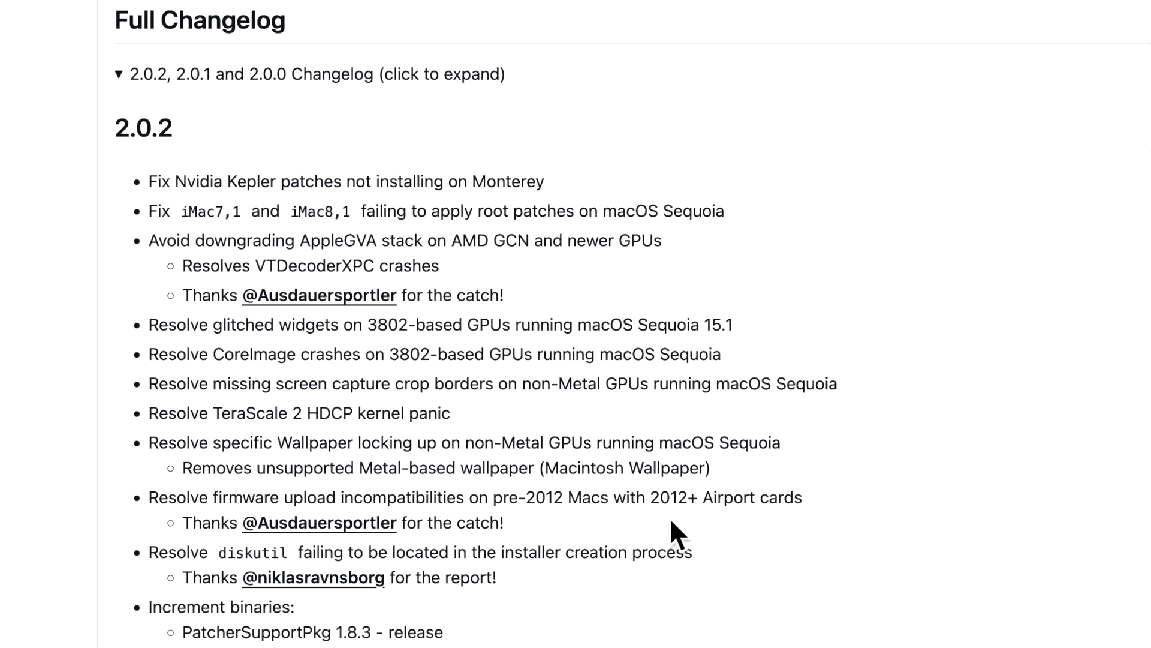
pyautogui.moveTo(716, 530)
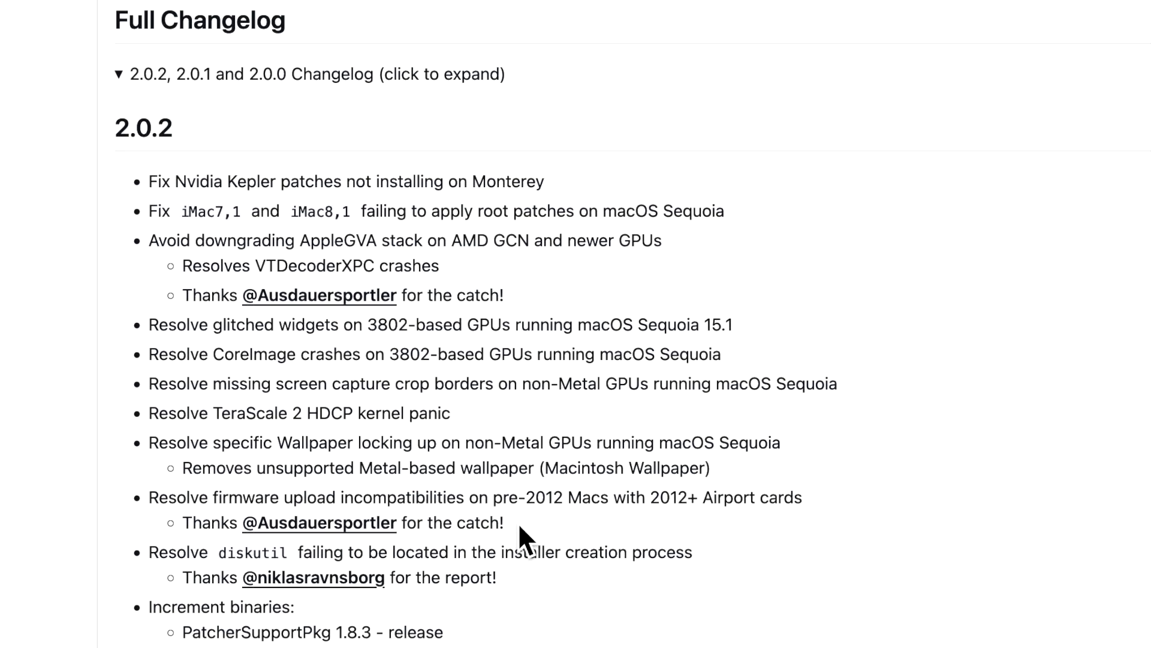
pyautogui.moveTo(540, 540)
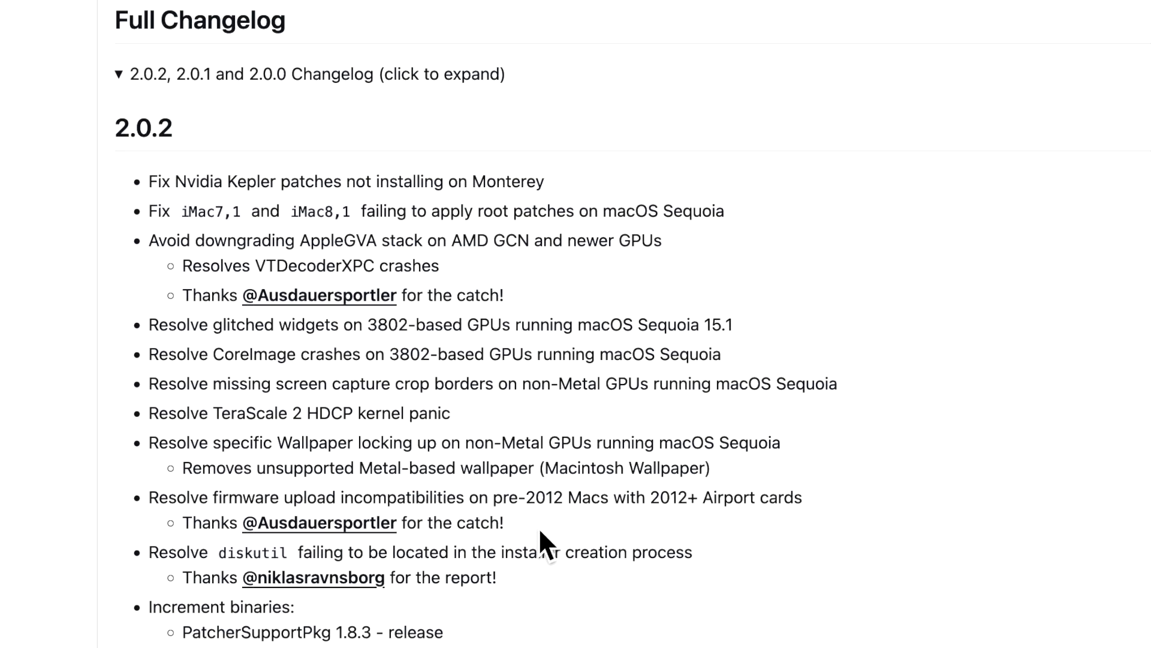
pyautogui.moveTo(547, 305)
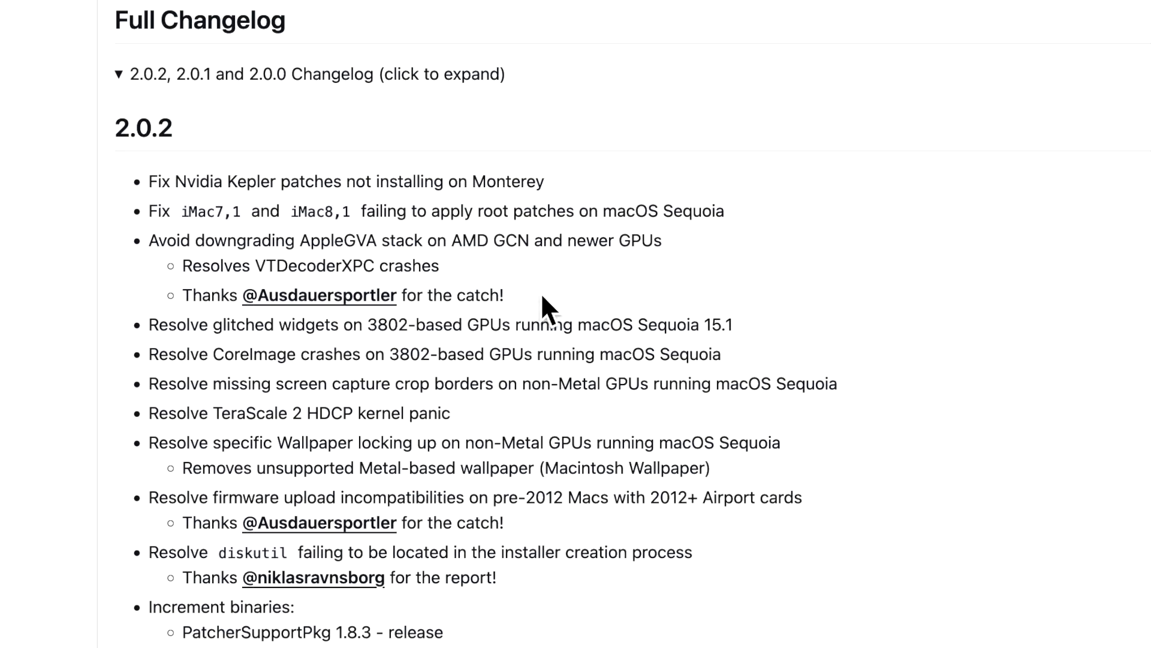
pyautogui.moveTo(530, 552)
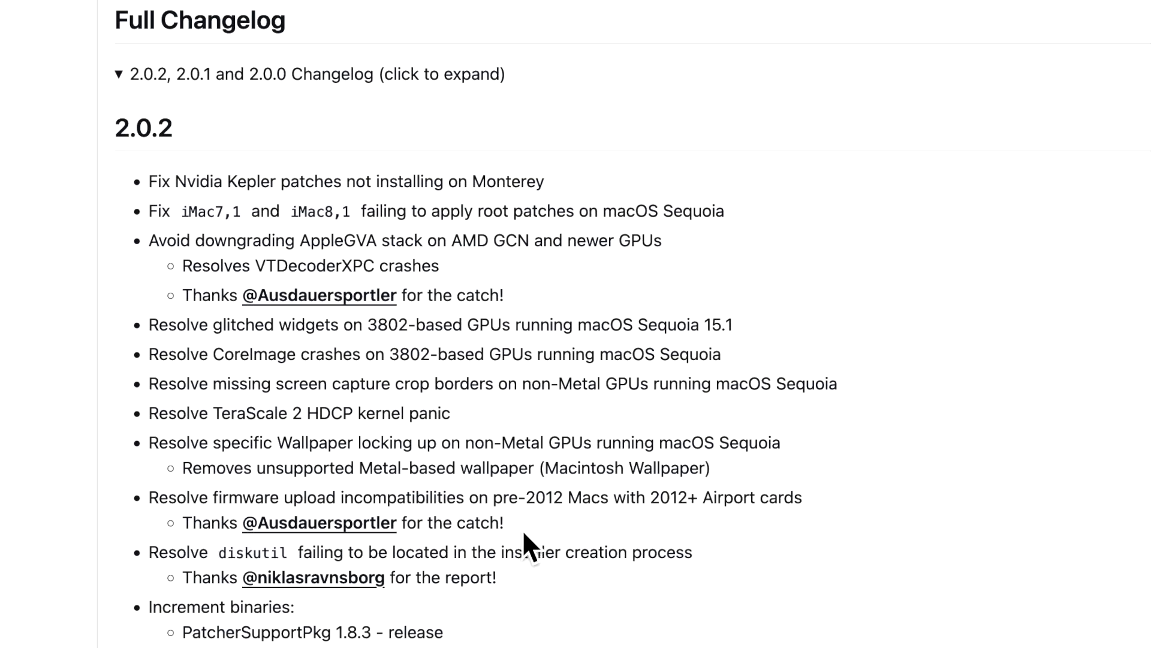
# Step: Scroll the Full Changelog down to the 2.0.1 Nvidia fixes and 2.0.0 entries
pyautogui.scroll(-3)
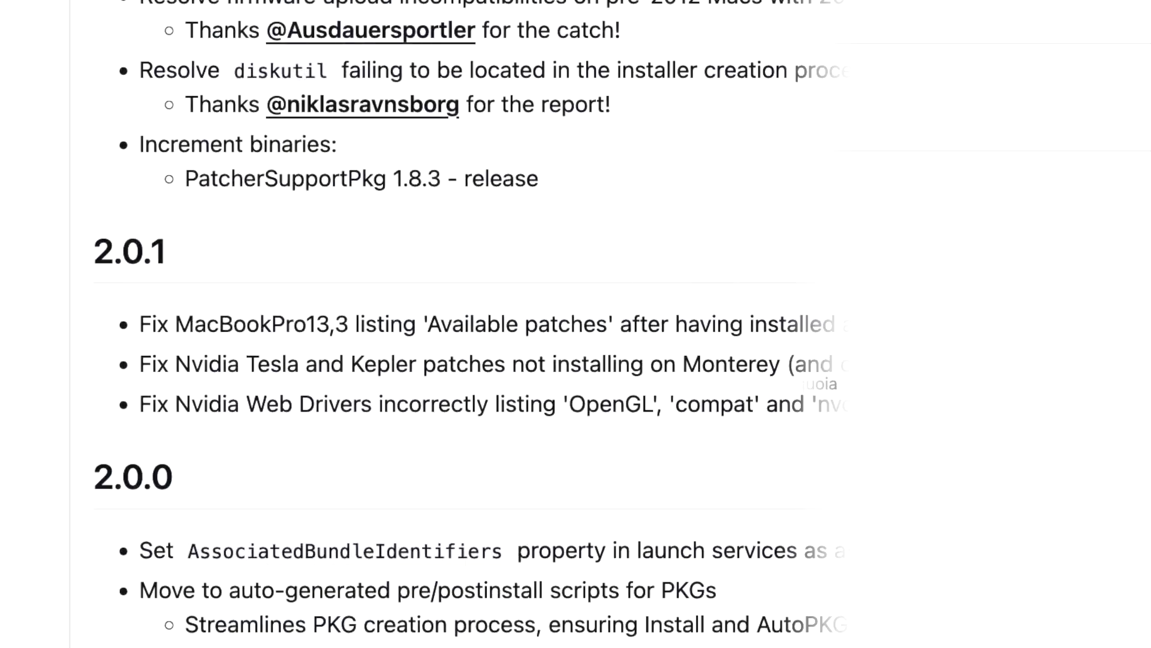
pyautogui.hscroll(3)
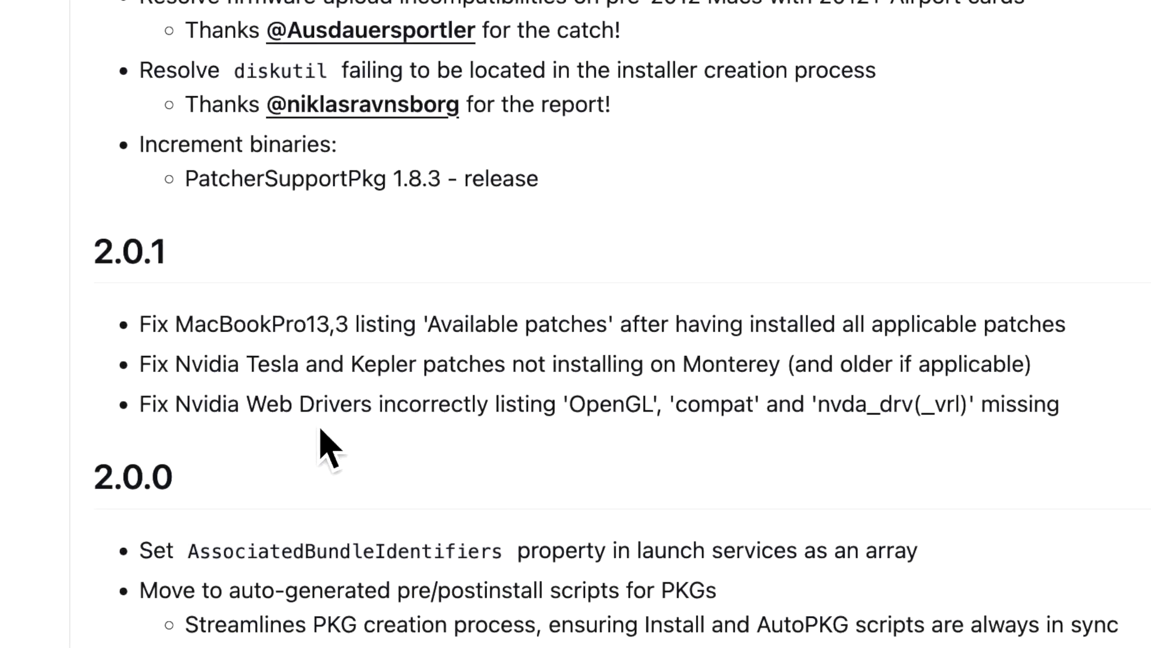
pyautogui.moveTo(180, 525)
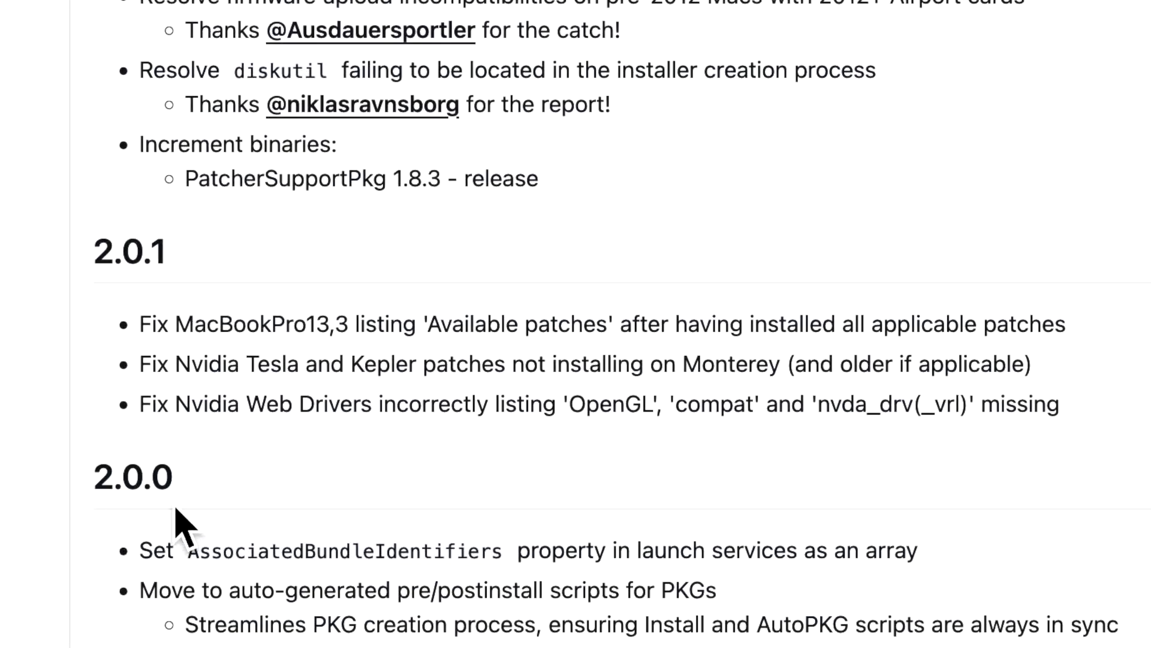
pyautogui.moveTo(277, 367)
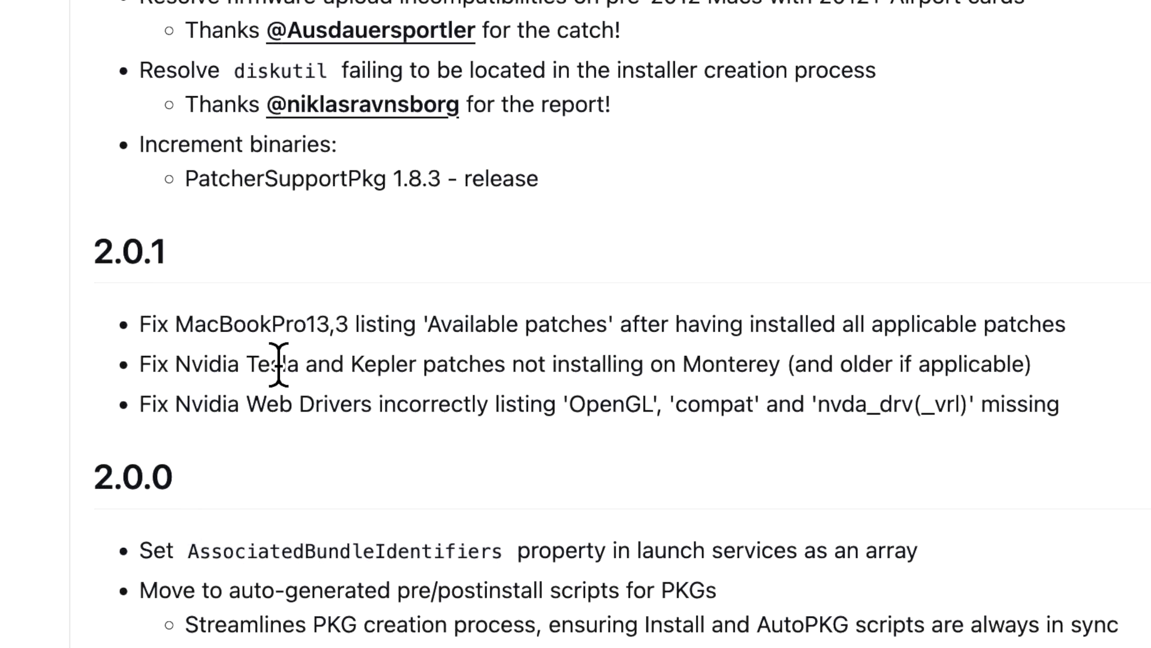
pyautogui.moveTo(481, 346)
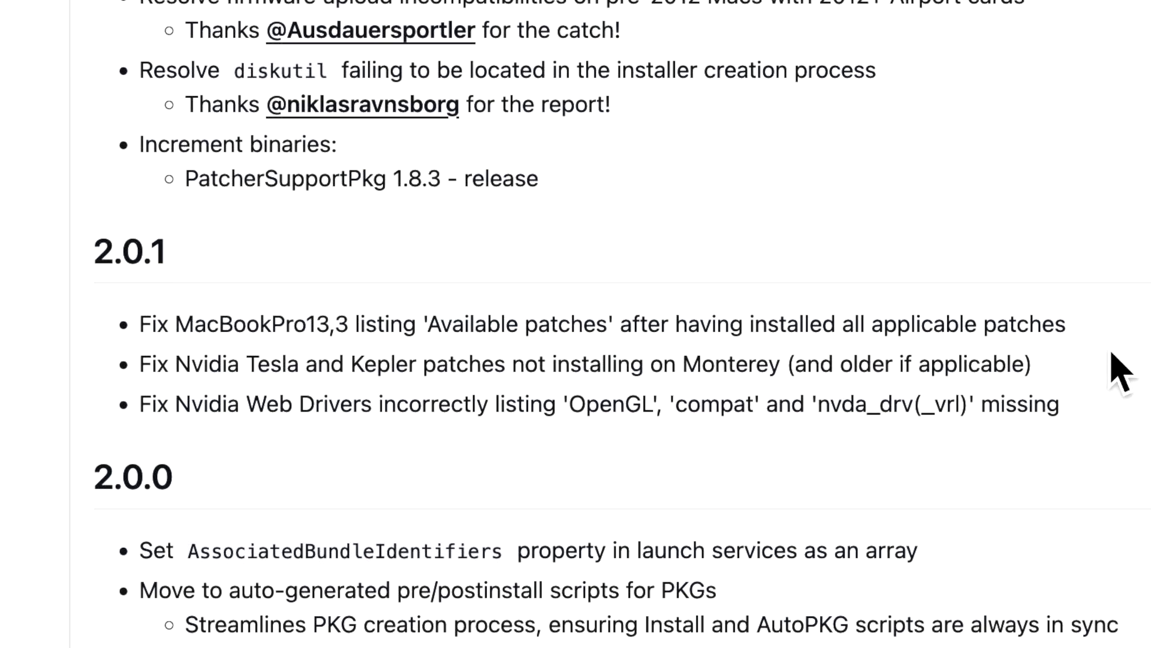
pyautogui.moveTo(1023, 388)
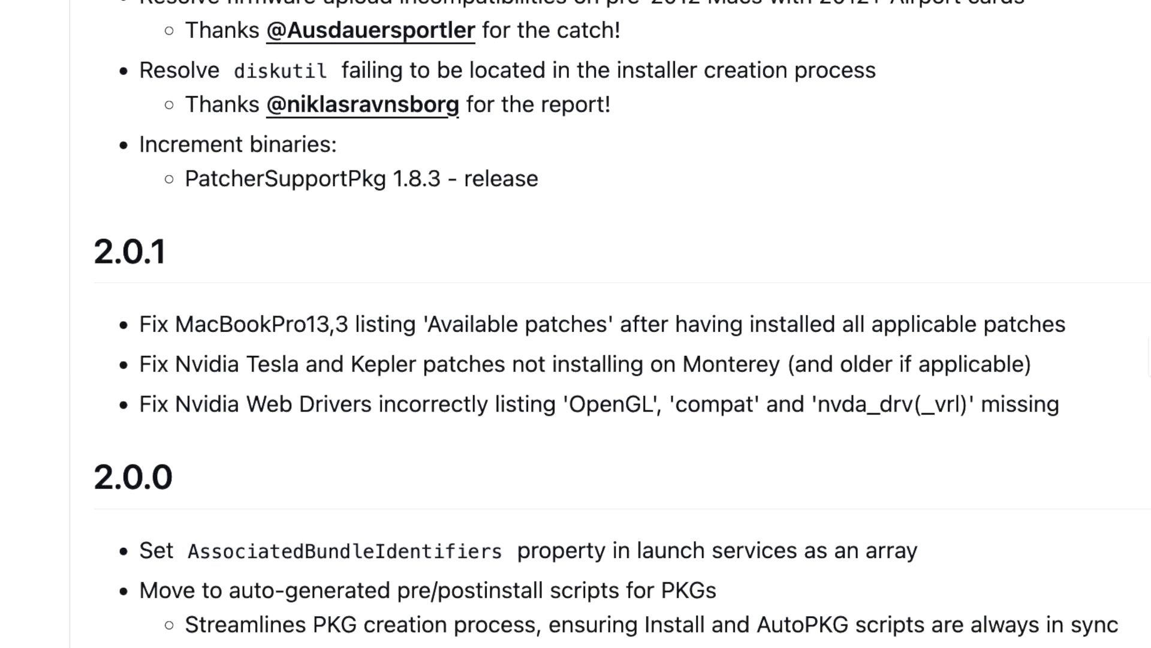
pyautogui.moveTo(288, 417)
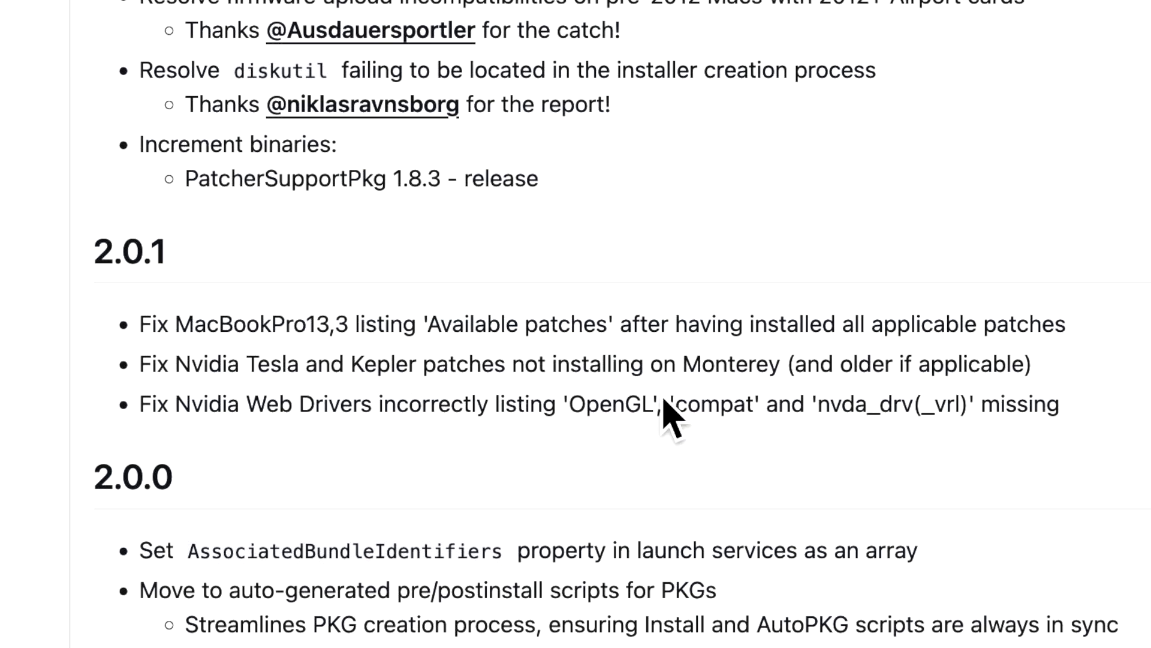
pyautogui.moveTo(932, 408)
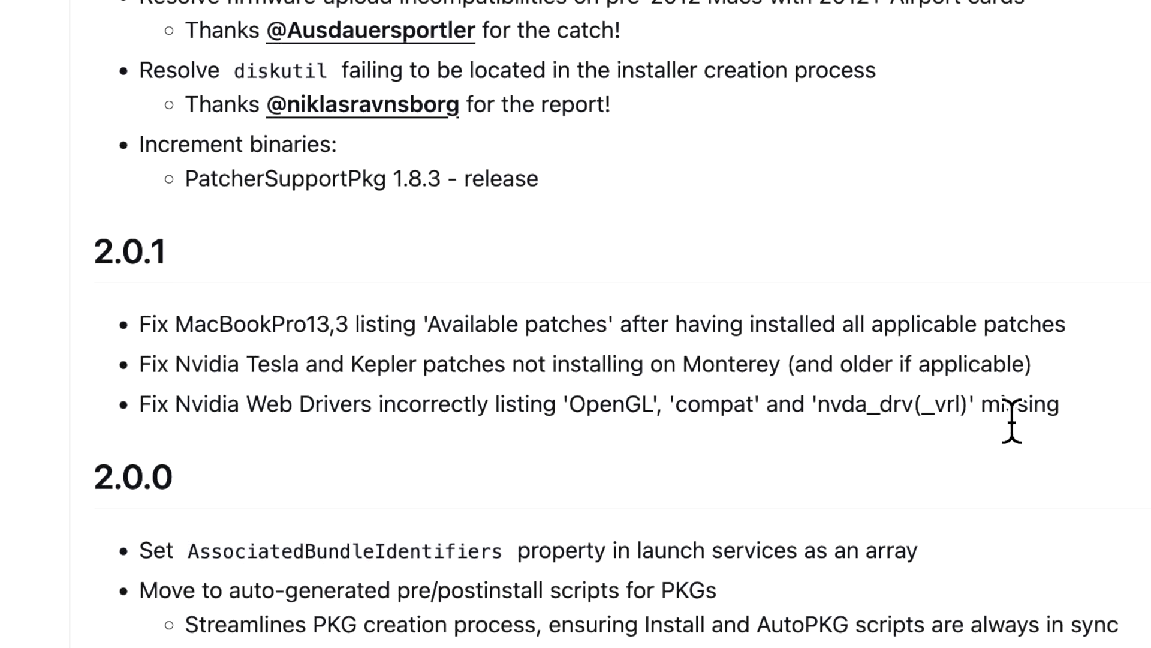
pyautogui.moveTo(713, 500)
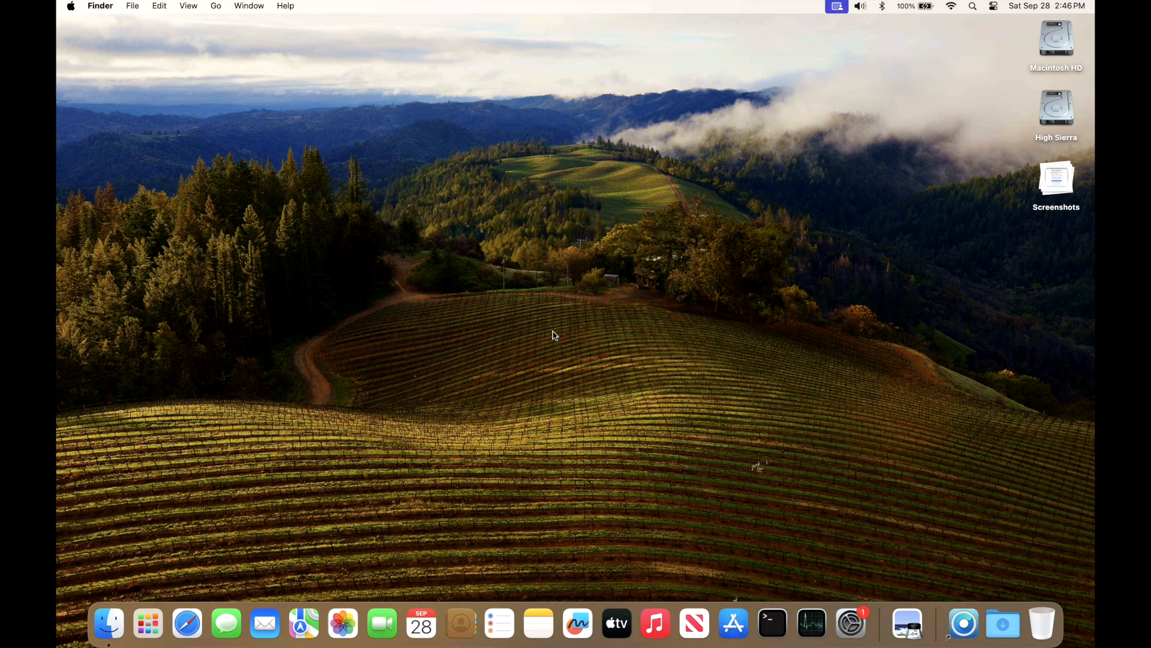
pyautogui.moveTo(775, 312)
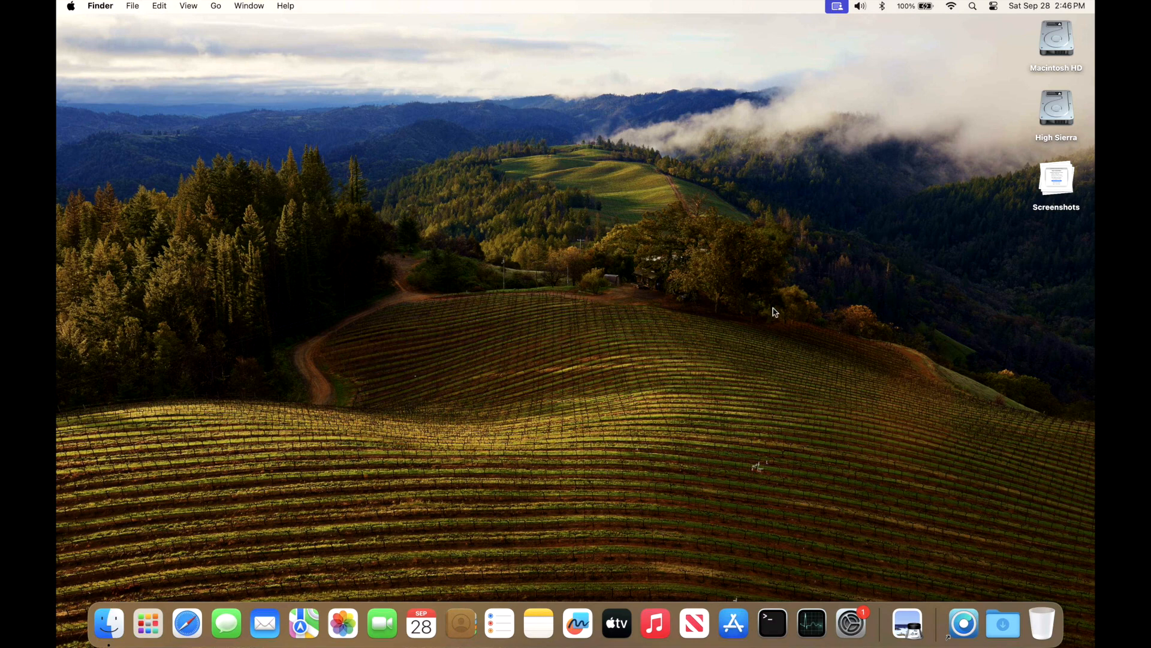
pyautogui.moveTo(959, 628)
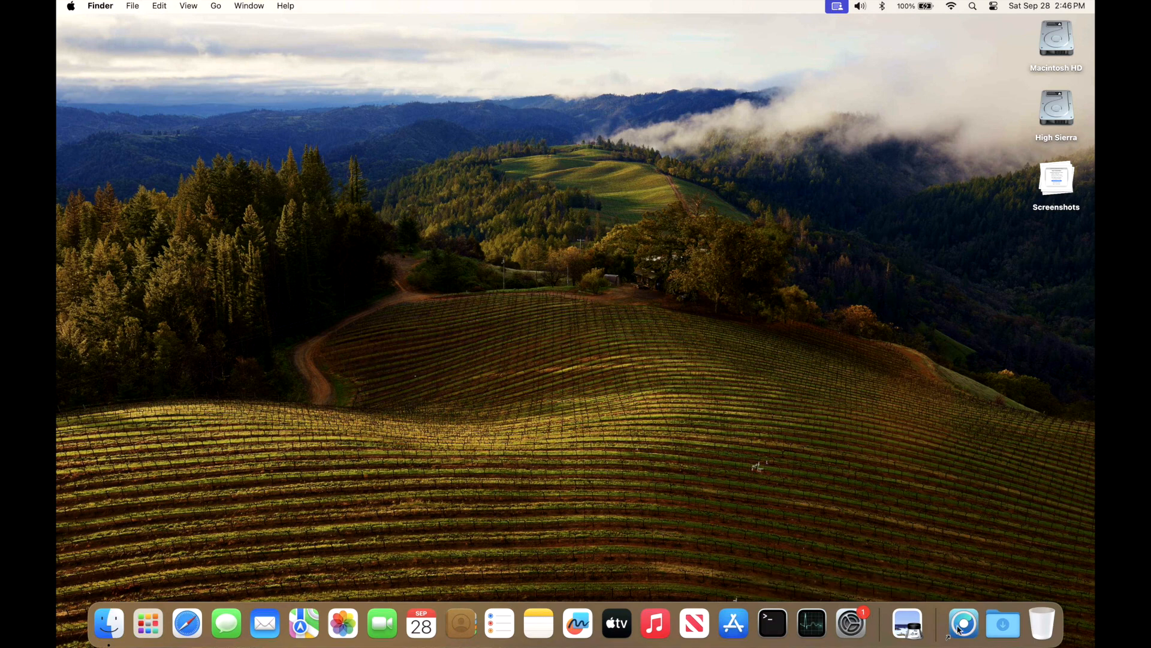
pyautogui.moveTo(964, 624)
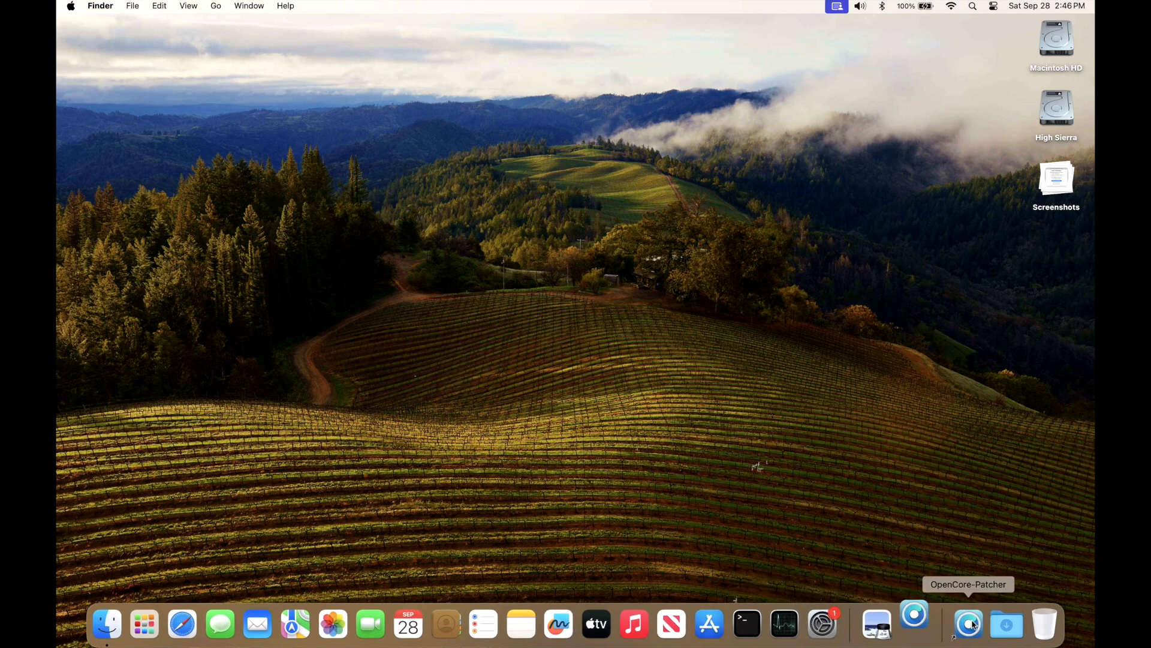
# Step: Launch OpenCore Legacy Patcher and choose Download and Install for the 2.0.2 update
pyautogui.click(968, 623)
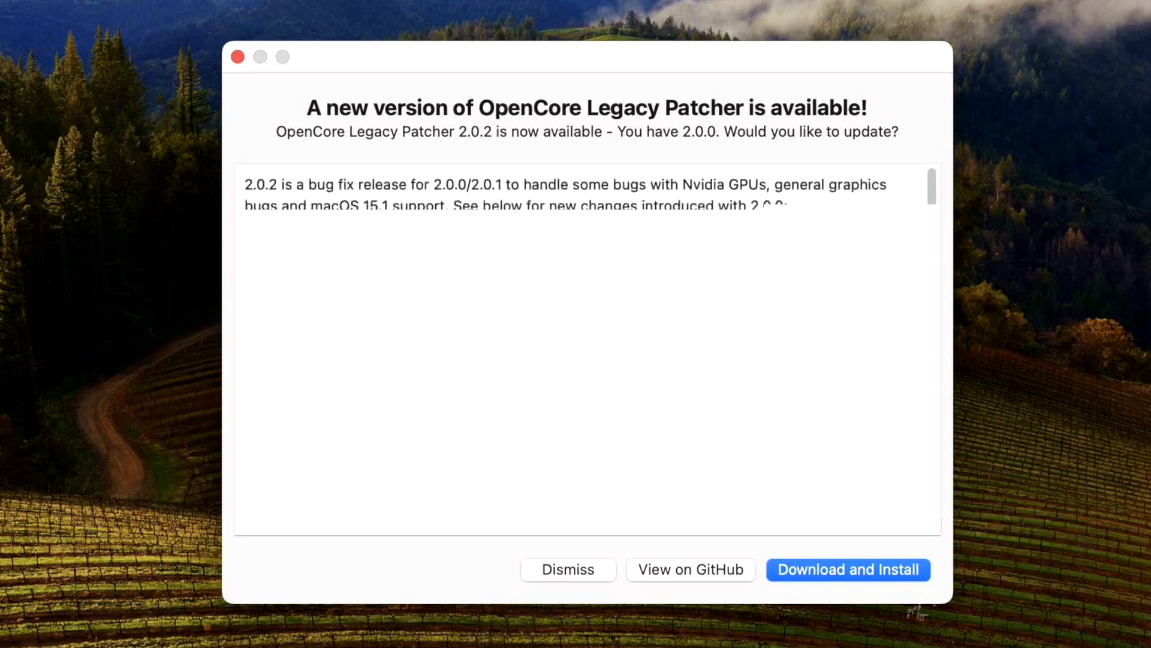
pyautogui.scroll(-3)
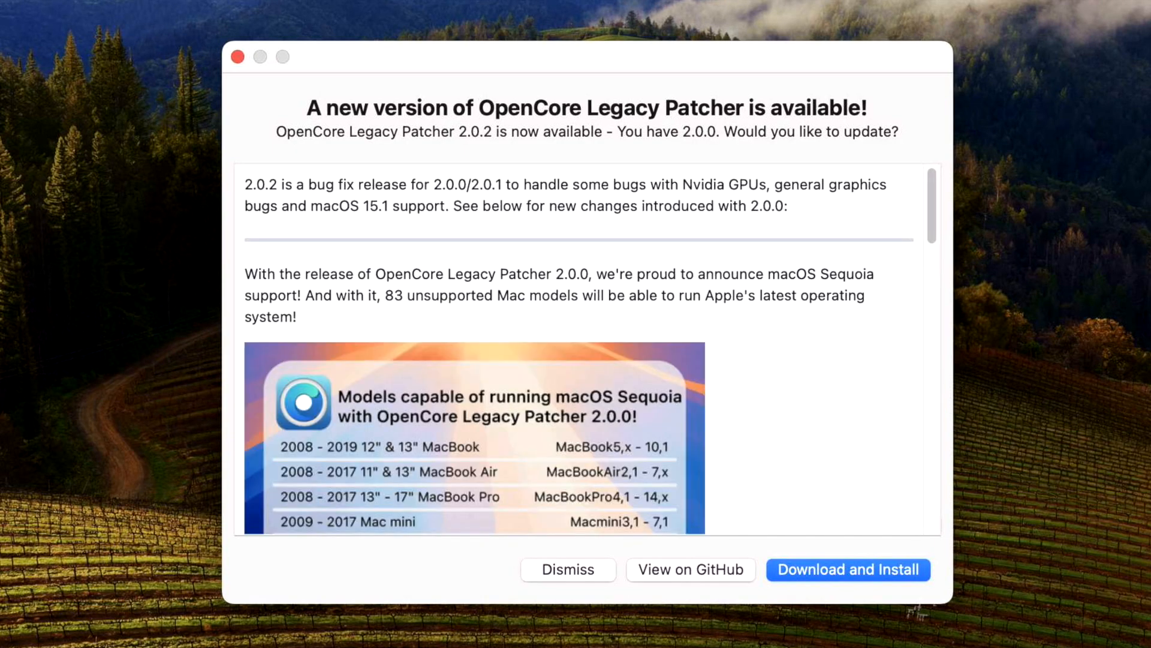
pyautogui.moveTo(509, 243)
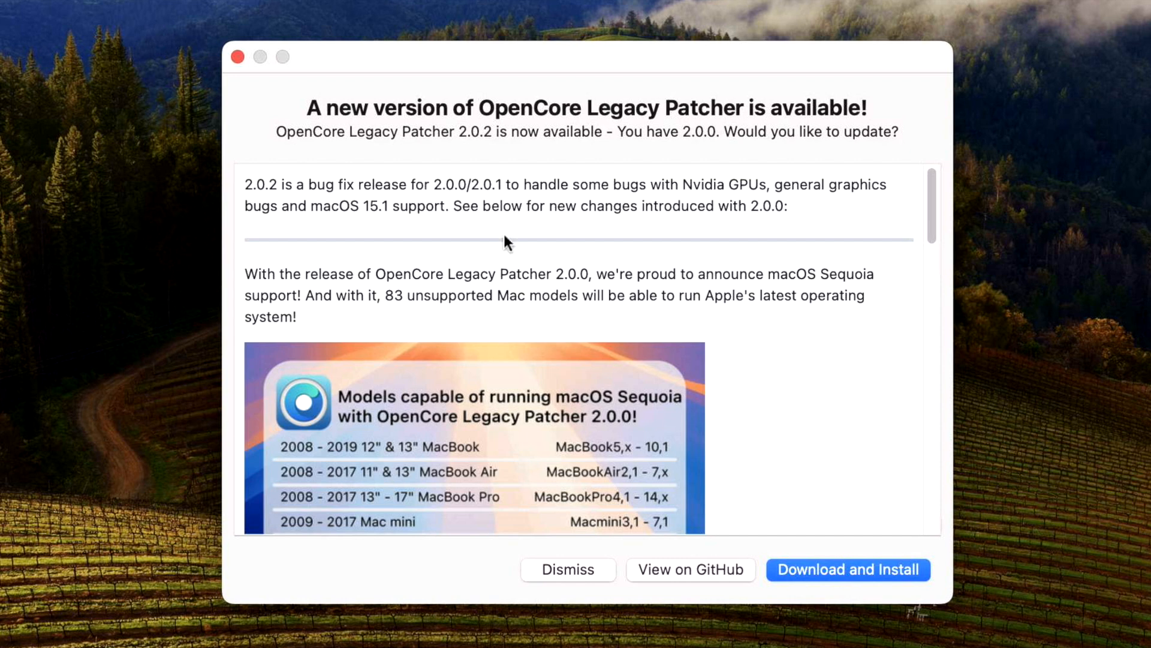
pyautogui.moveTo(652, 158)
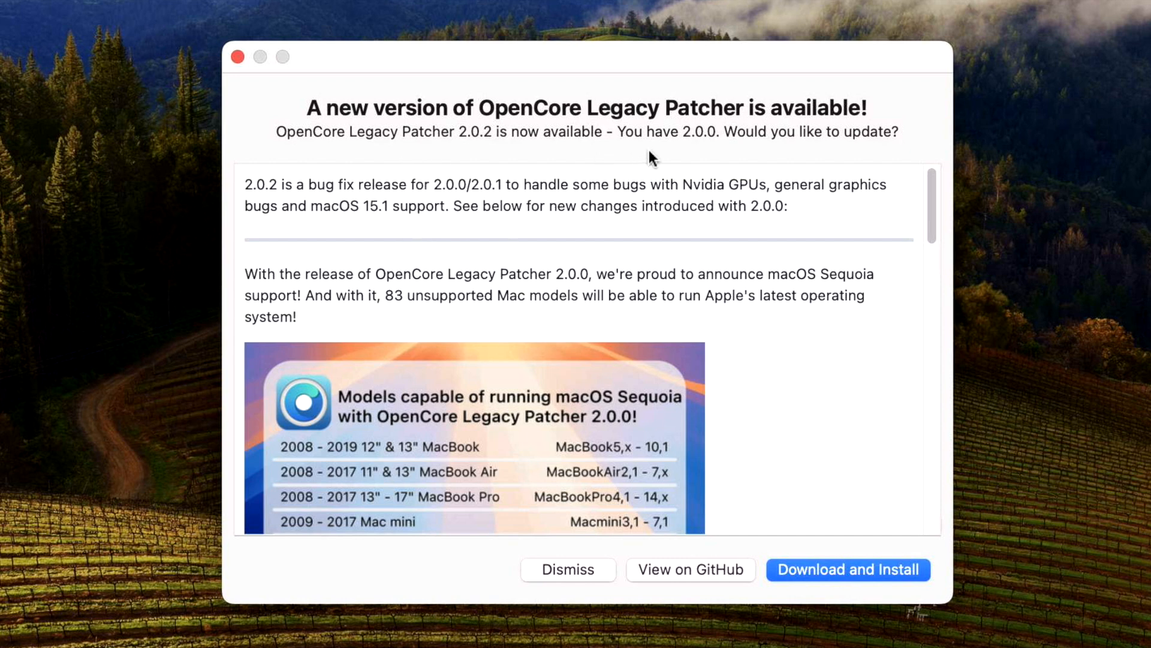
pyautogui.moveTo(697, 154)
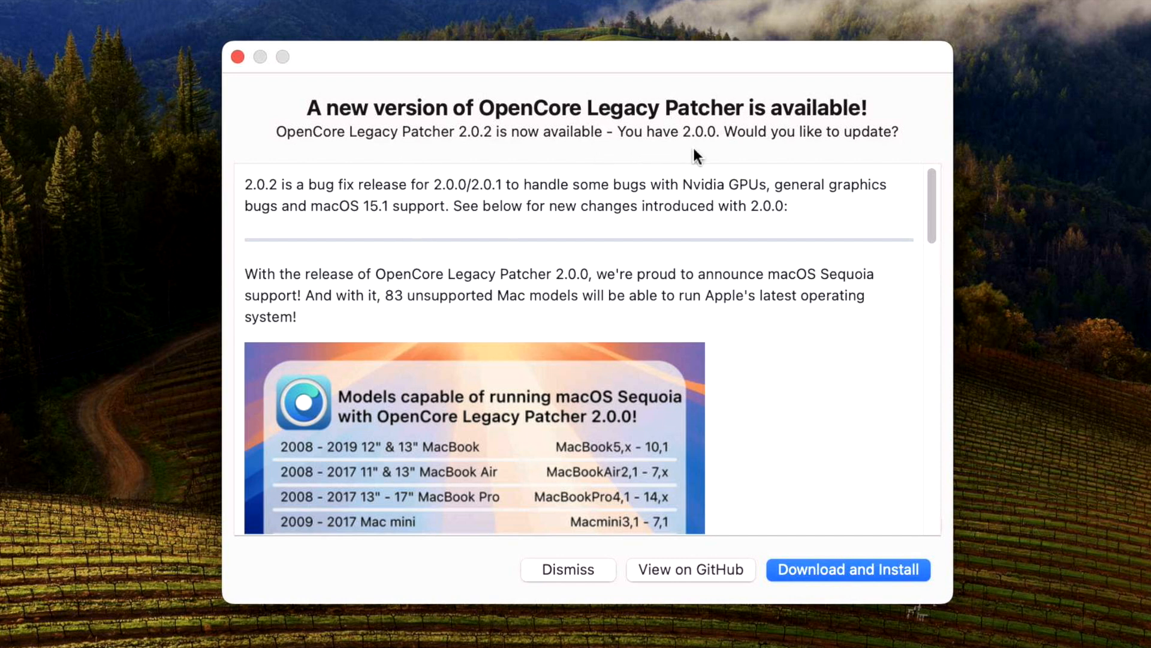
pyautogui.moveTo(724, 157)
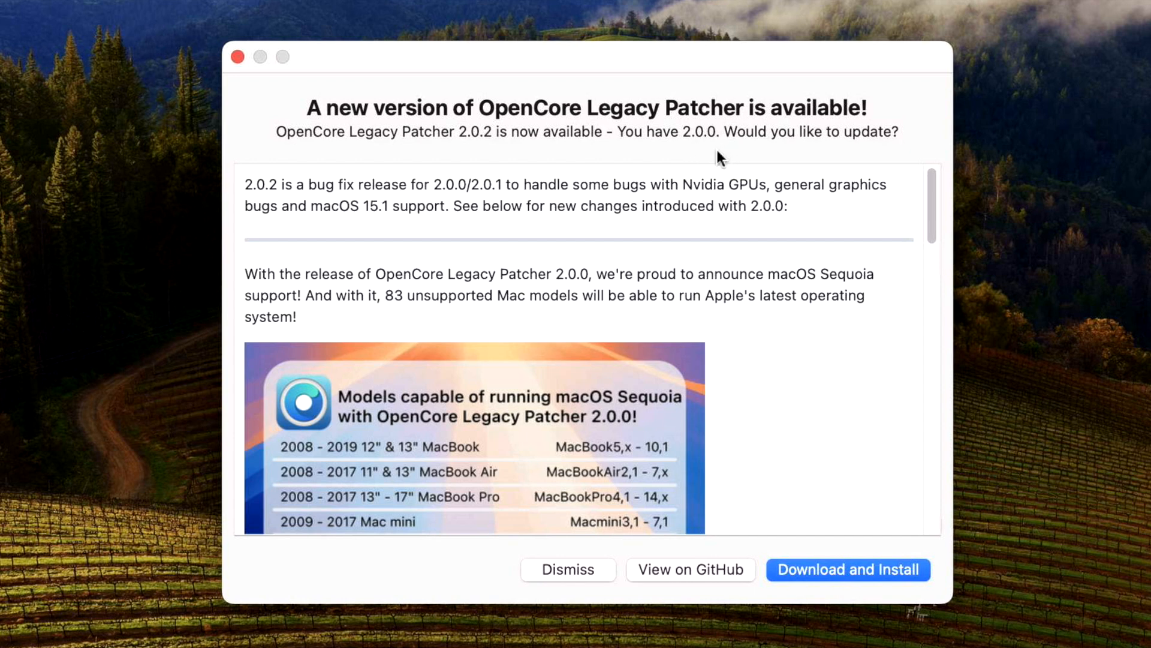
pyautogui.moveTo(503, 158)
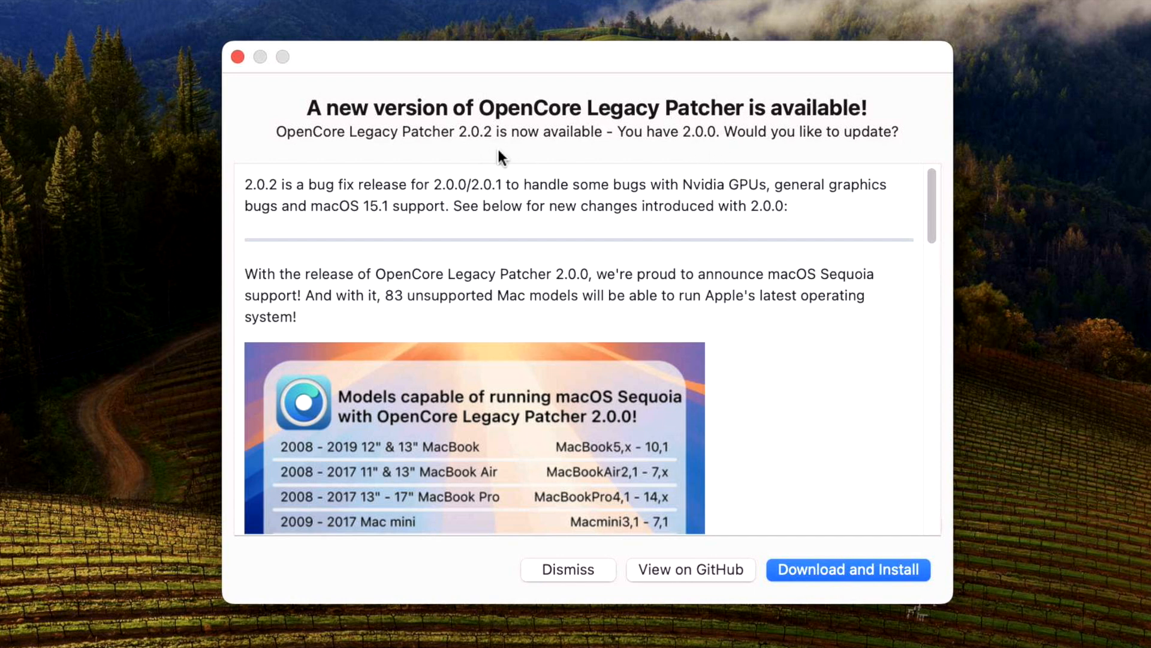
pyautogui.moveTo(852, 593)
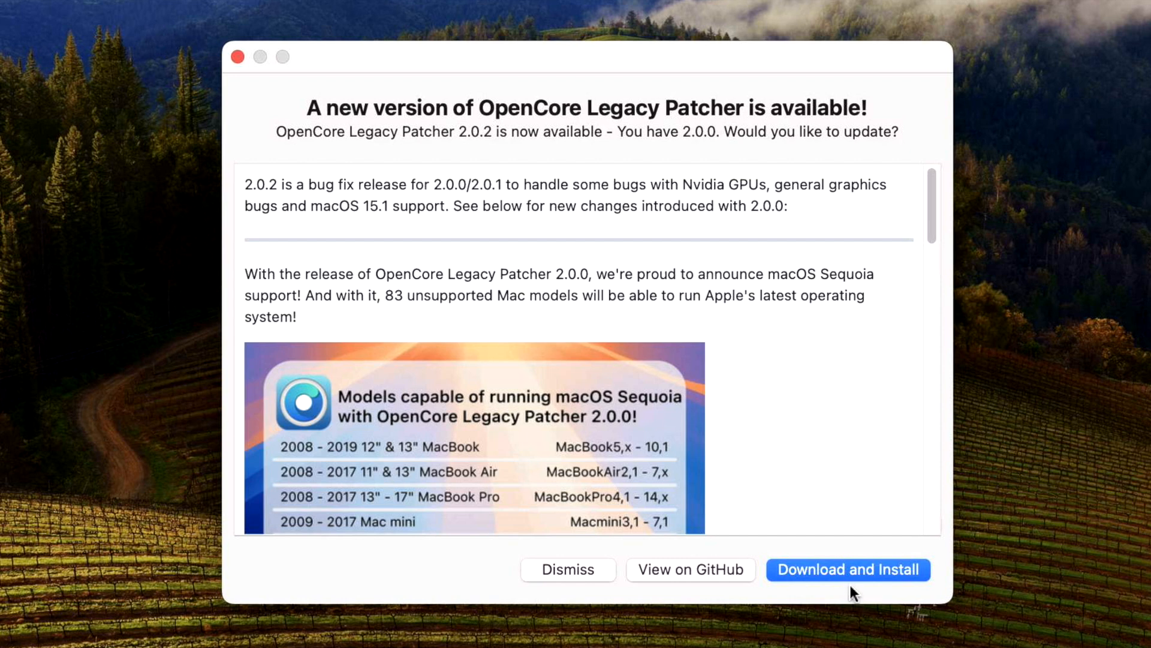
pyautogui.moveTo(694, 572)
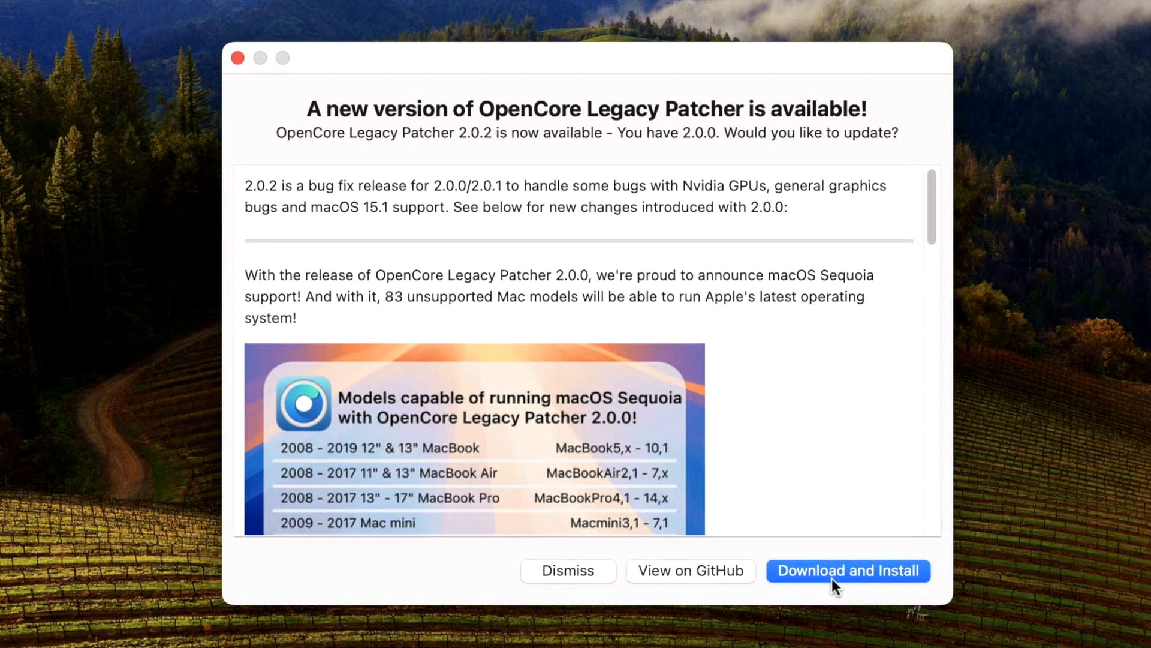
pyautogui.click(847, 571)
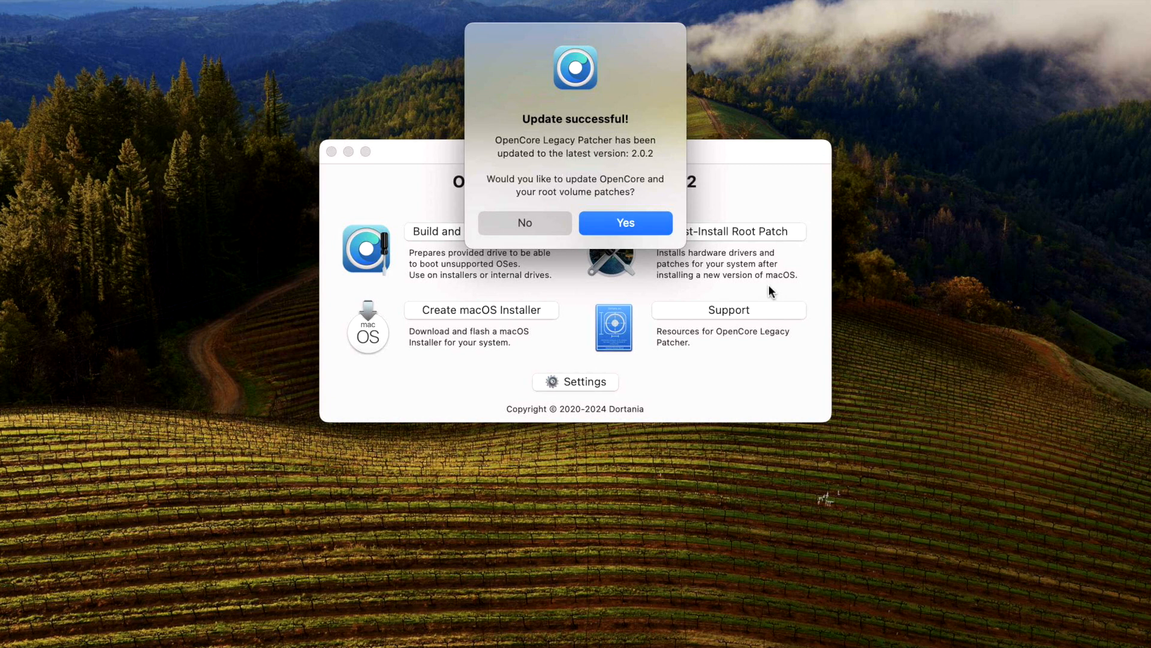
pyautogui.moveTo(727, 312)
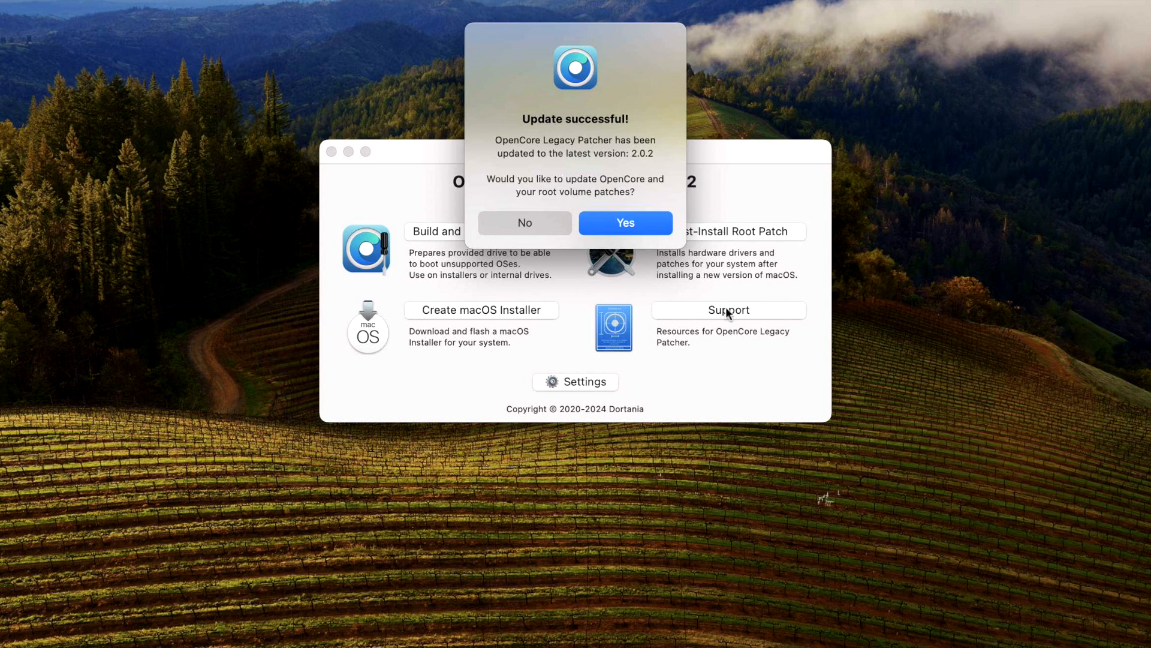
pyautogui.moveTo(687, 266)
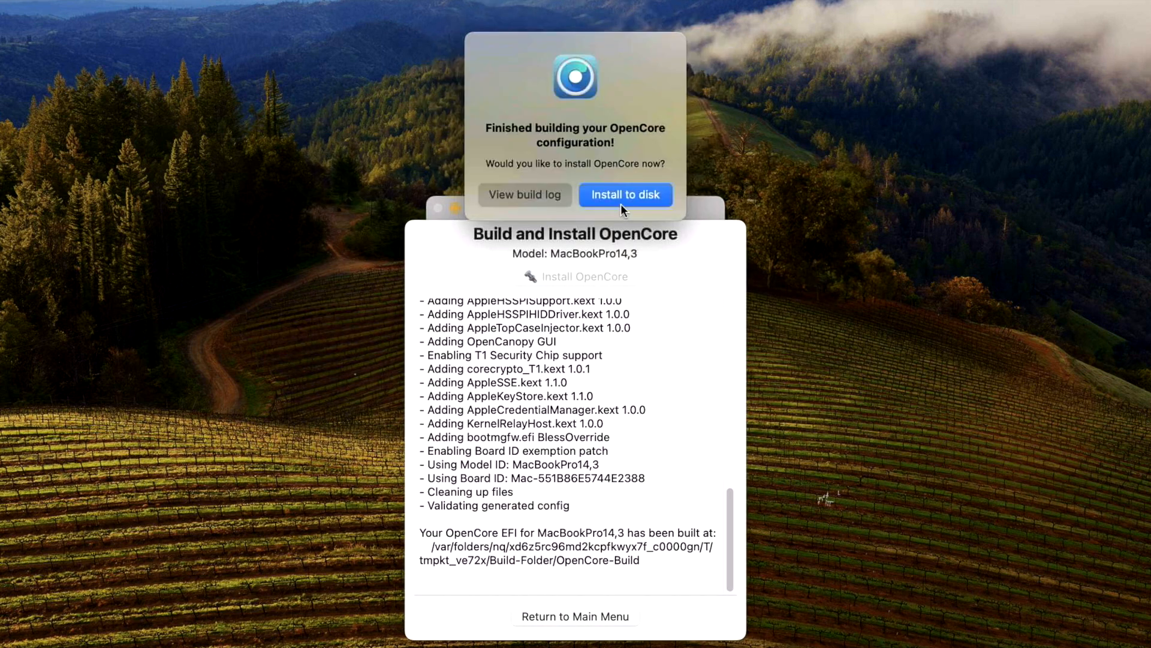
# Step: Install the built OpenCore to disk0's EFI partition, then agree to update root patches
pyautogui.click(624, 195)
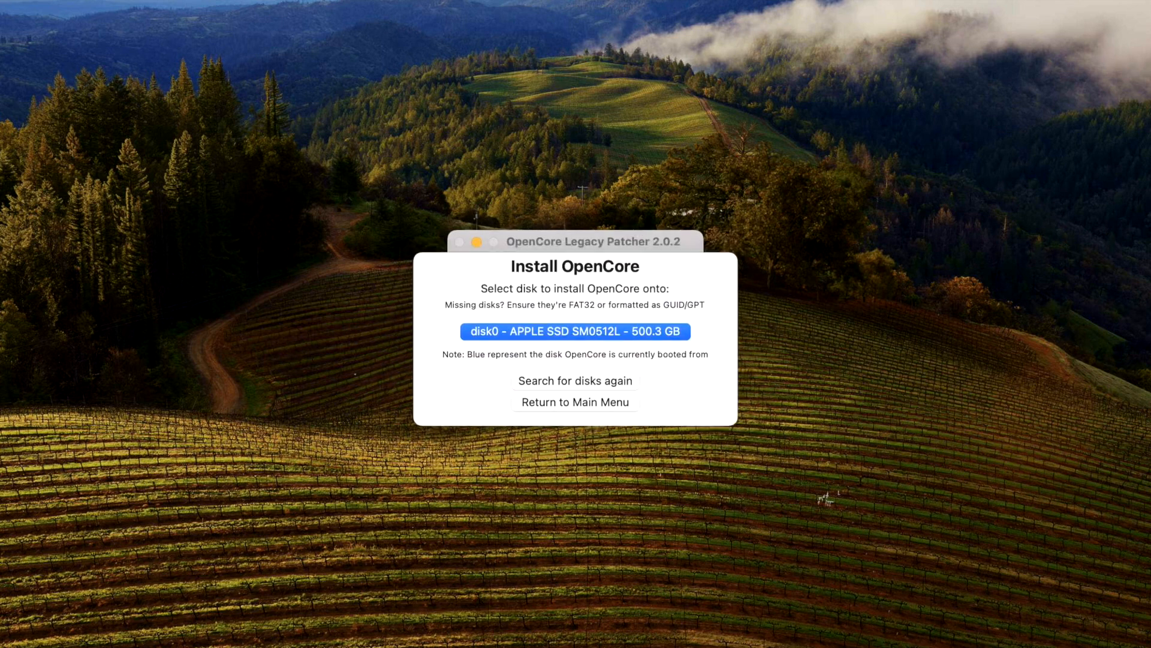
pyautogui.click(575, 332)
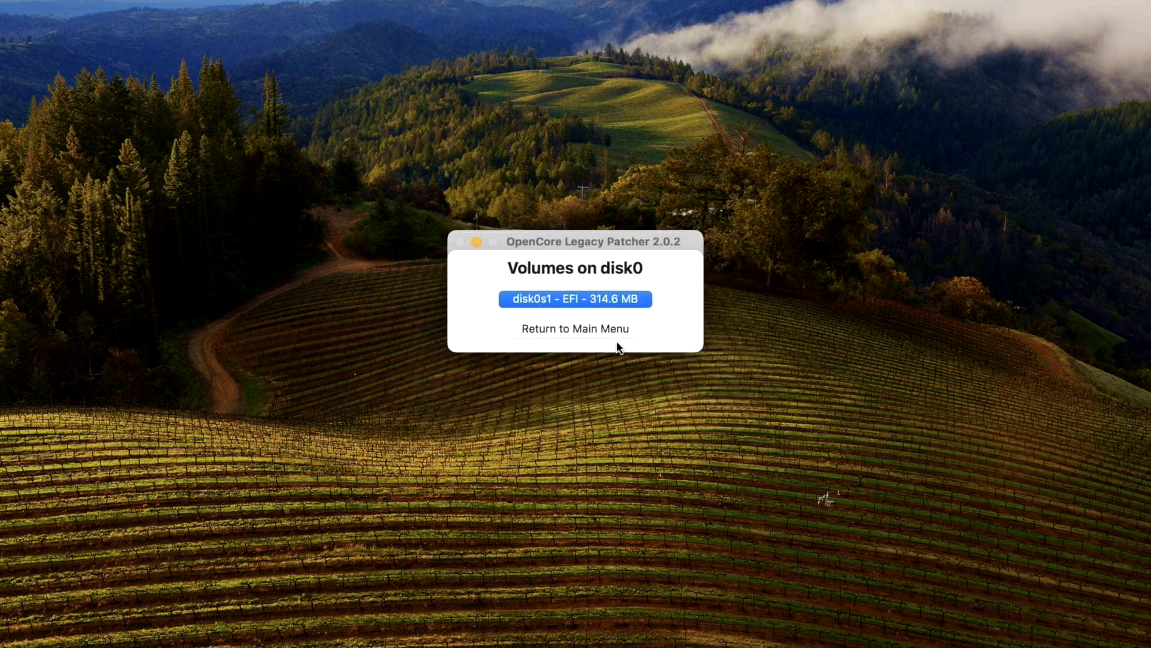
pyautogui.click(575, 299)
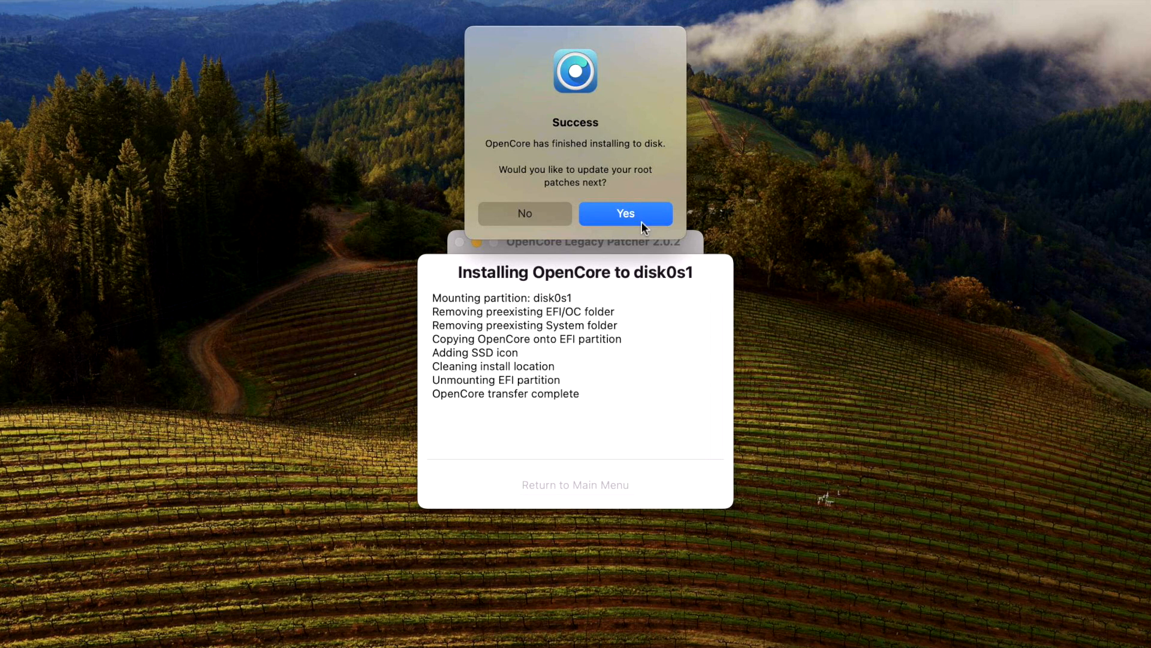
pyautogui.moveTo(650, 235)
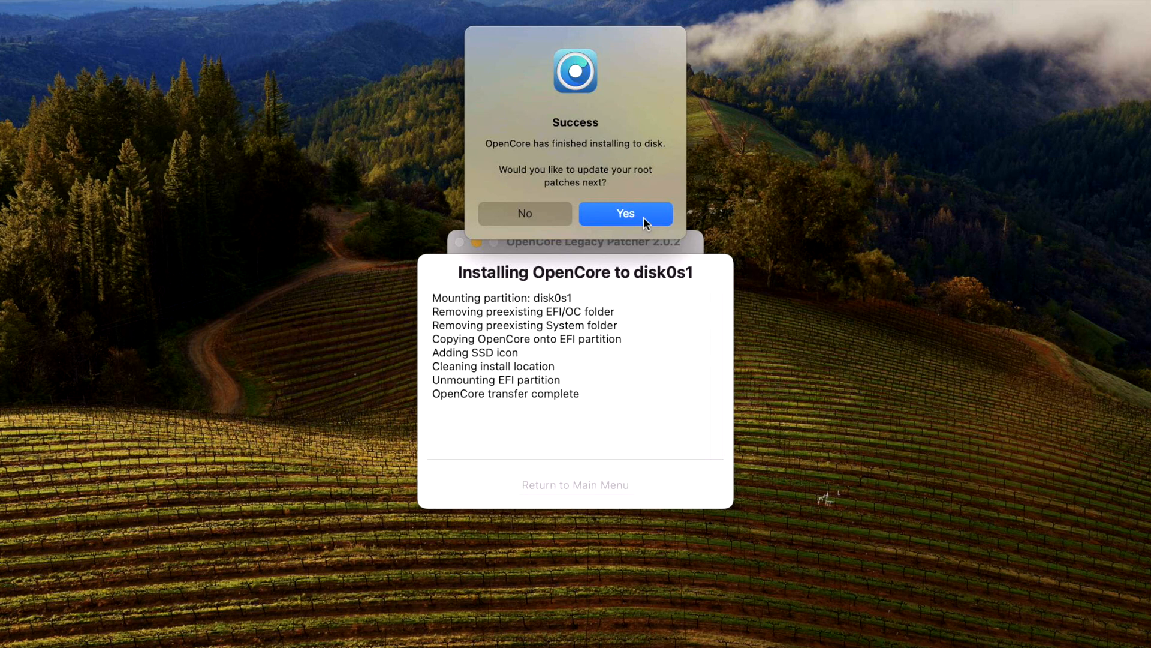
pyautogui.click(624, 213)
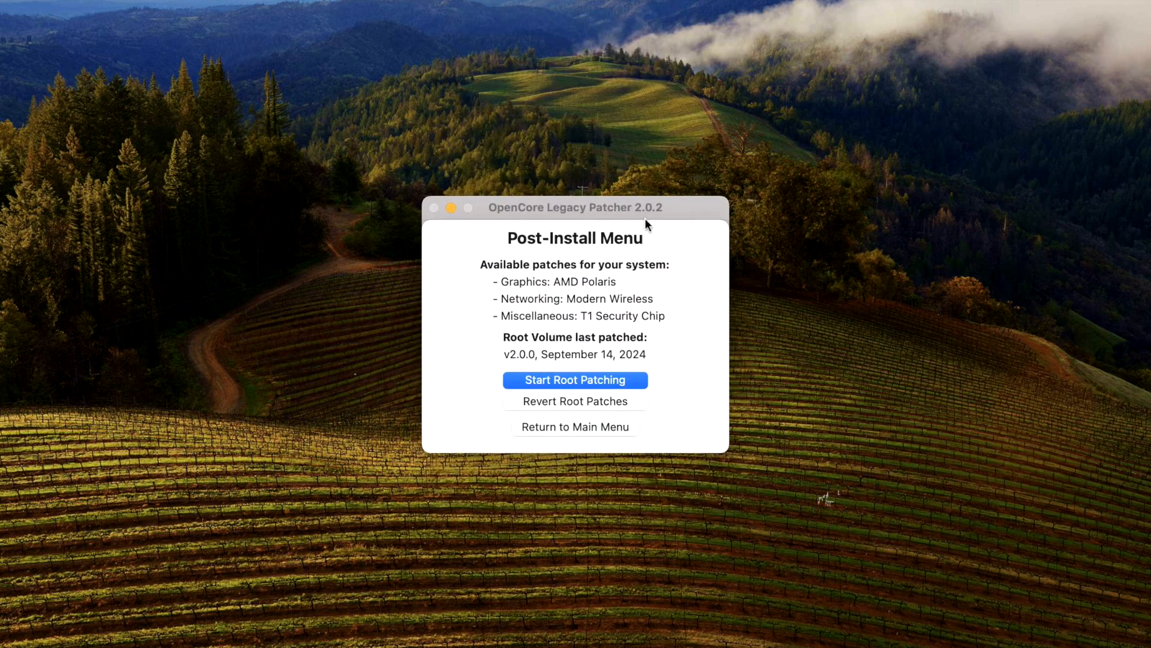
pyautogui.moveTo(647, 237)
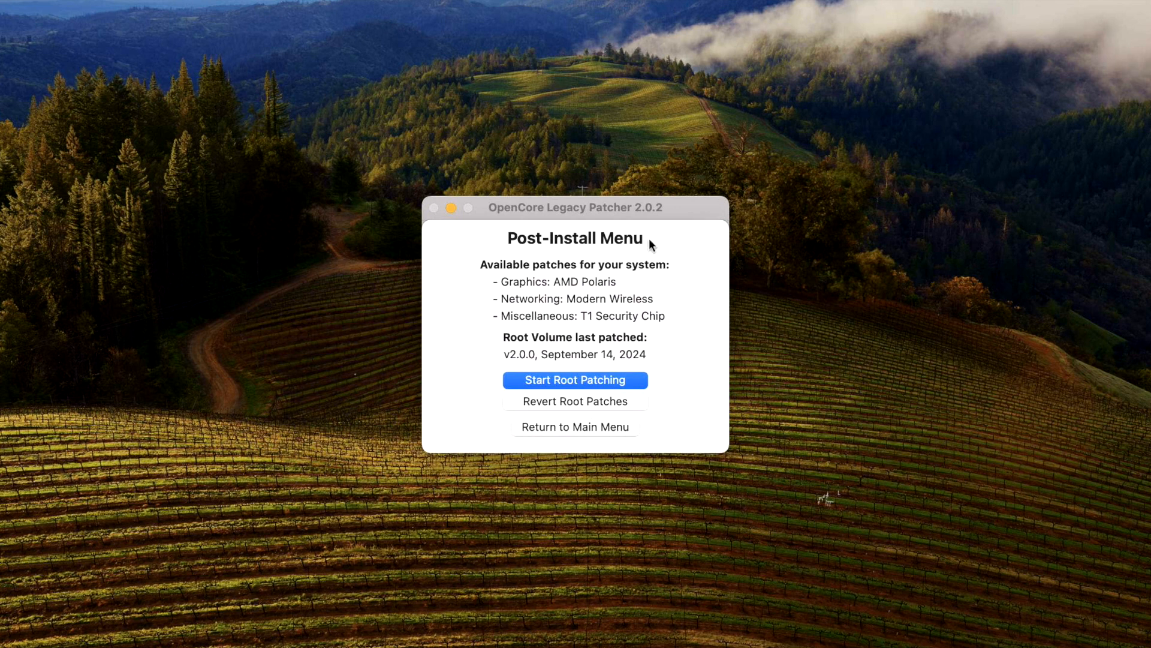
pyautogui.moveTo(673, 309)
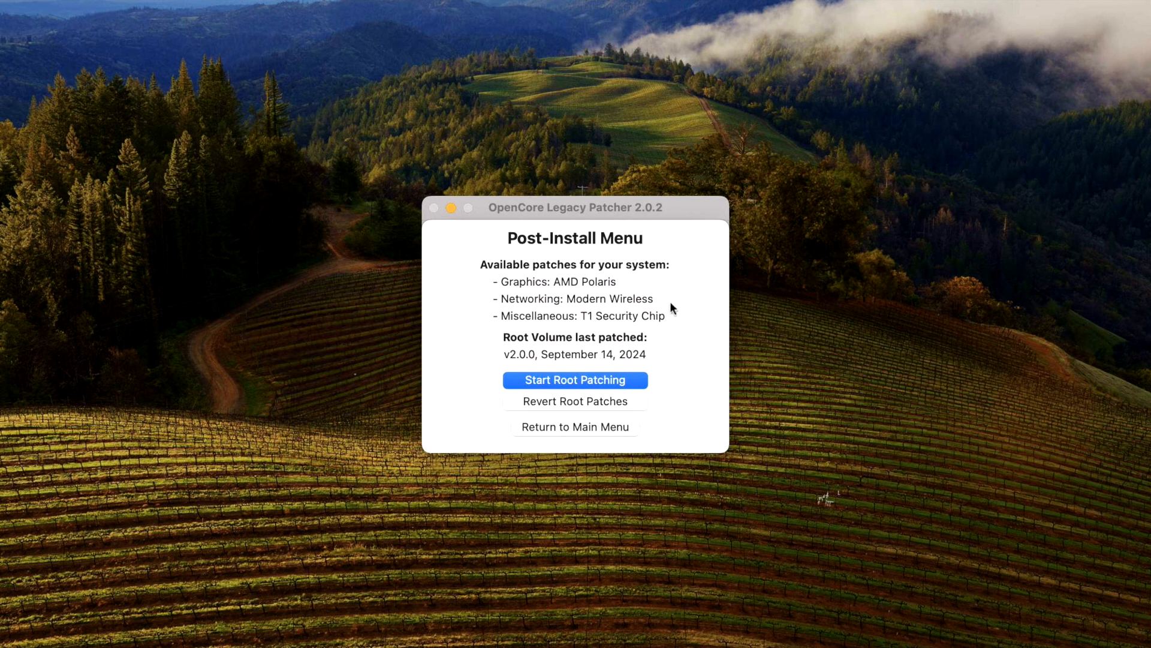
pyautogui.moveTo(674, 371)
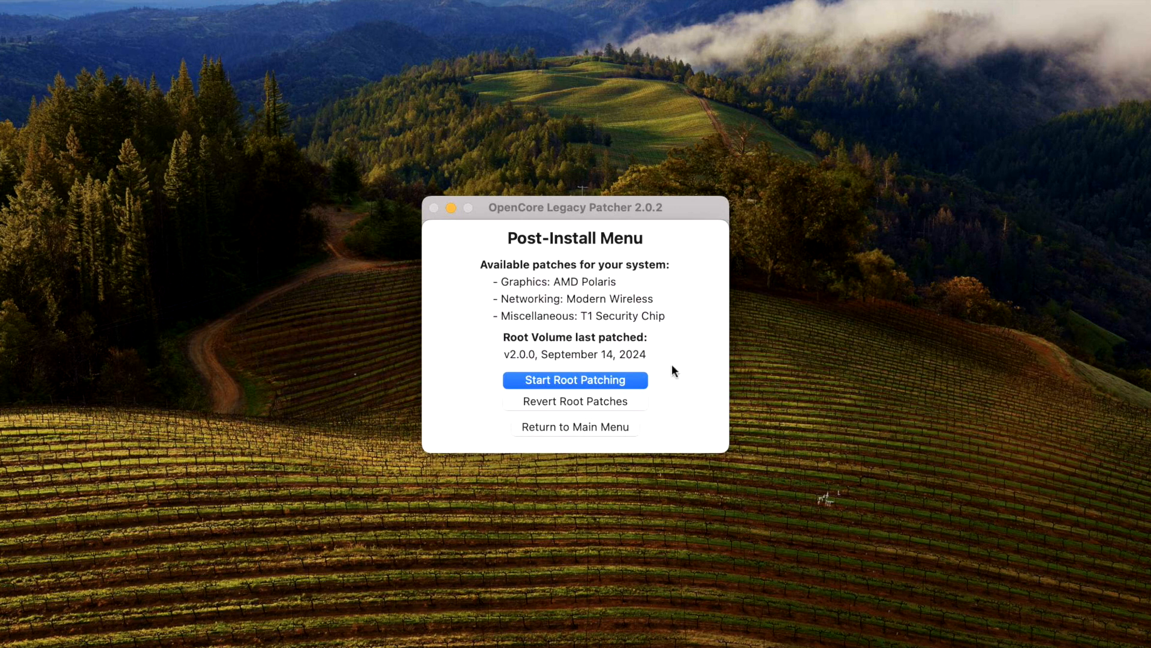
pyautogui.moveTo(661, 372)
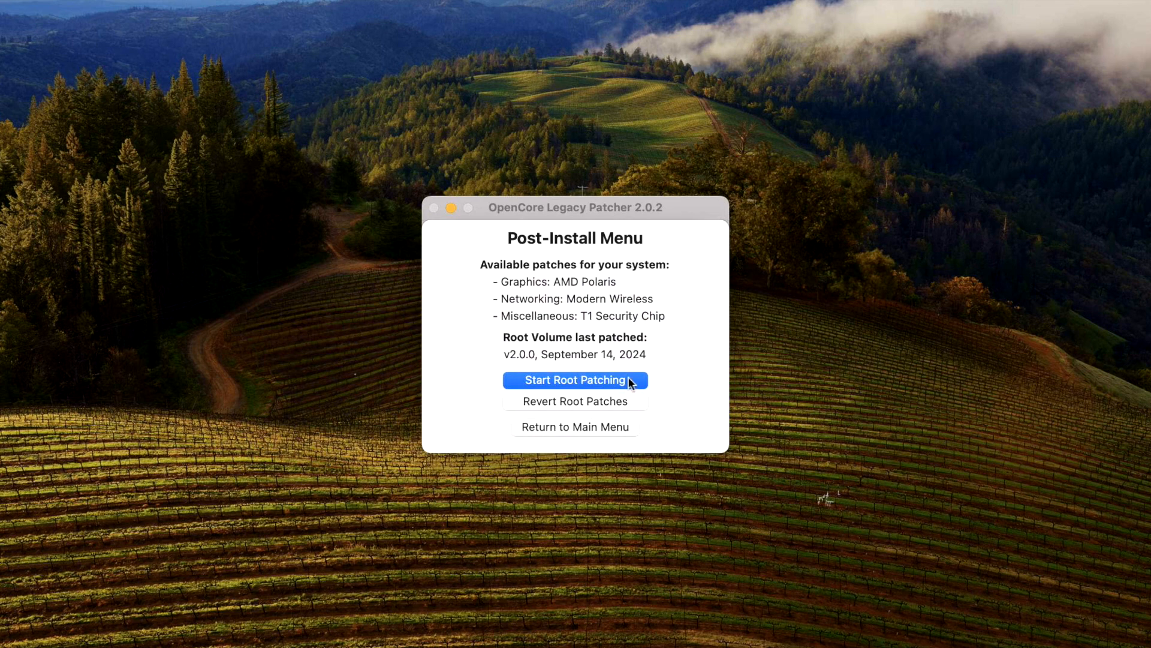
# Step: Start root patching for AMD Polaris, Modern Wireless and T1 Security Chip
pyautogui.click(575, 380)
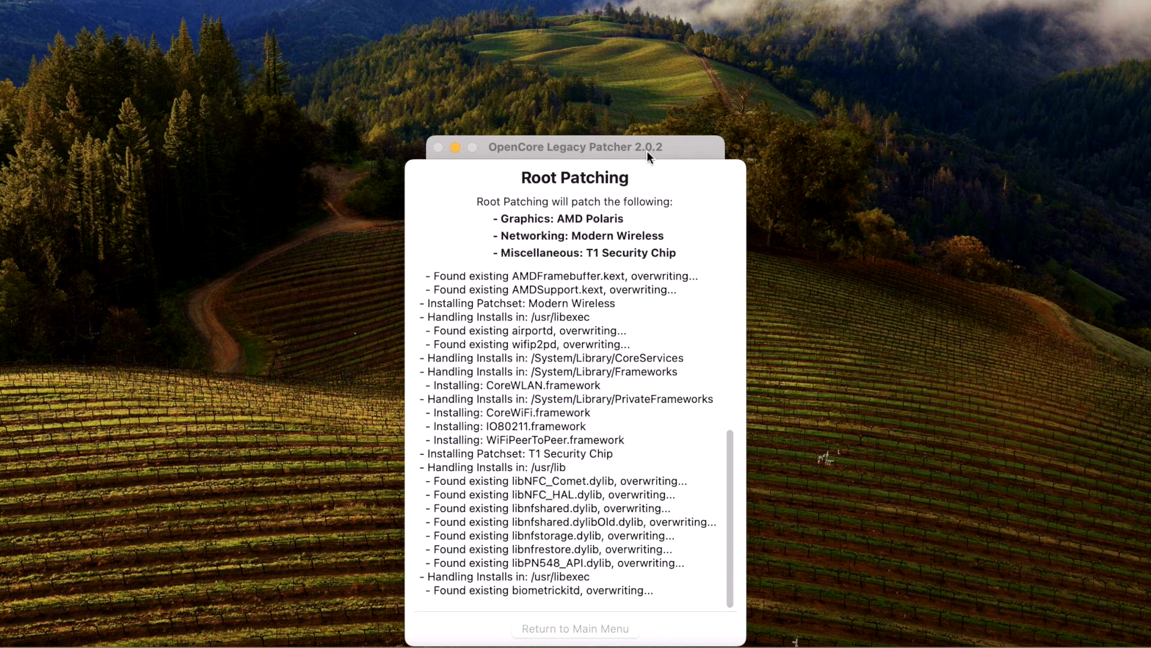
# Step: Let root patching complete, then confirm Reboot to apply the patches
pyautogui.scroll(-3)
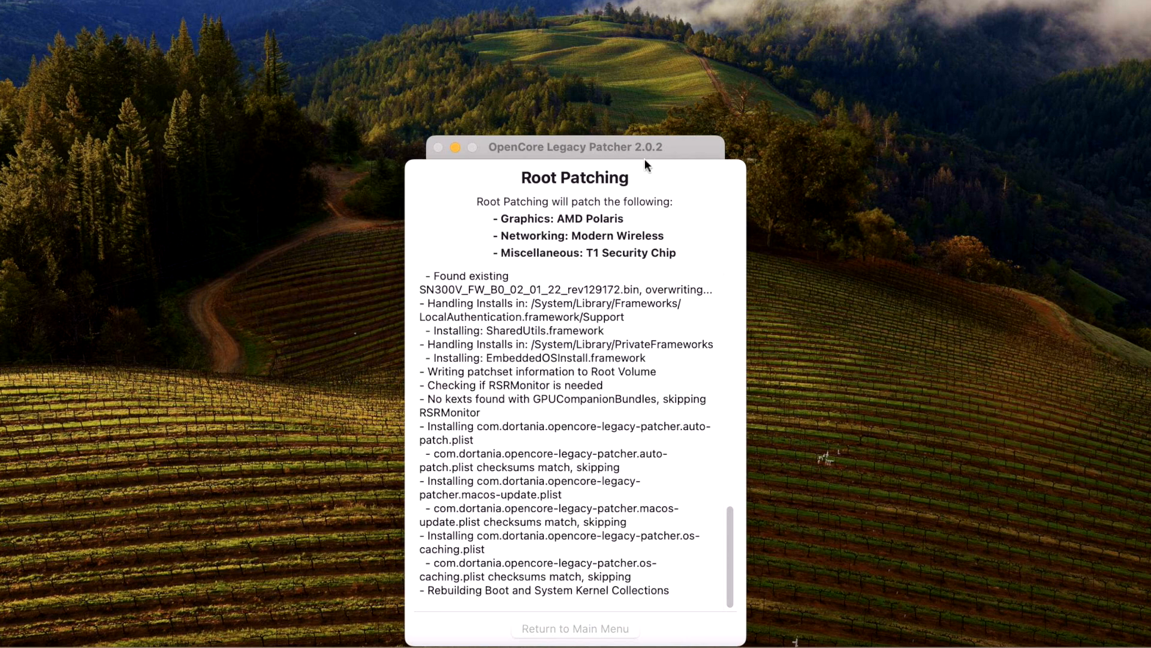
pyautogui.moveTo(684, 160)
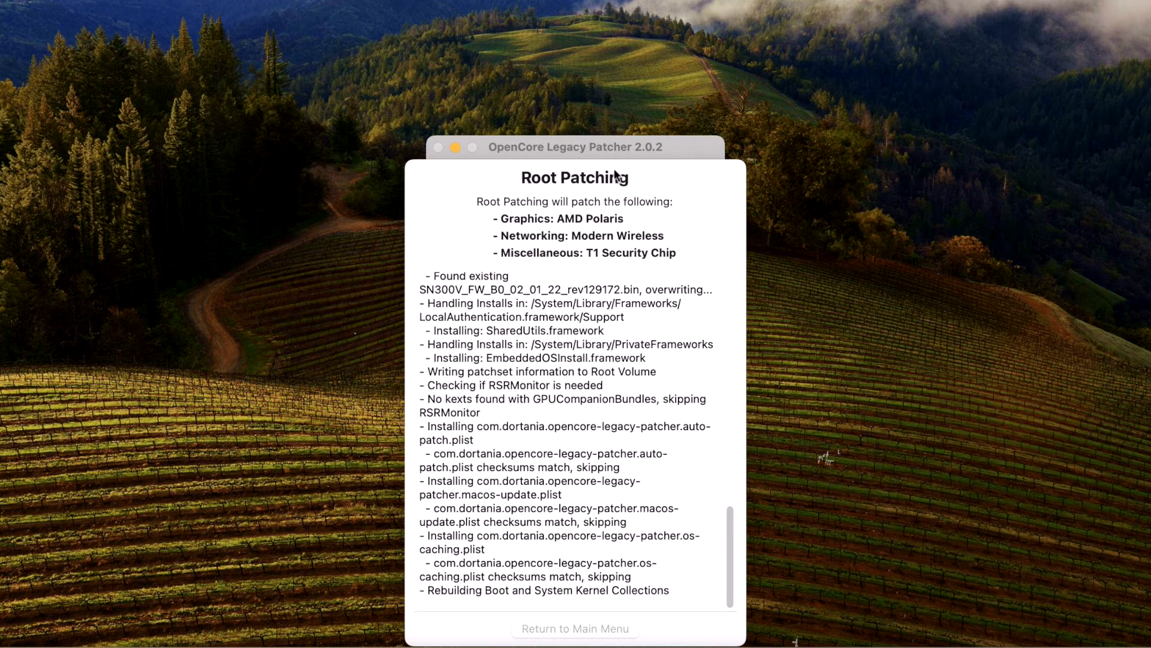
pyautogui.moveTo(608, 193)
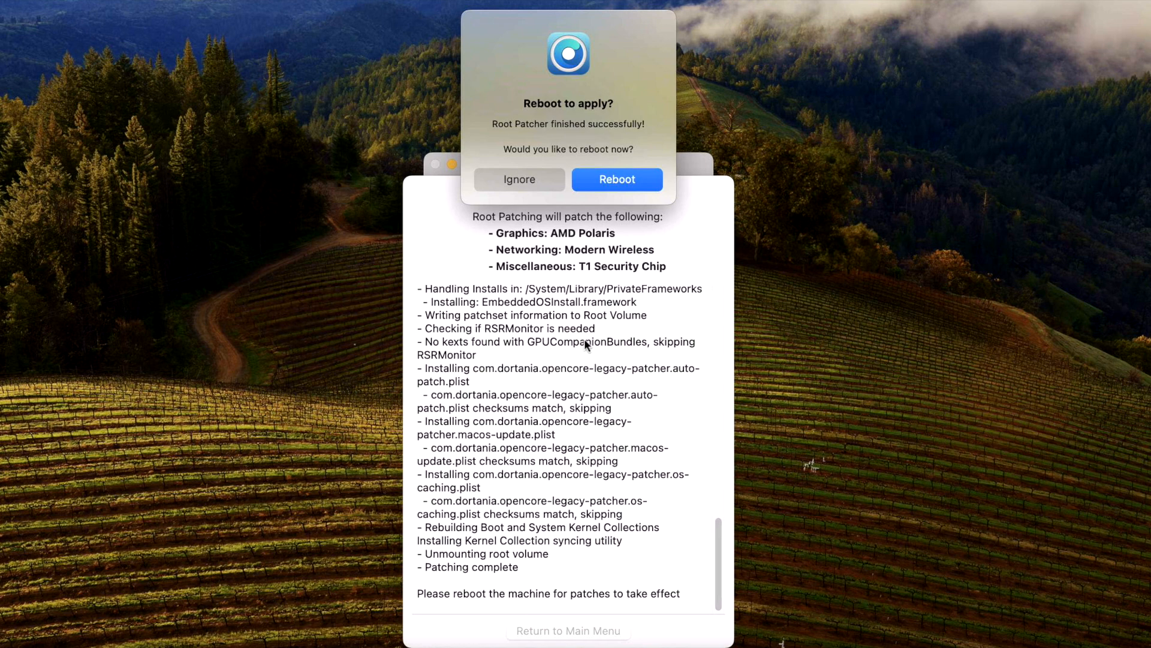
pyautogui.click(616, 179)
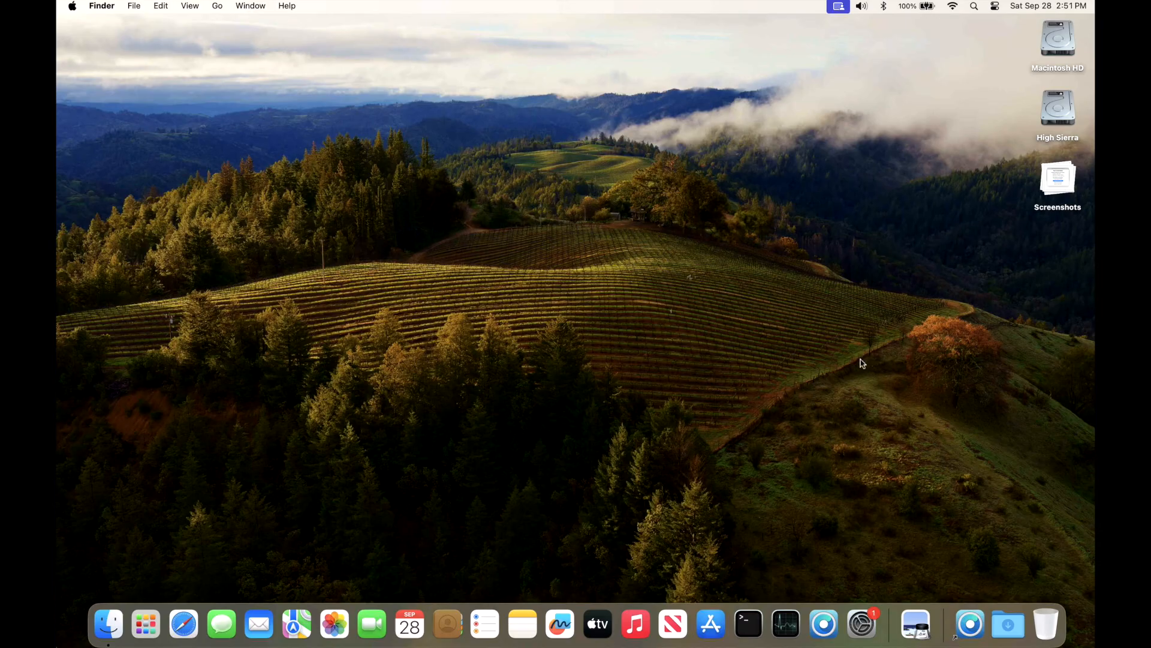
pyautogui.moveTo(844, 560)
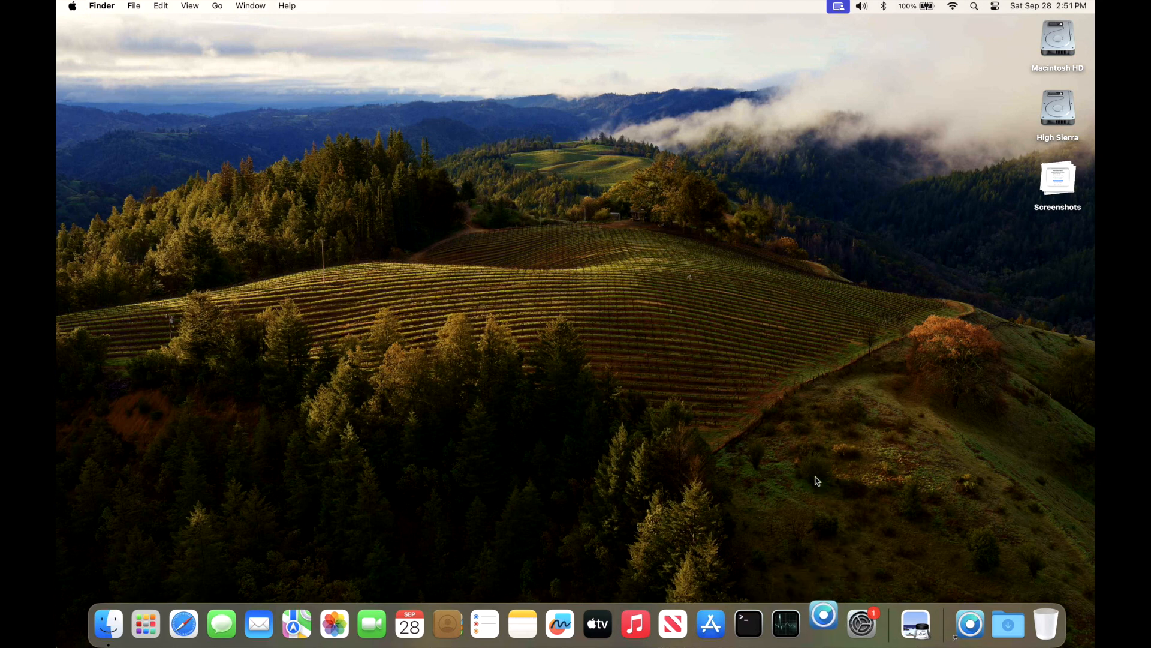
# Step: Relaunch OpenCore Legacy Patcher and view the Post-Install Root Patch status showing v2.0.2 patches
pyautogui.click(824, 623)
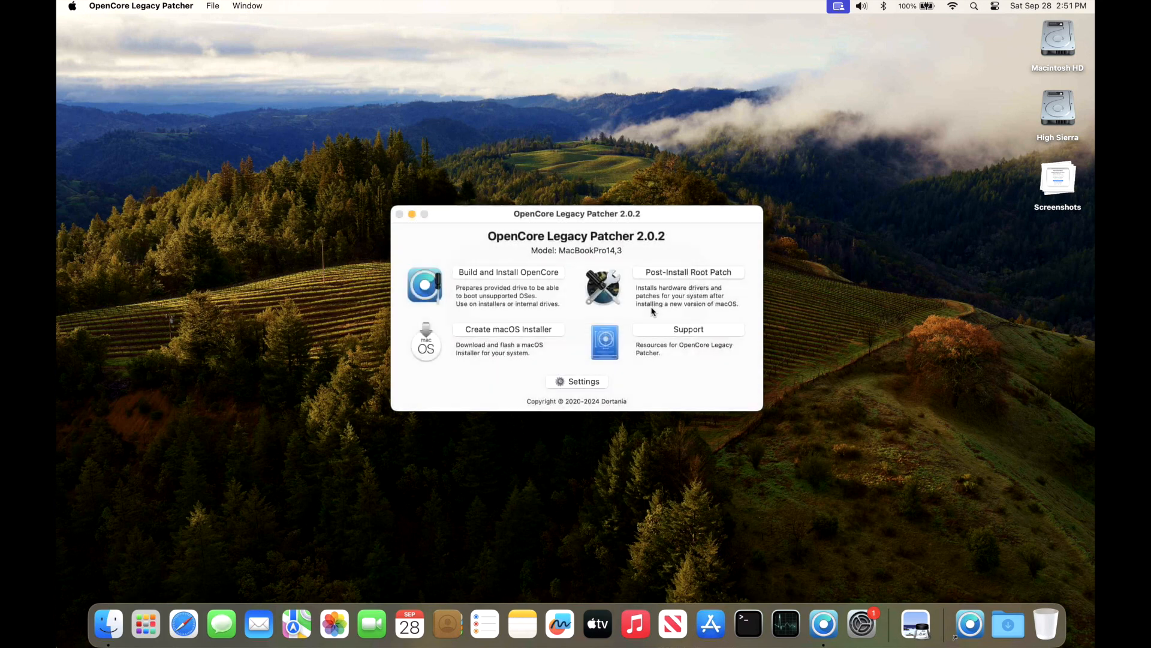
pyautogui.click(688, 272)
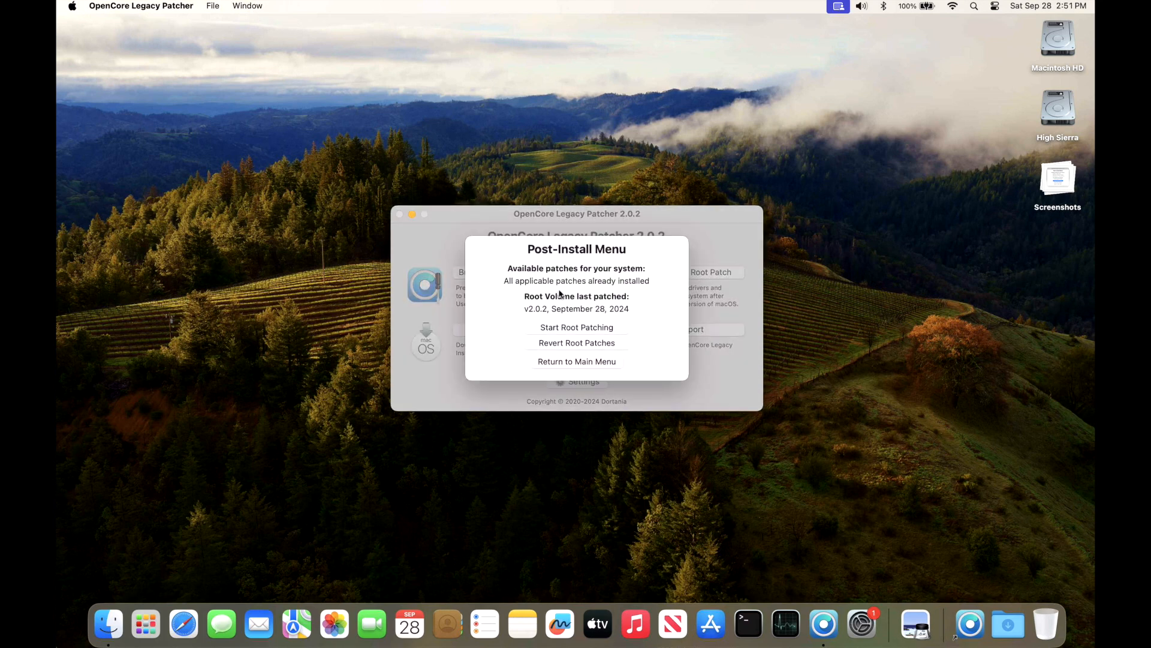
pyautogui.moveTo(570, 323)
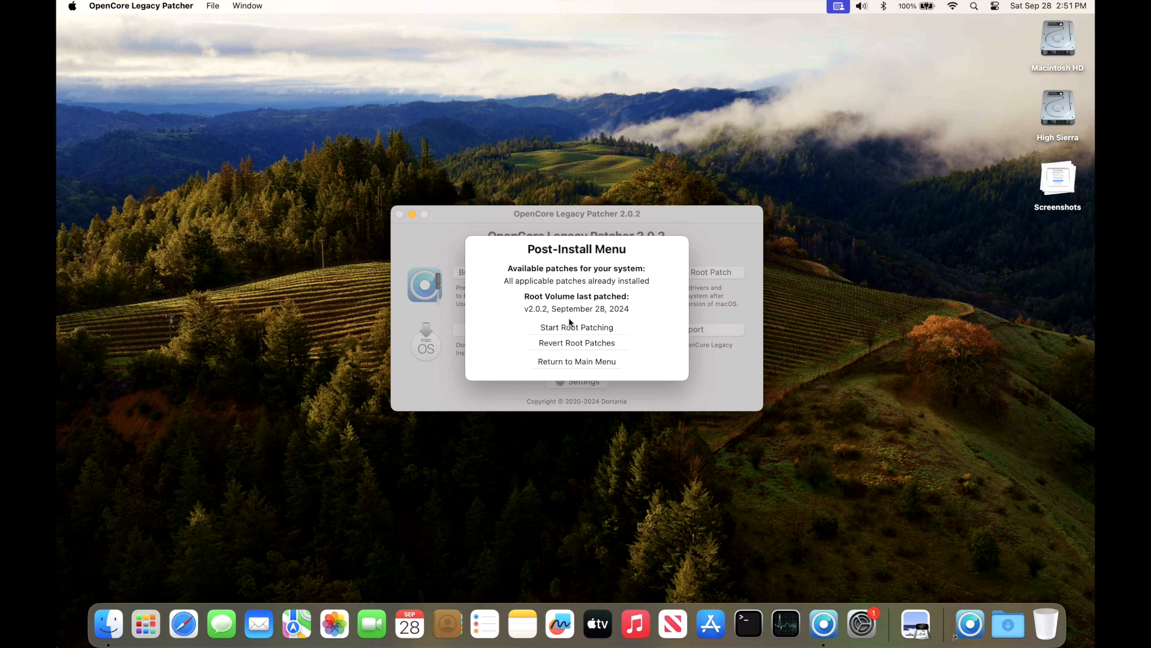
pyautogui.moveTo(648, 357)
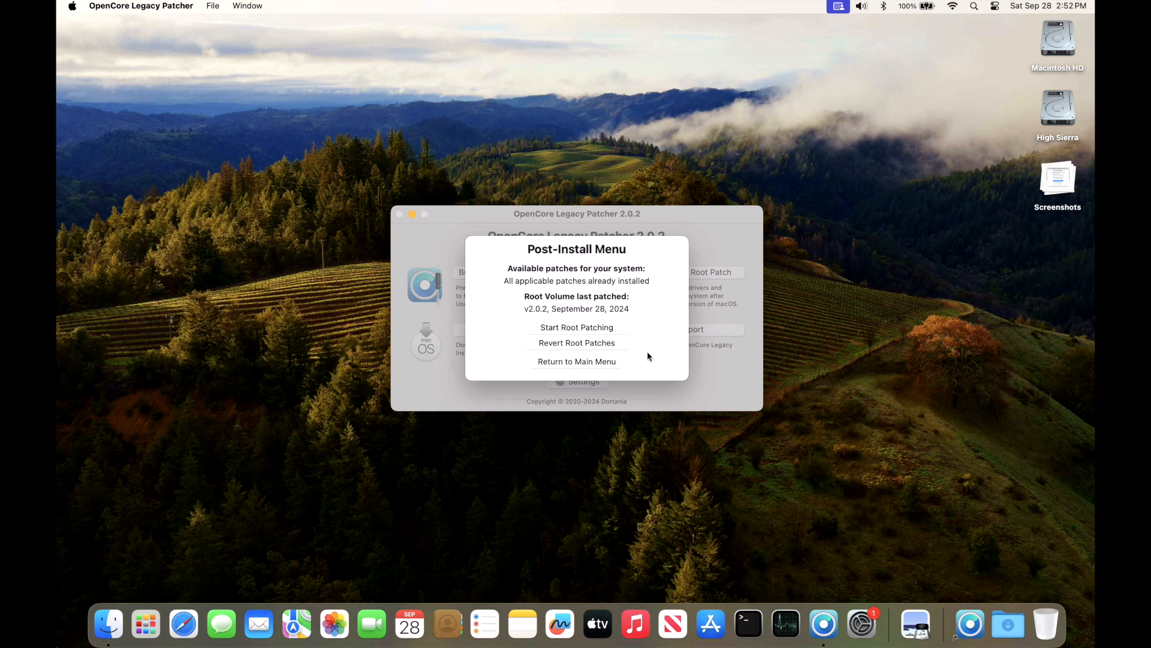
pyautogui.click(577, 360)
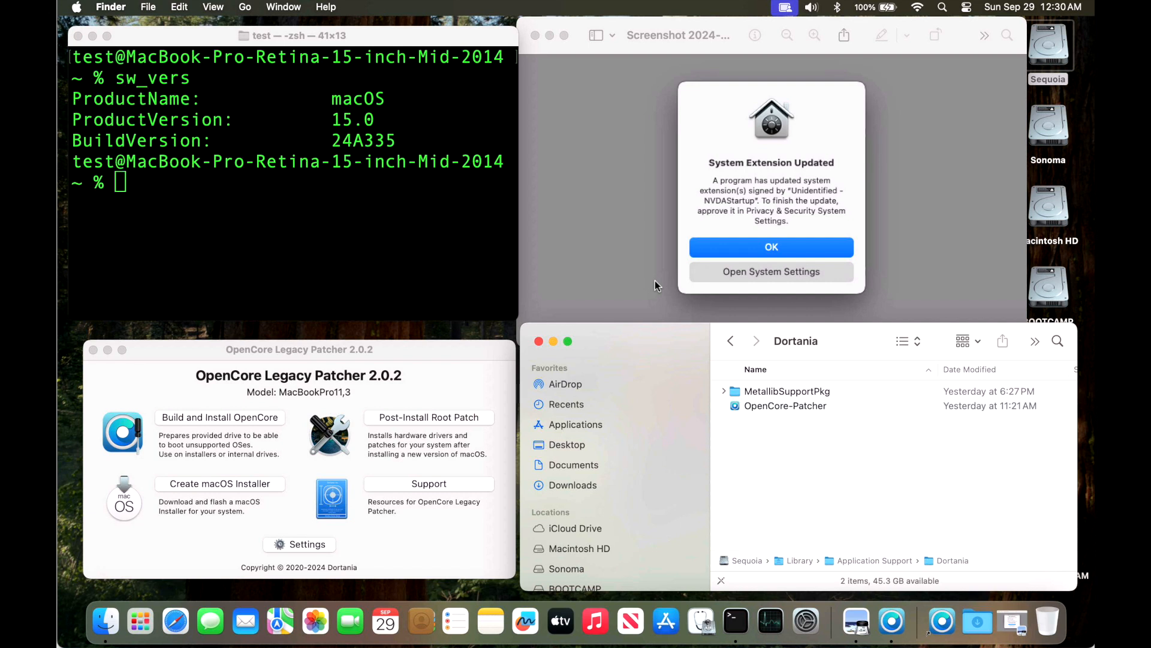
pyautogui.moveTo(700, 369)
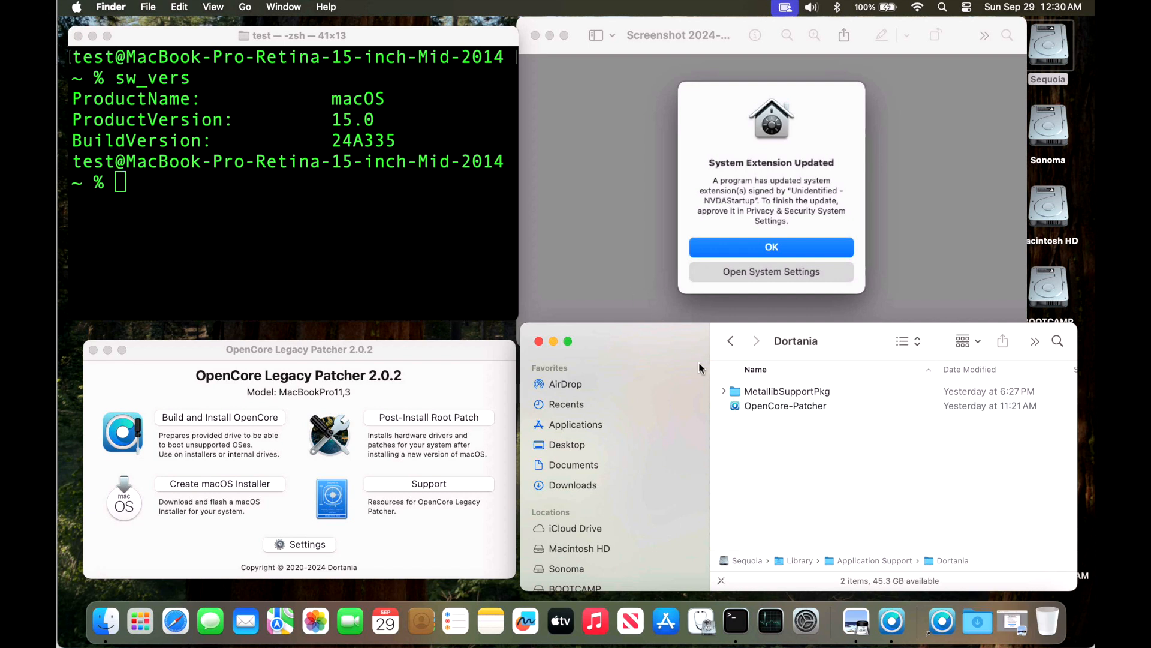
pyautogui.moveTo(824, 403)
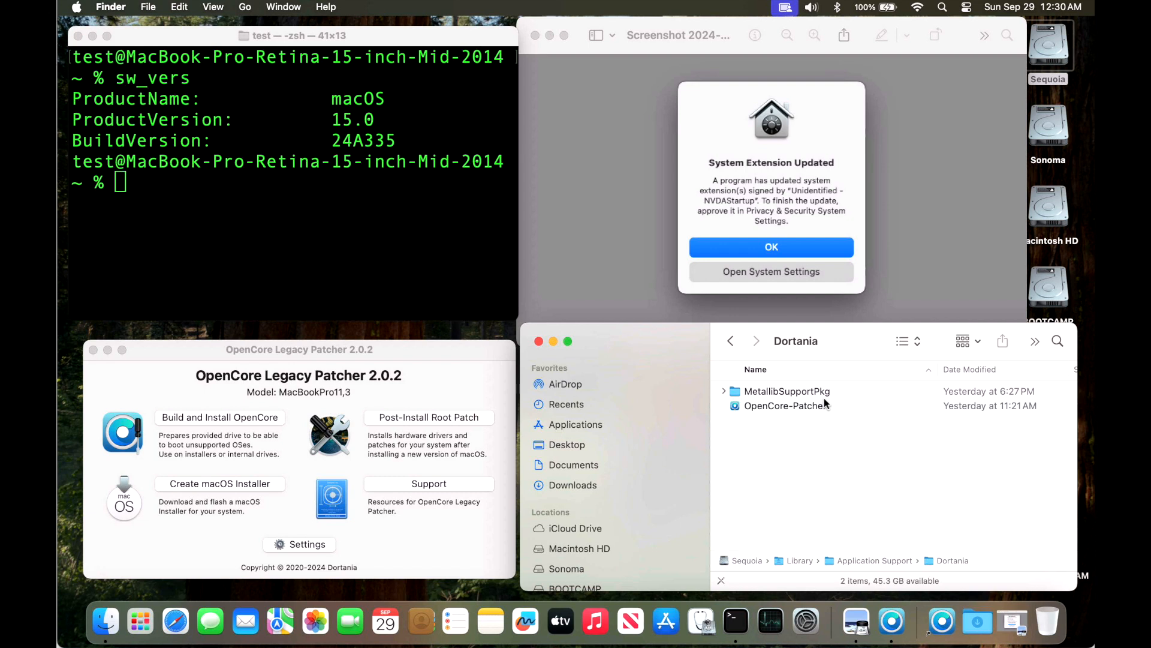
pyautogui.moveTo(624, 311)
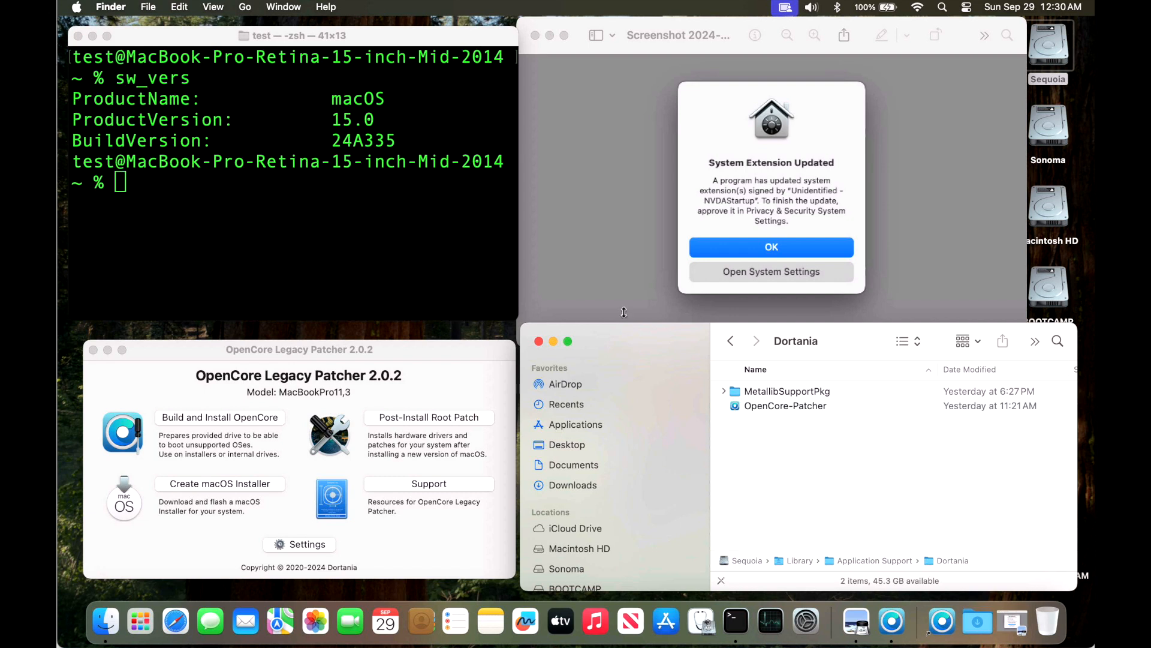
pyautogui.moveTo(419, 255)
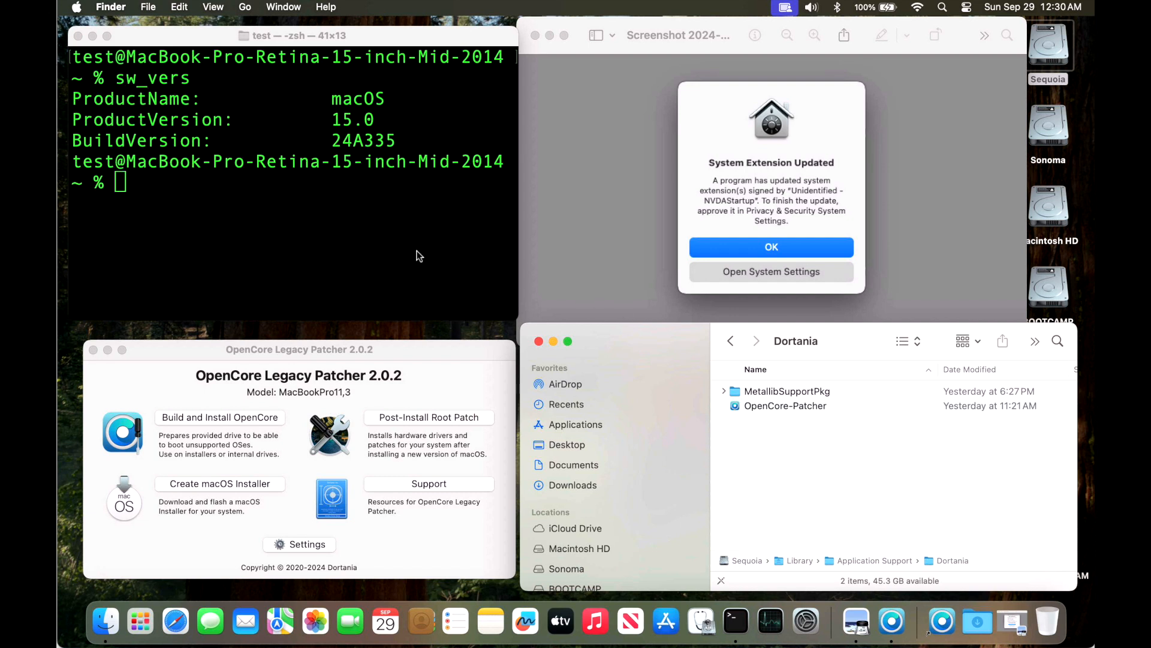
pyautogui.moveTo(420, 259)
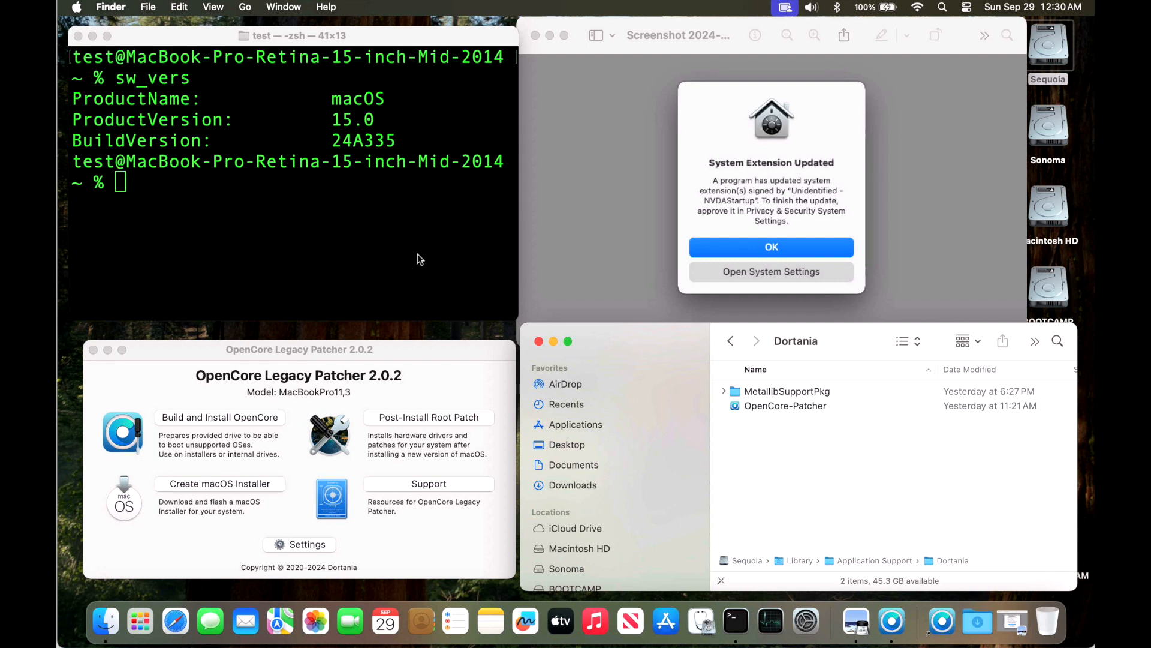
pyautogui.moveTo(417, 262)
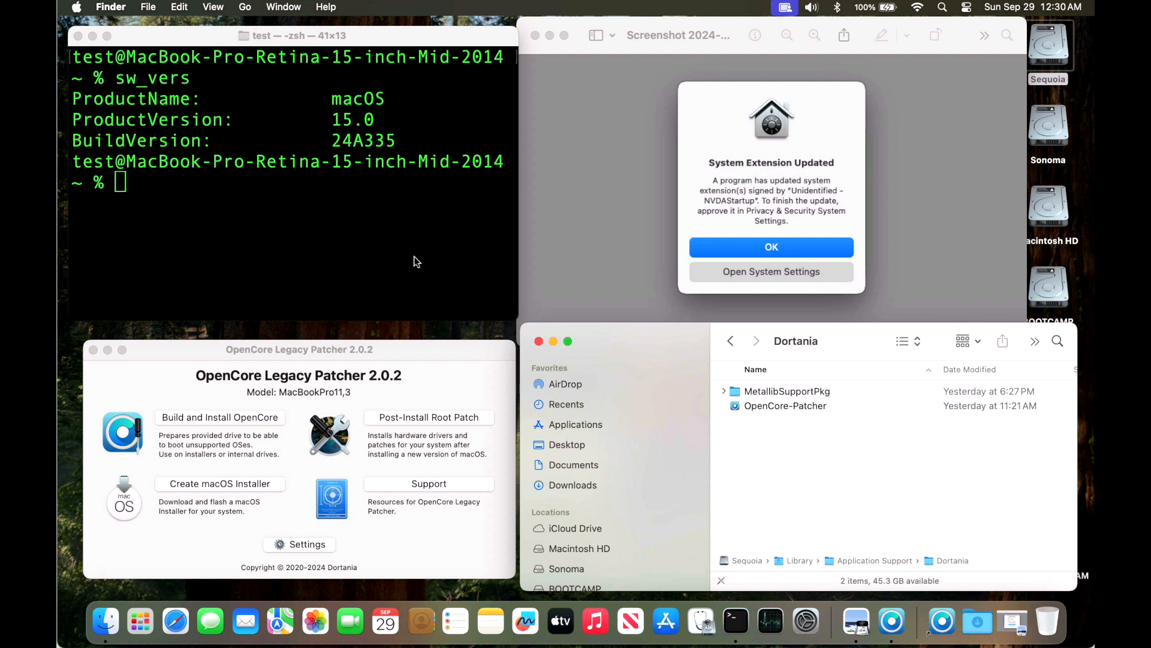
pyautogui.moveTo(683, 428)
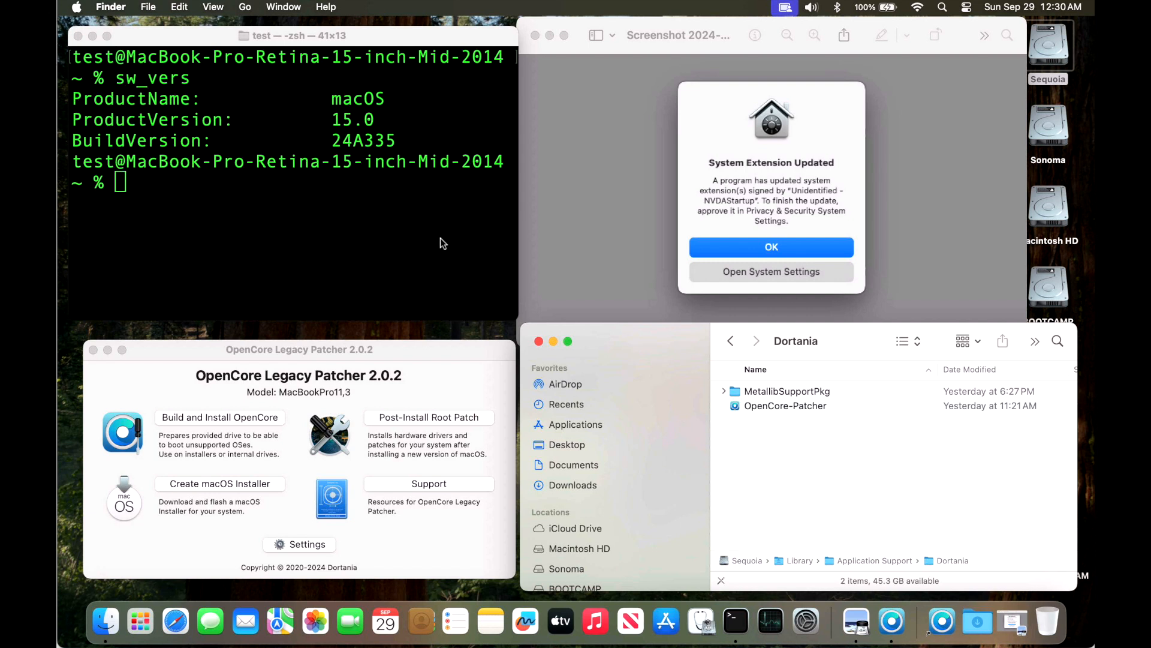
pyautogui.moveTo(424, 389)
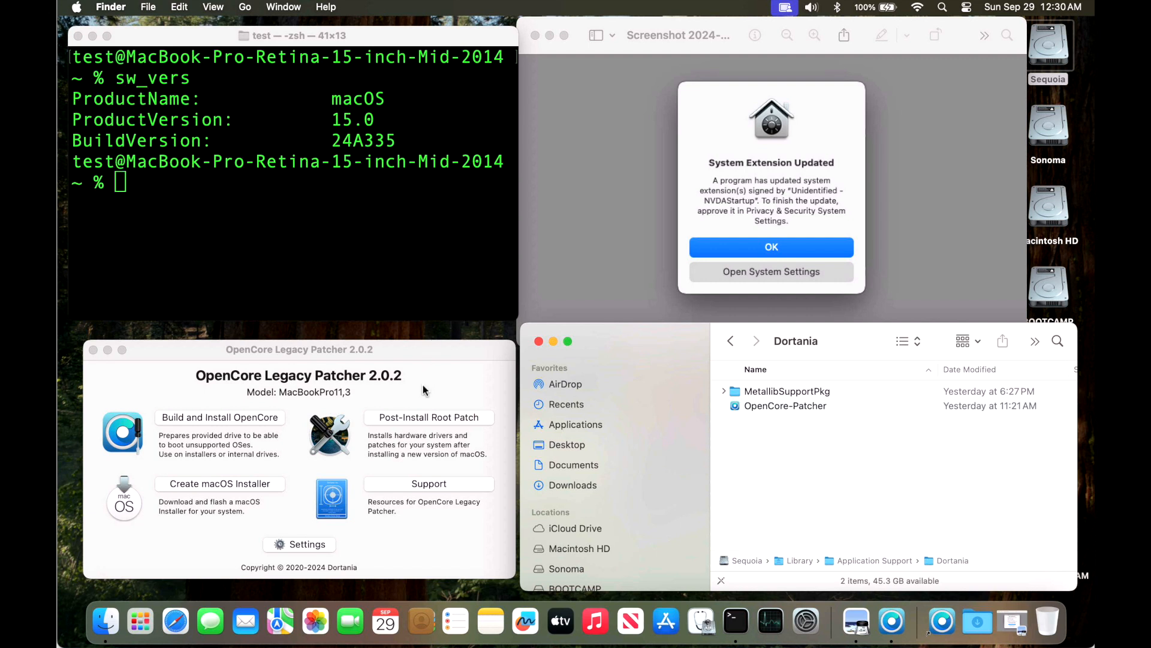
pyautogui.moveTo(844, 391)
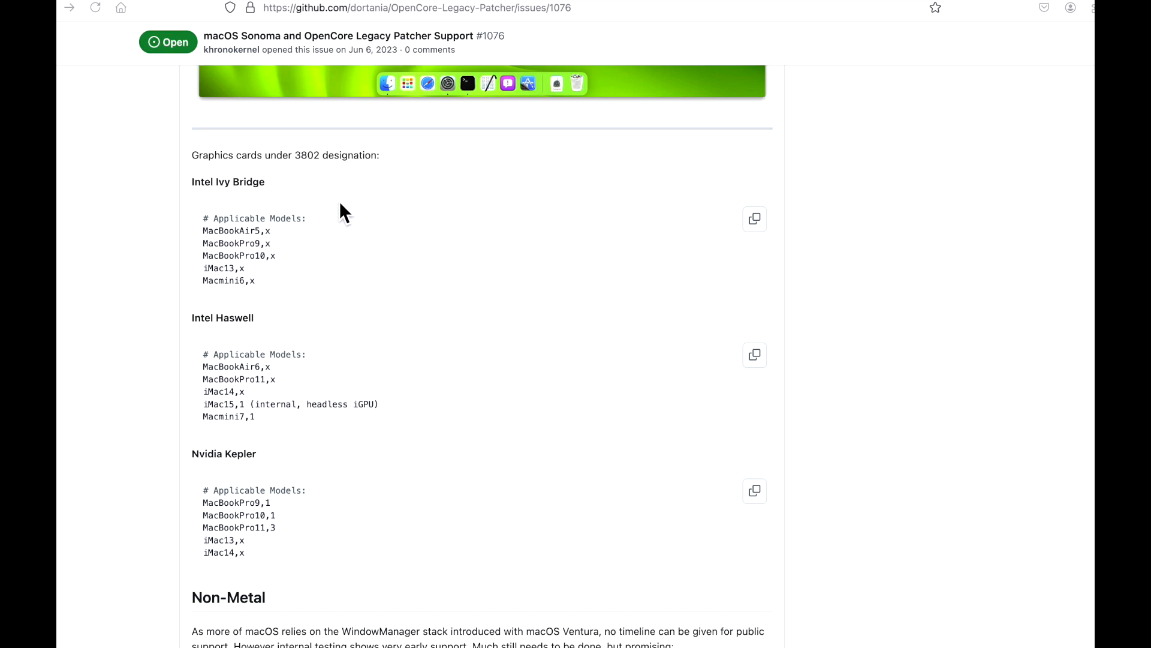
# Step: Scroll the Sonoma support issue #1076 to the 3802 graphics cards list
pyautogui.scroll(-3)
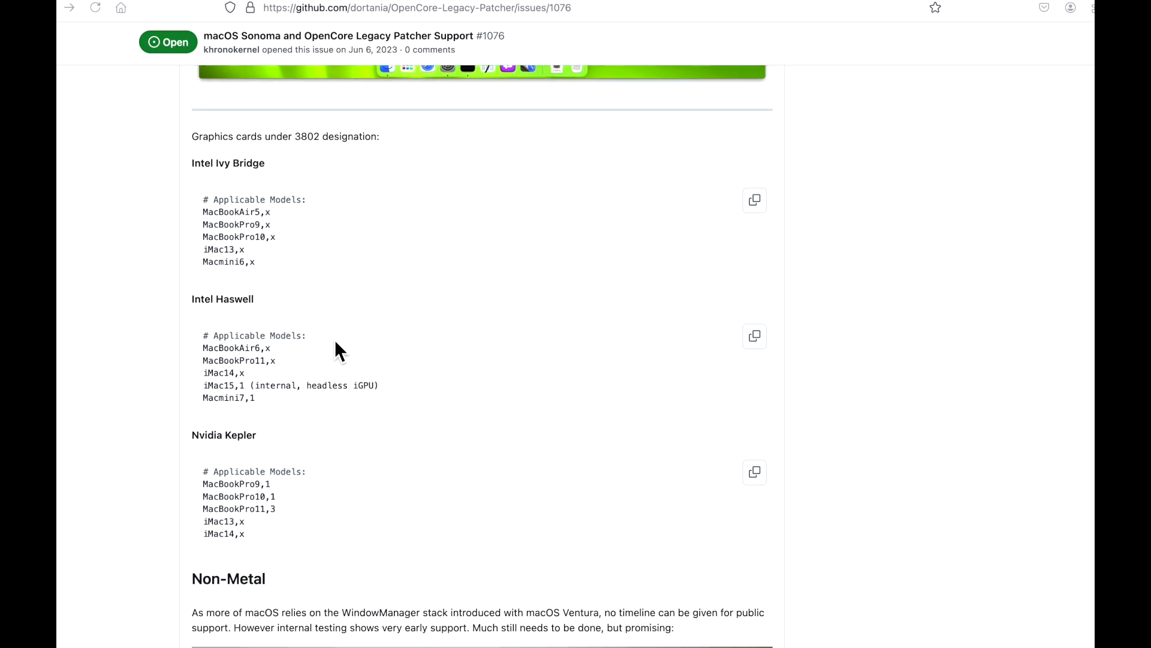
pyautogui.moveTo(345, 509)
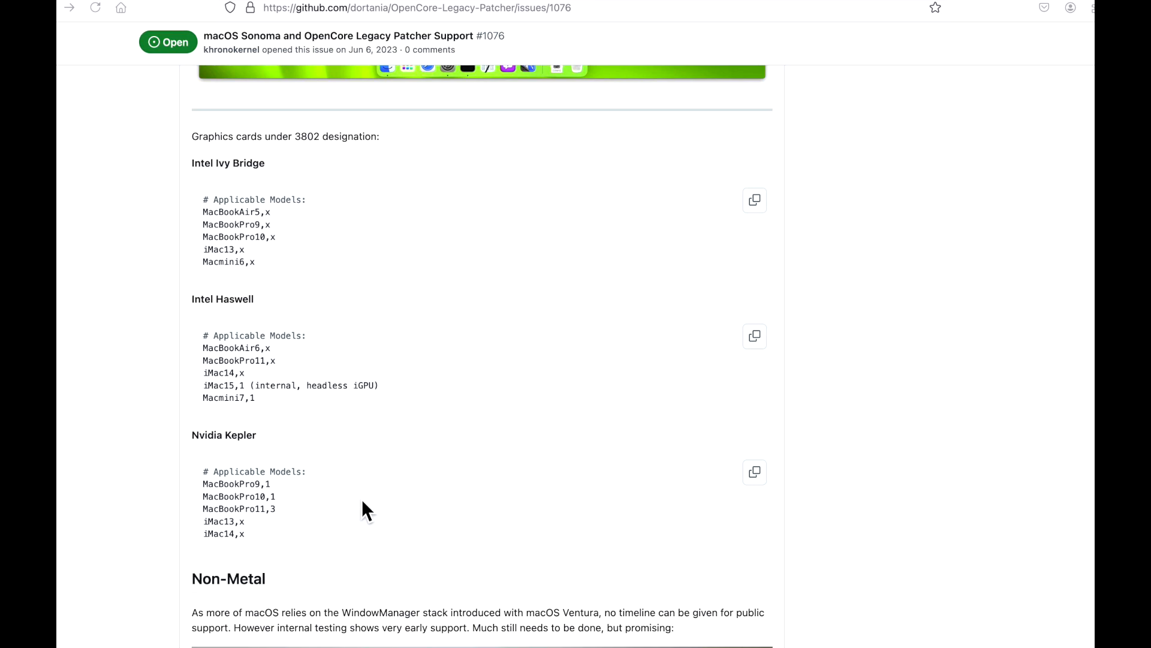
pyautogui.moveTo(341, 459)
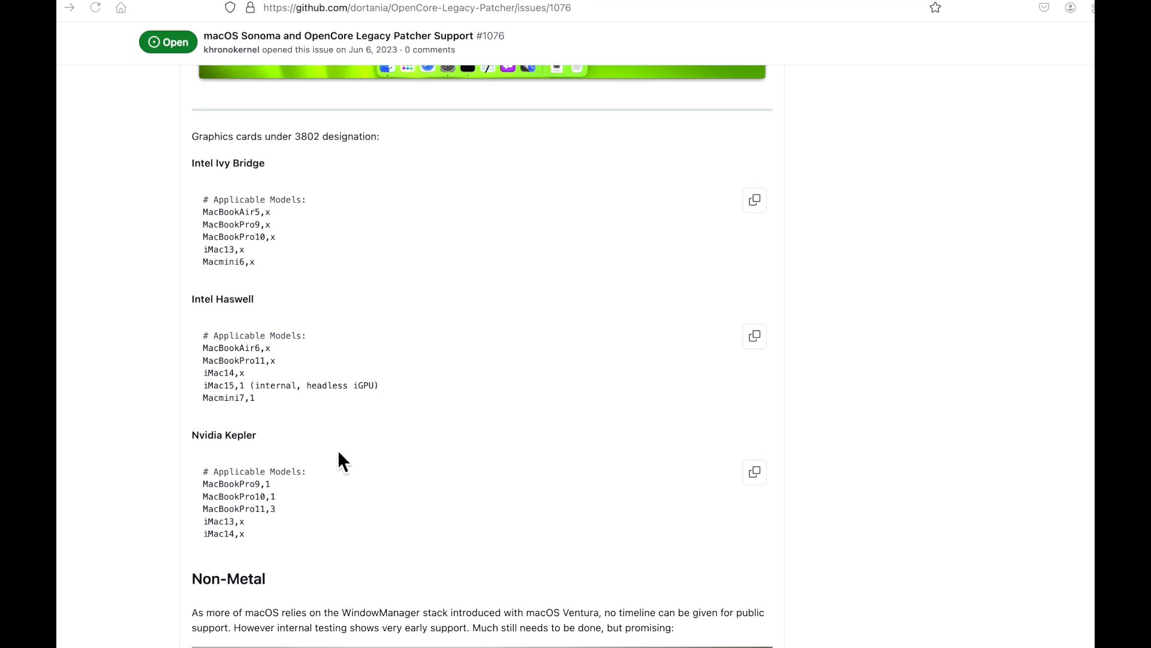
pyautogui.moveTo(534, 350)
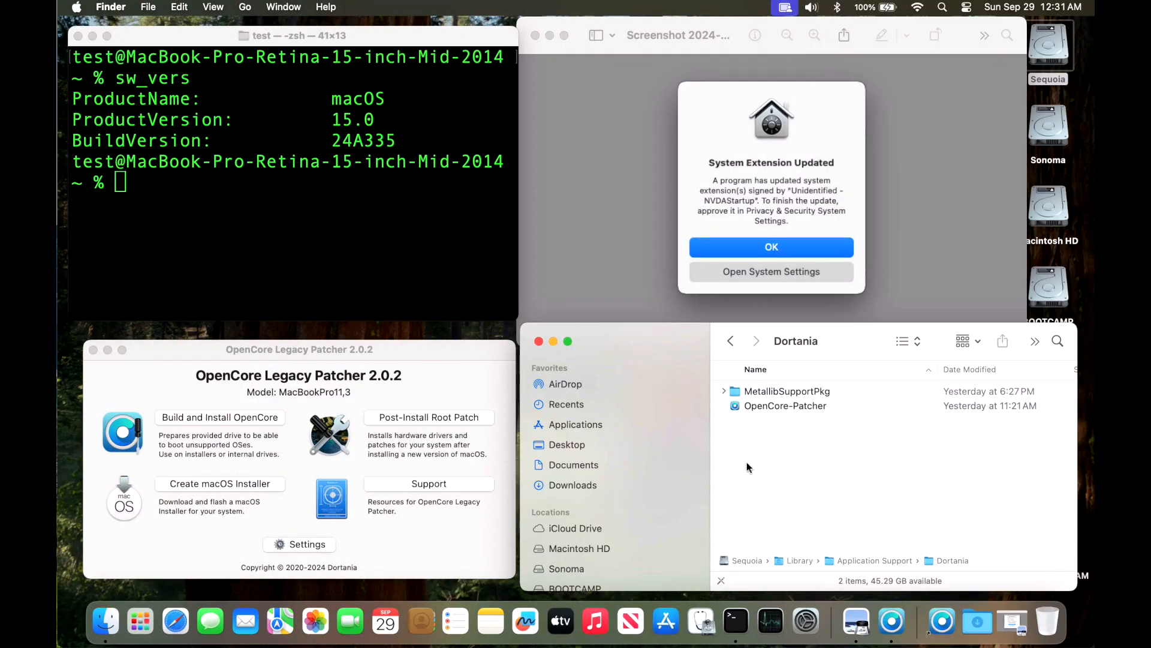
pyautogui.moveTo(810, 546)
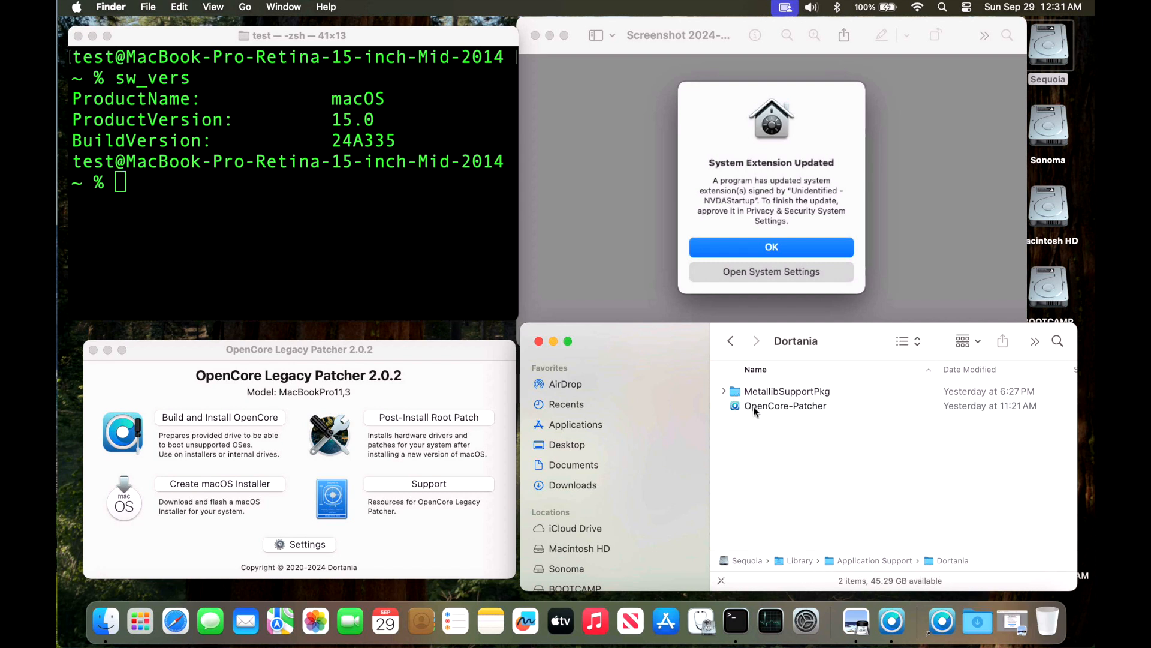
# Step: Expand MetallibSupportPkg and its 15.0-24A335 folder in the Dortania list view
pyautogui.click(785, 405)
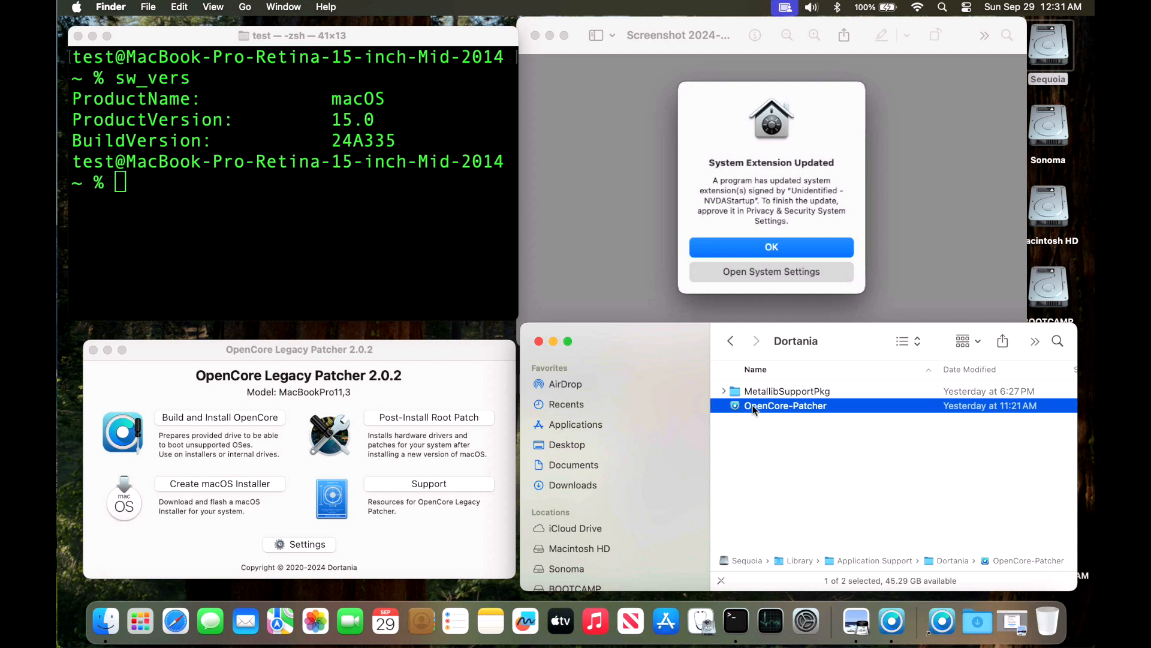
pyautogui.click(724, 391)
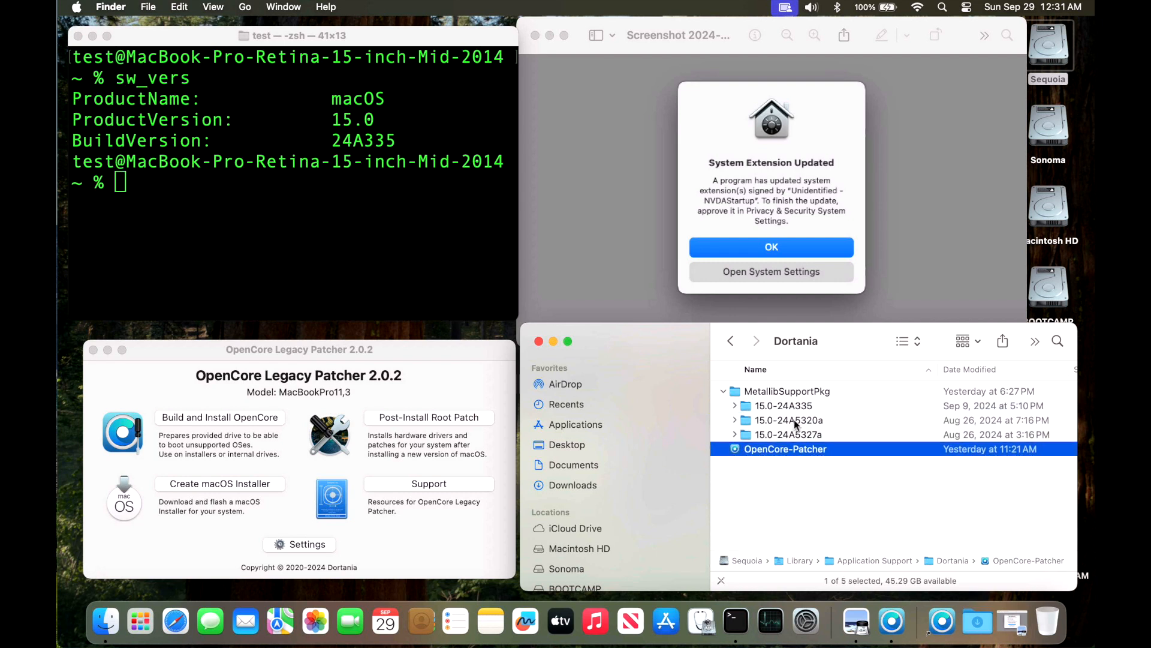
pyautogui.moveTo(828, 442)
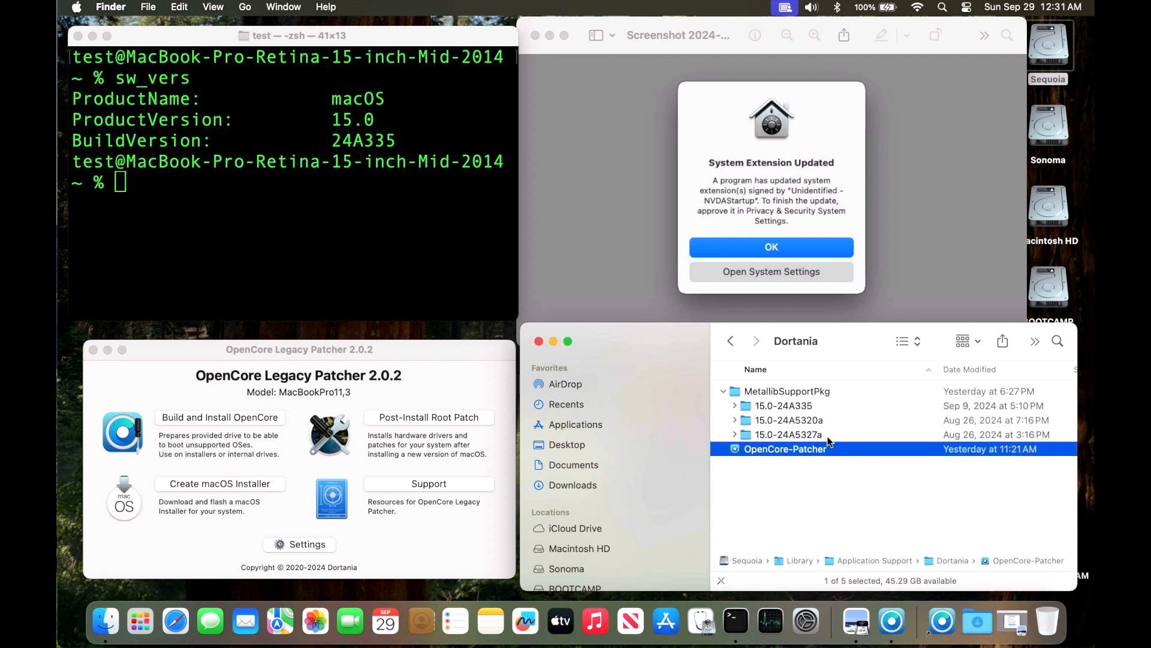
pyautogui.moveTo(824, 437)
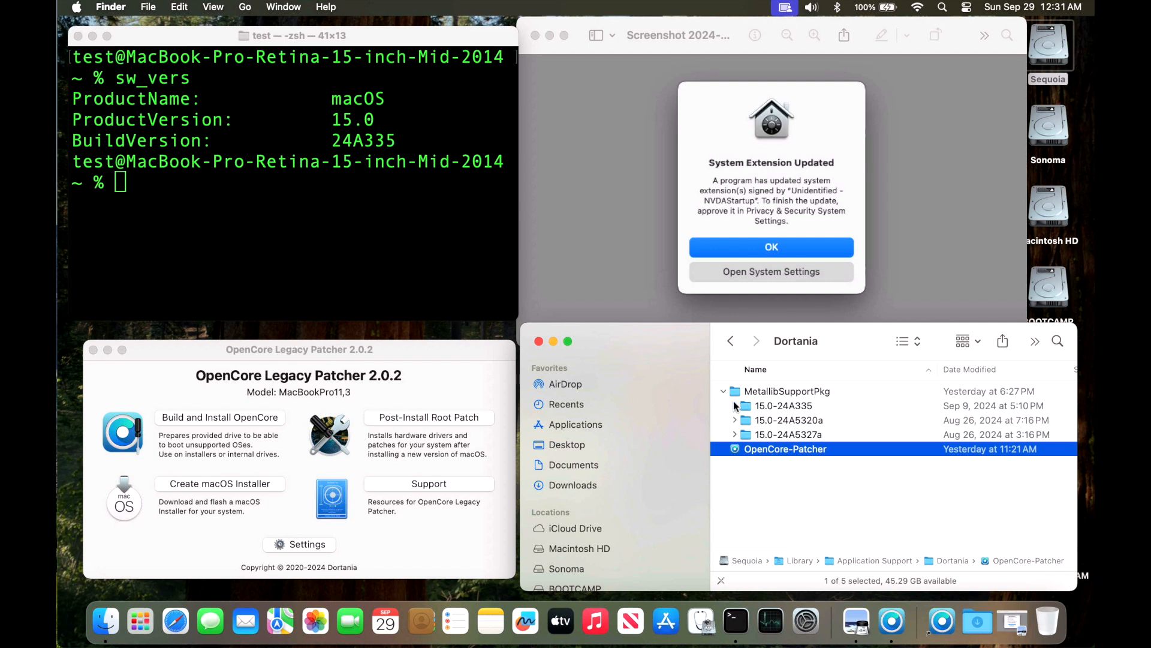
pyautogui.click(734, 405)
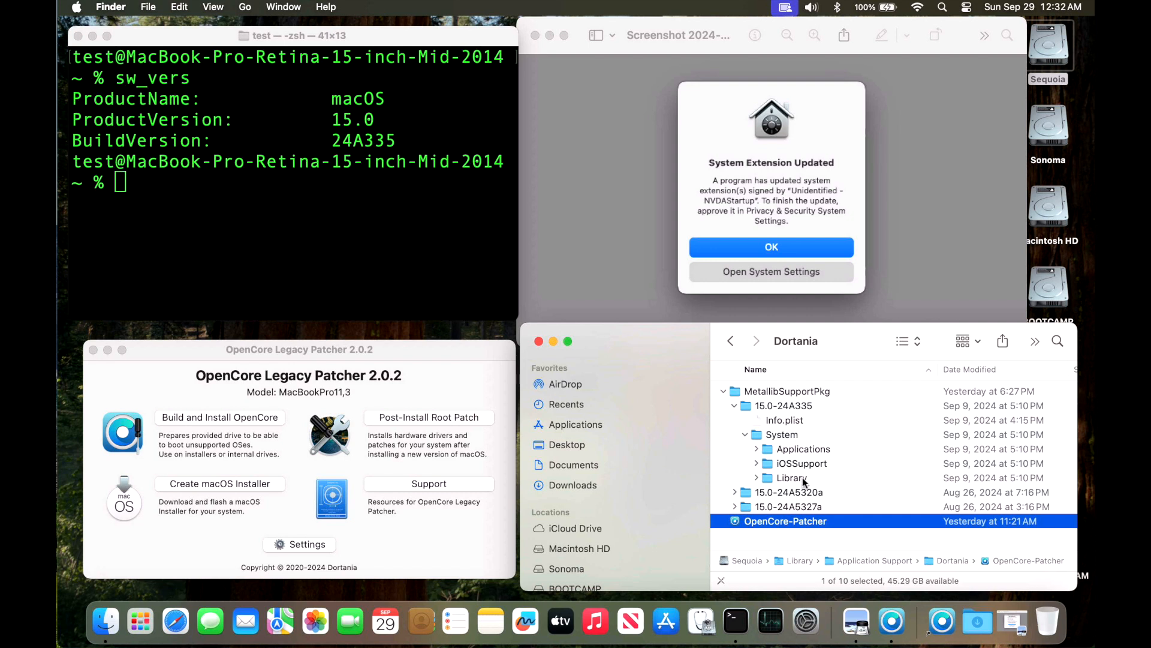
pyautogui.moveTo(802, 484)
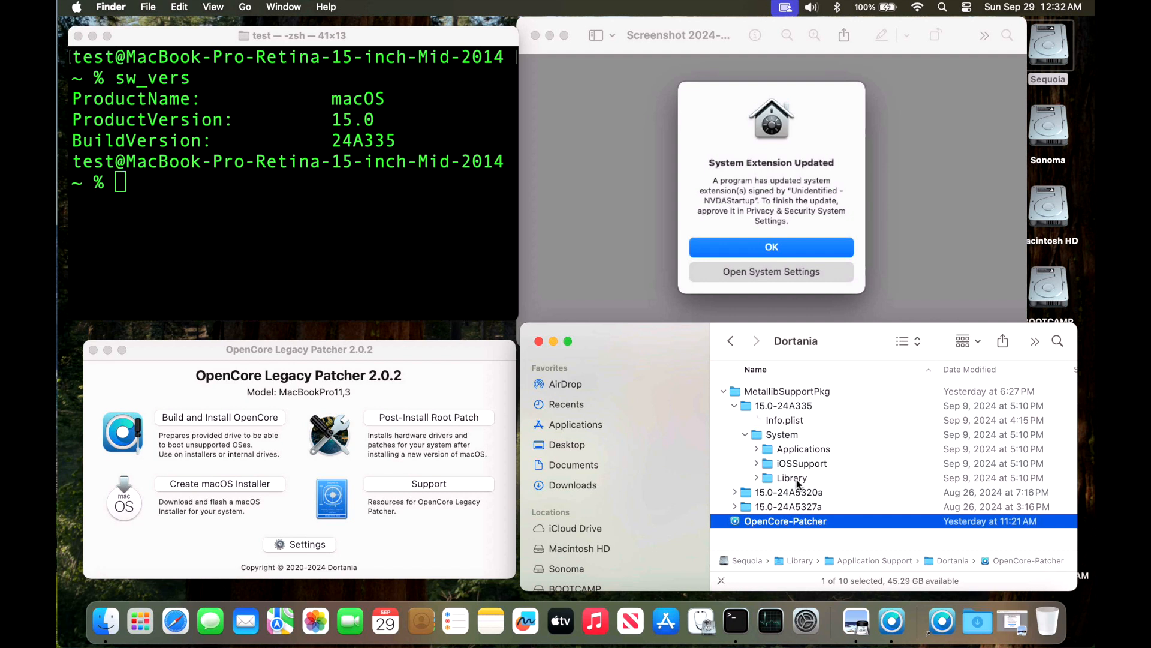
pyautogui.moveTo(370, 221)
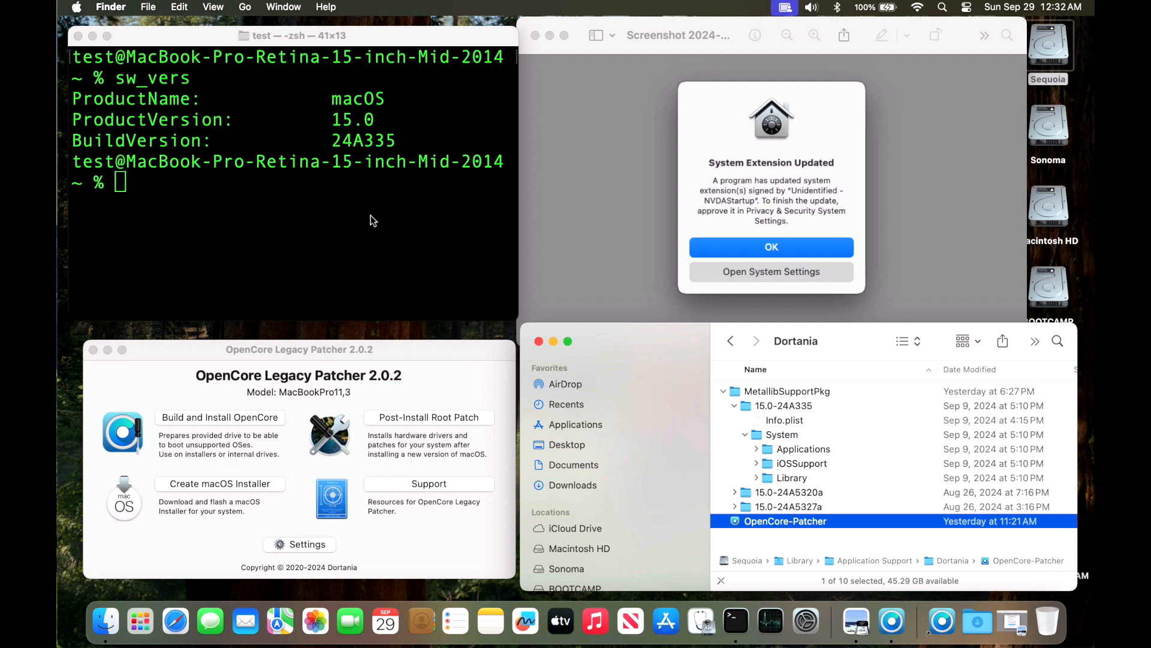
pyautogui.moveTo(378, 237)
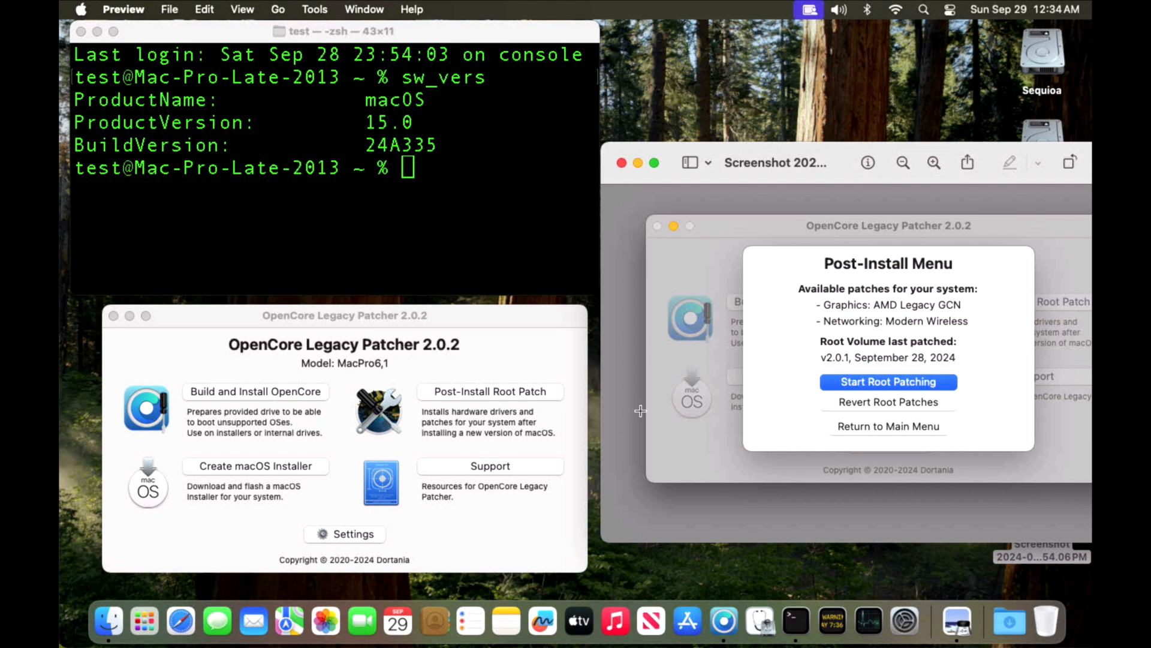
pyautogui.moveTo(584, 314)
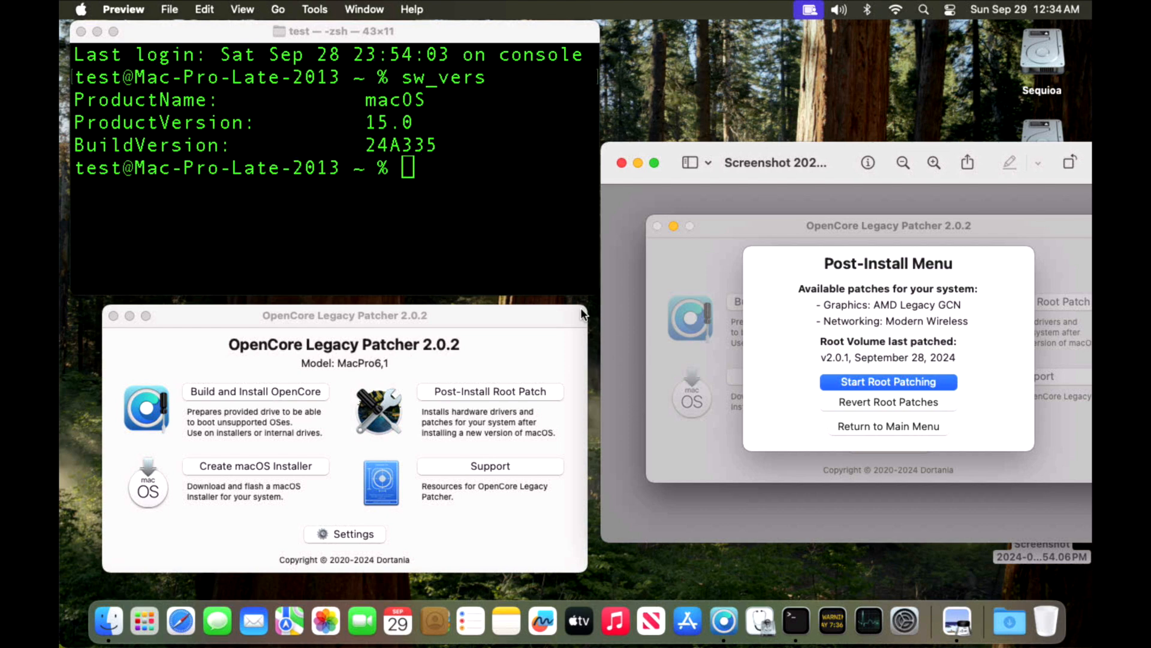
pyautogui.moveTo(418, 208)
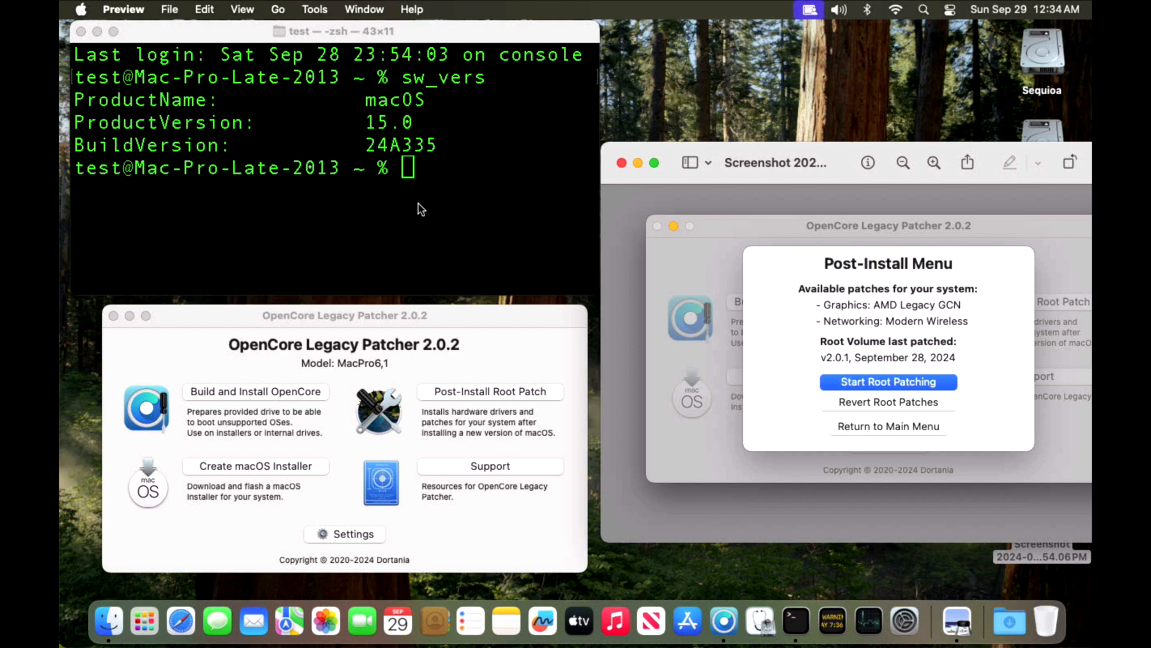
pyautogui.moveTo(465, 378)
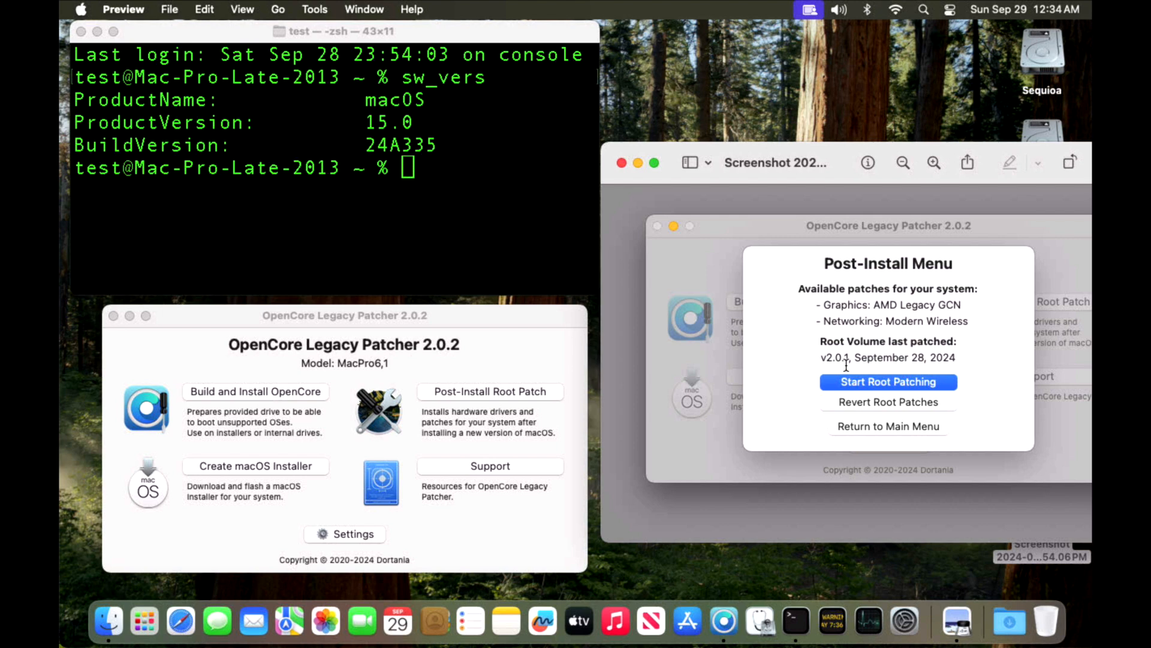
pyautogui.moveTo(492, 381)
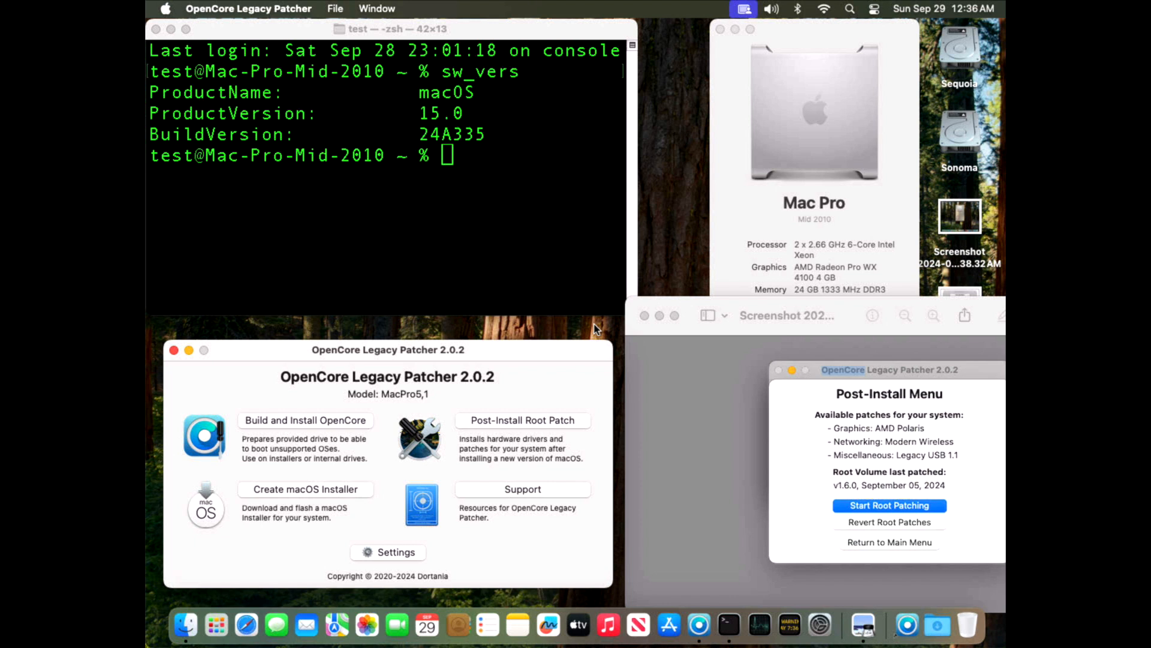
pyautogui.moveTo(865, 275)
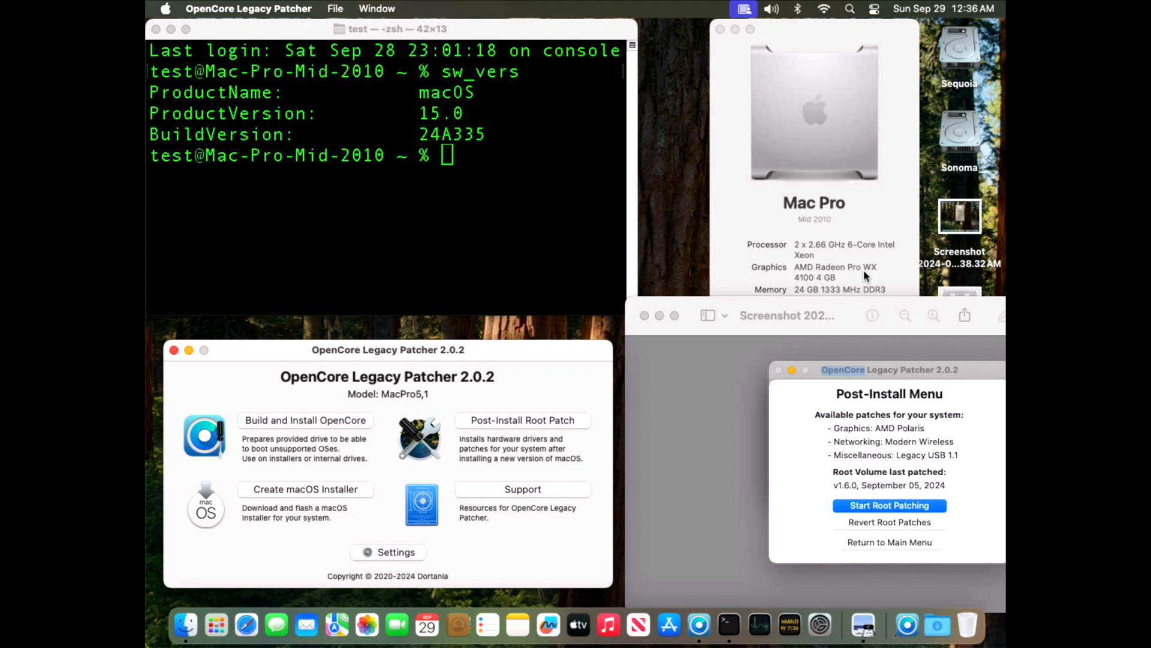
pyautogui.moveTo(850, 285)
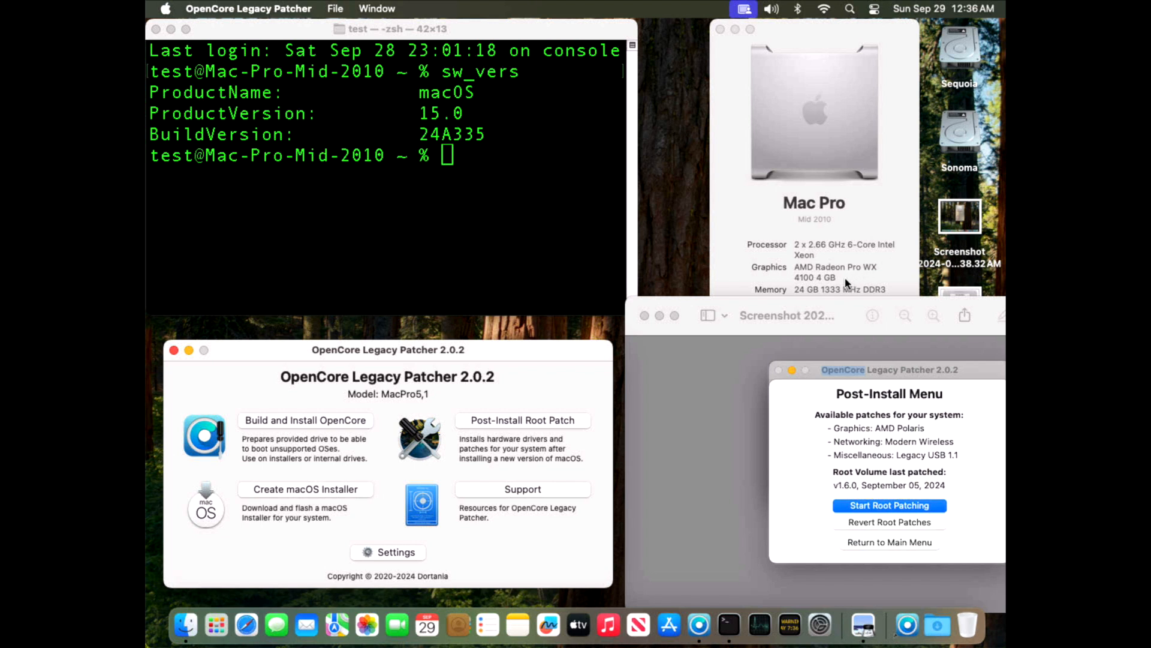
pyautogui.moveTo(844, 285)
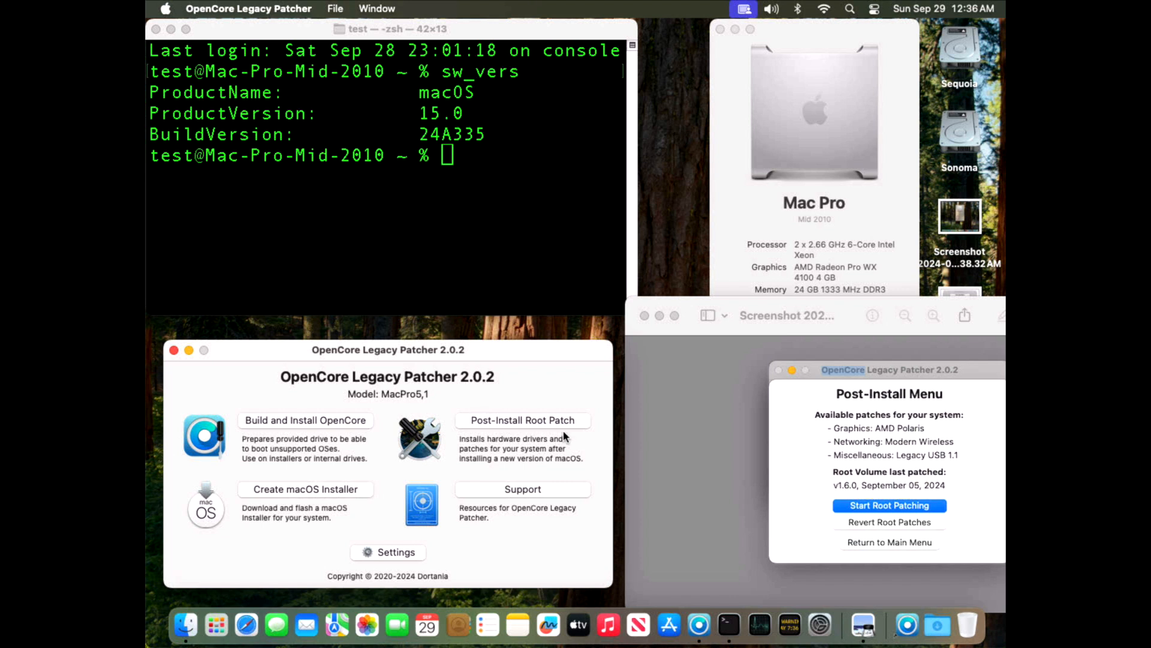
pyautogui.moveTo(885, 451)
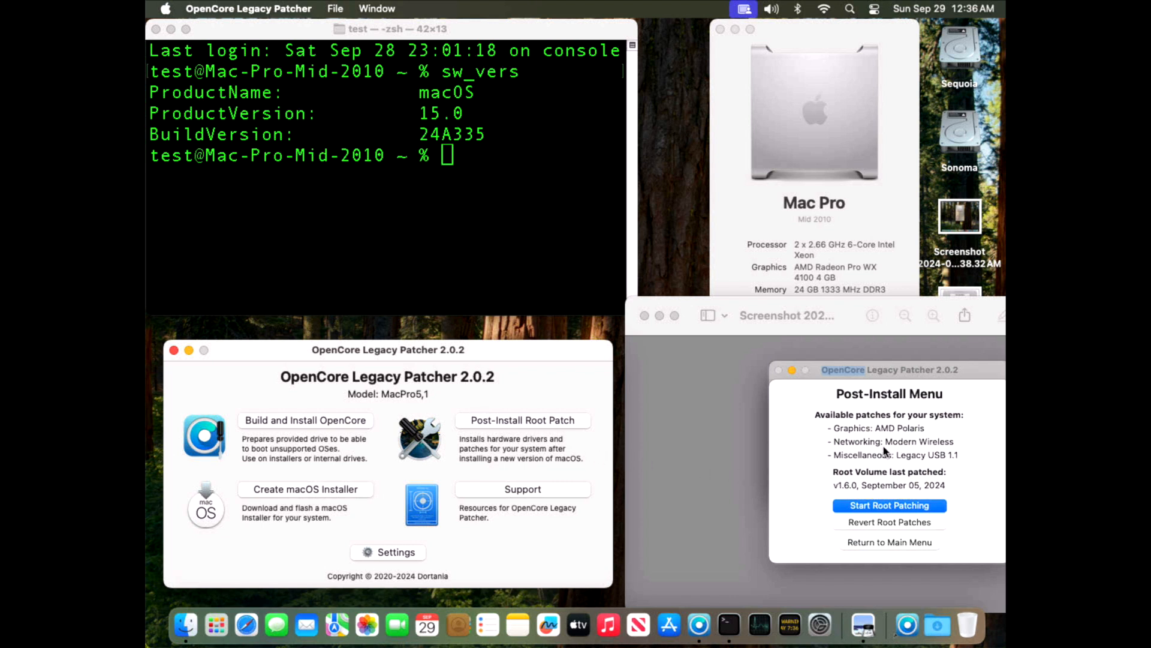
pyautogui.moveTo(942, 451)
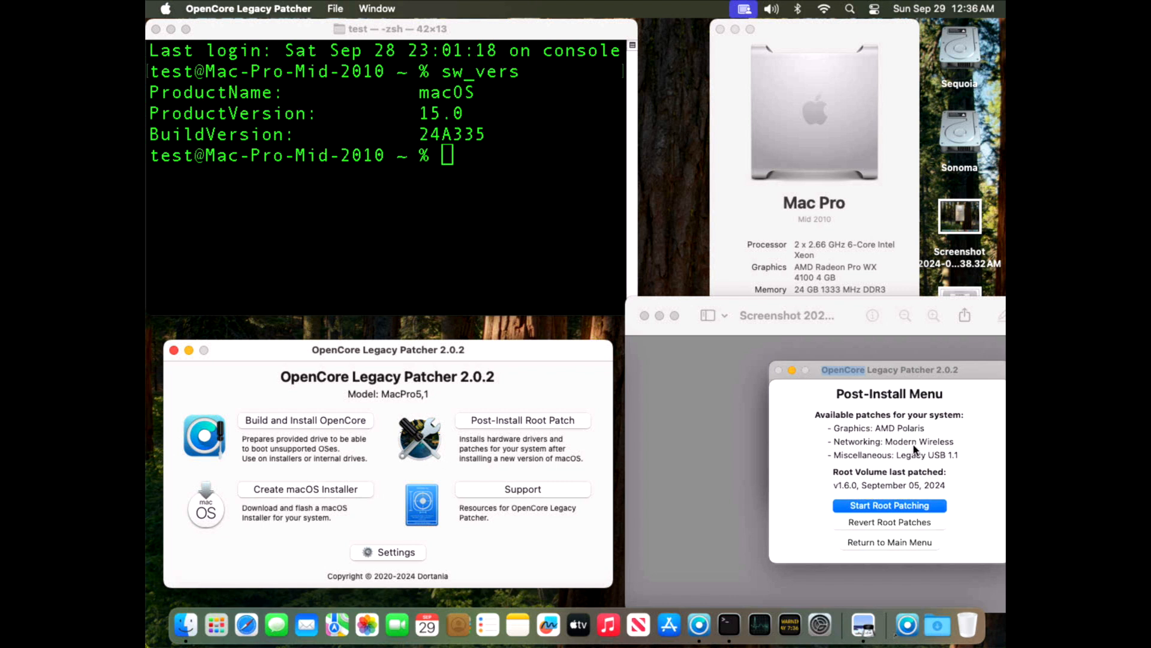
pyautogui.moveTo(951, 473)
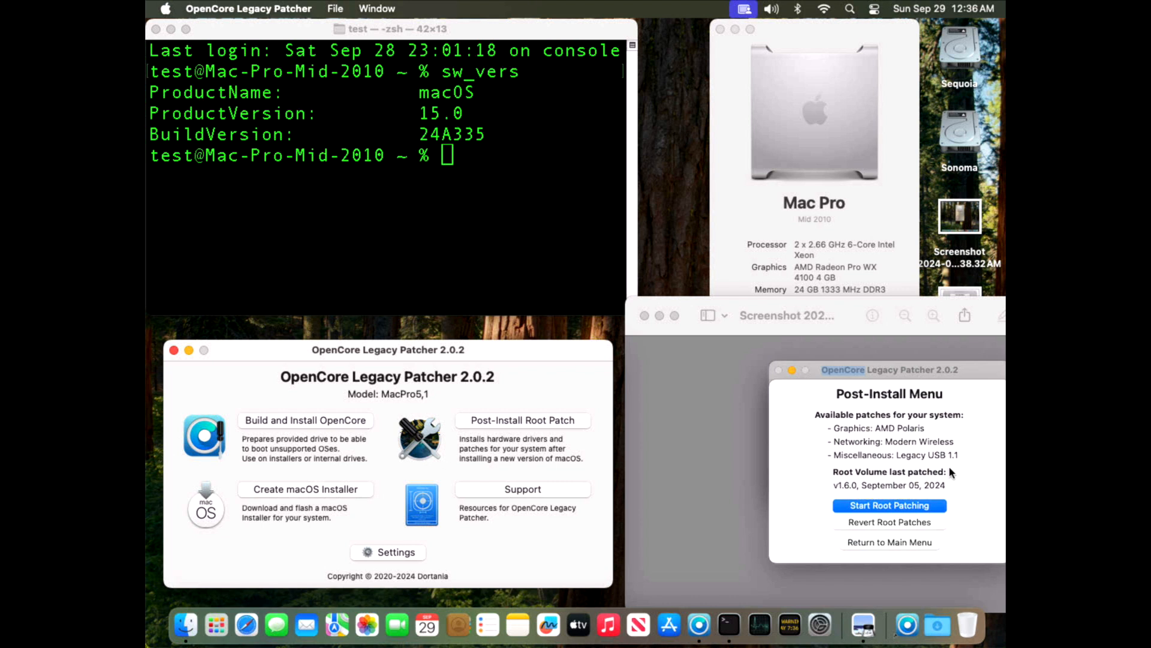
pyautogui.moveTo(711, 390)
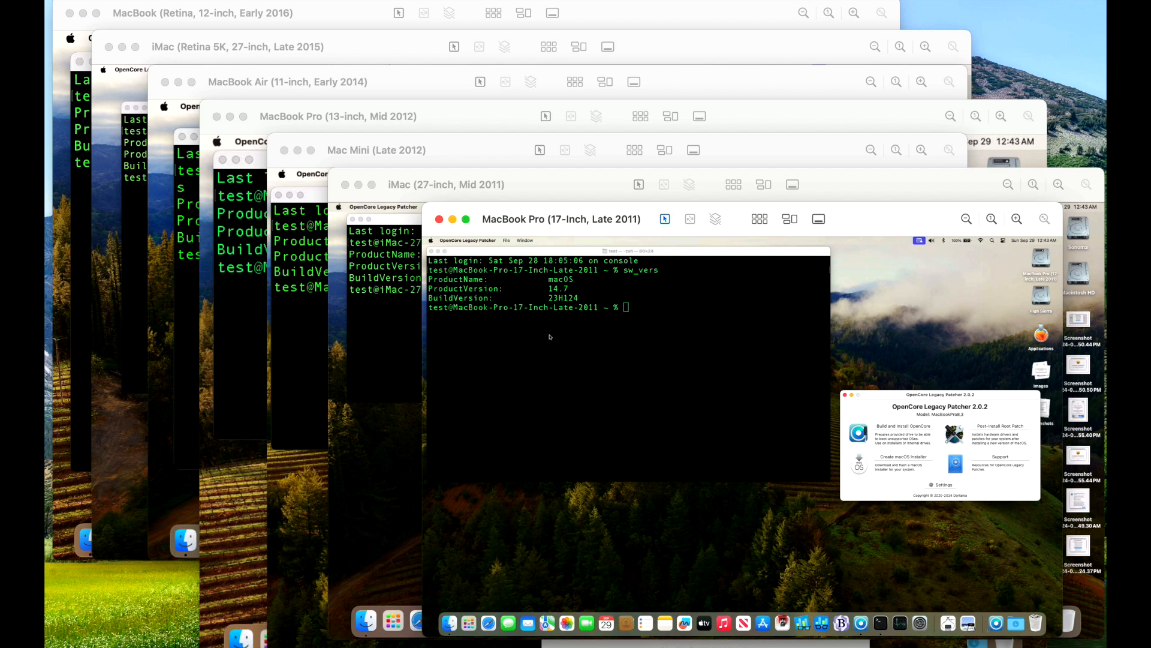
pyautogui.moveTo(696, 348)
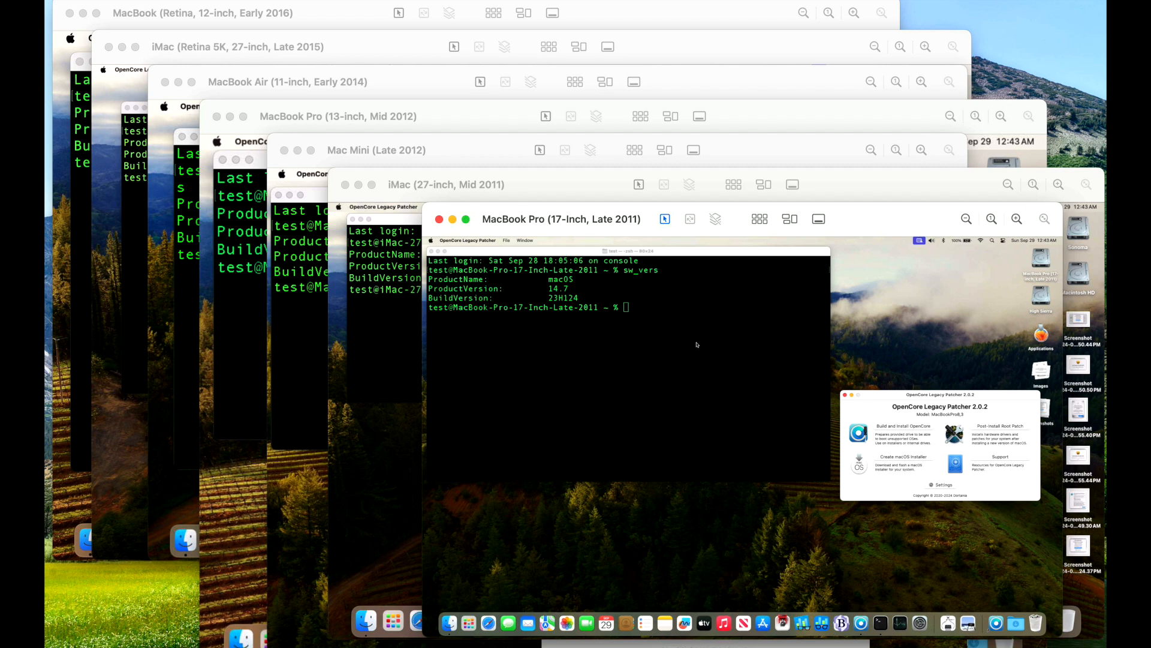
pyautogui.moveTo(696, 345)
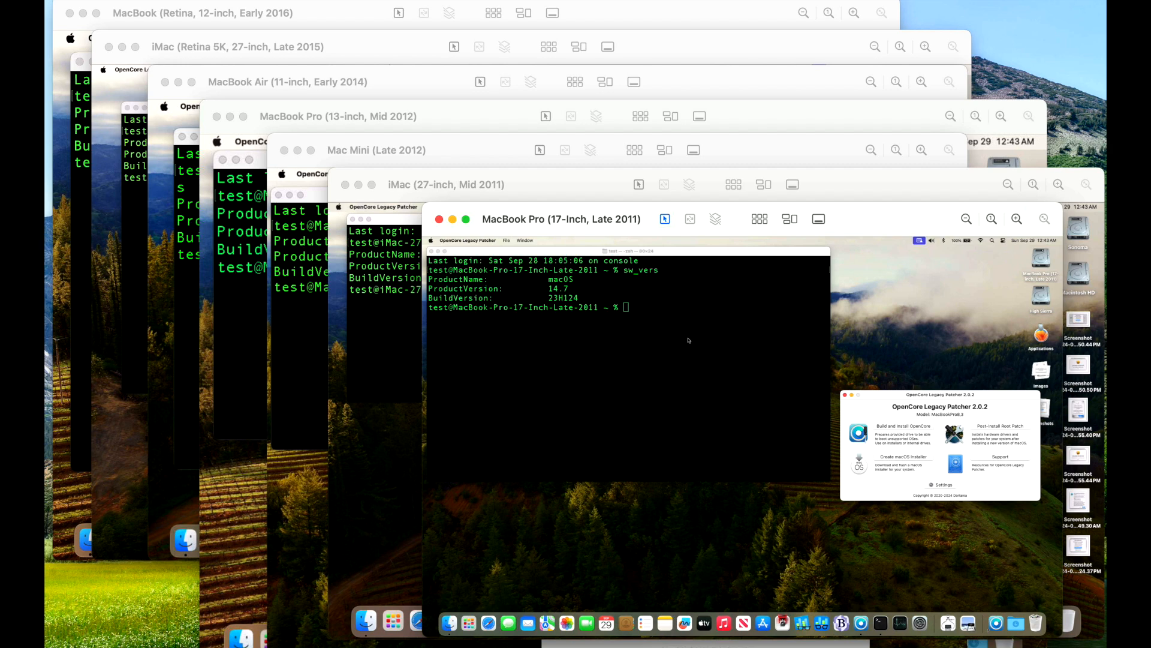
pyautogui.moveTo(615, 244)
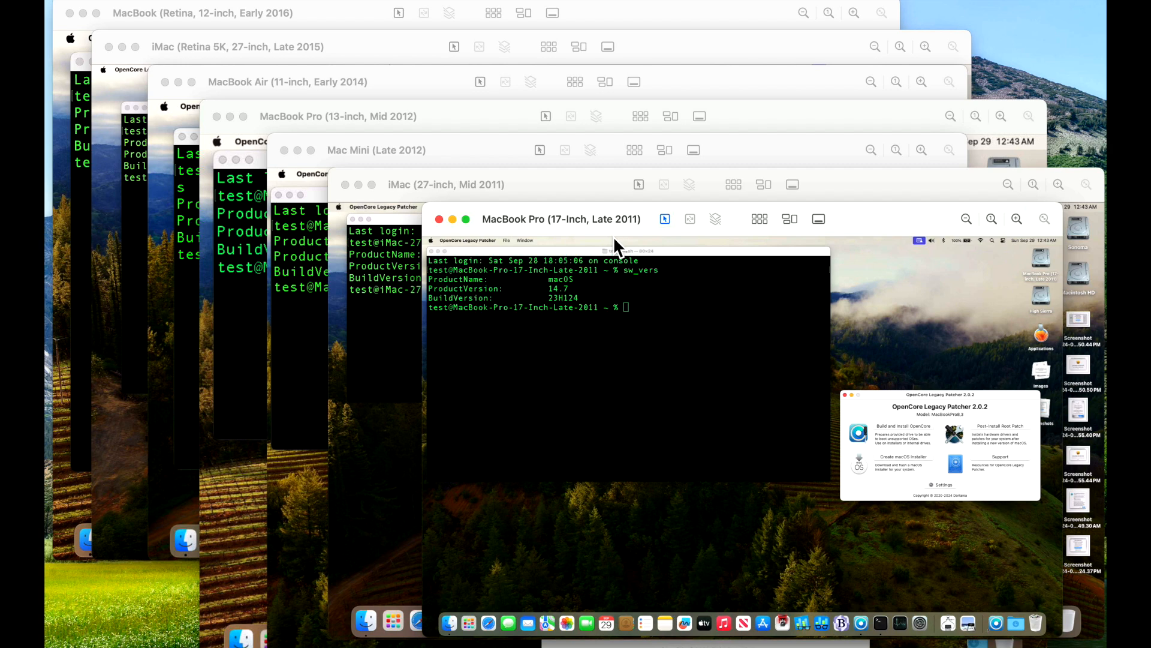
pyautogui.moveTo(865, 445)
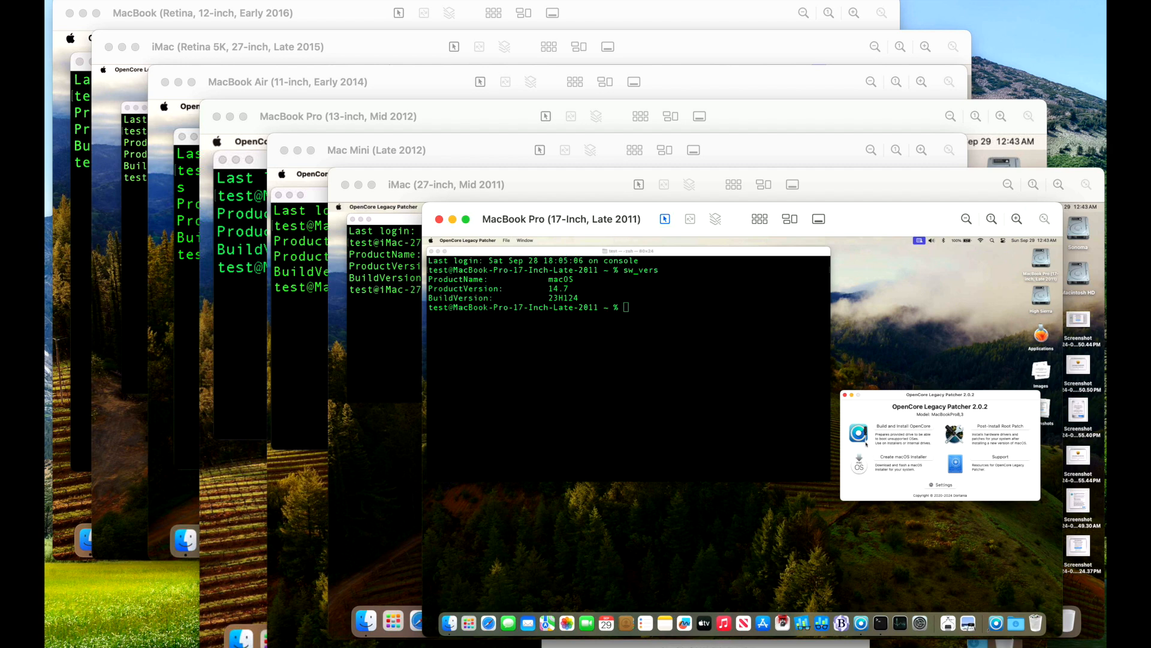
pyautogui.moveTo(469, 219)
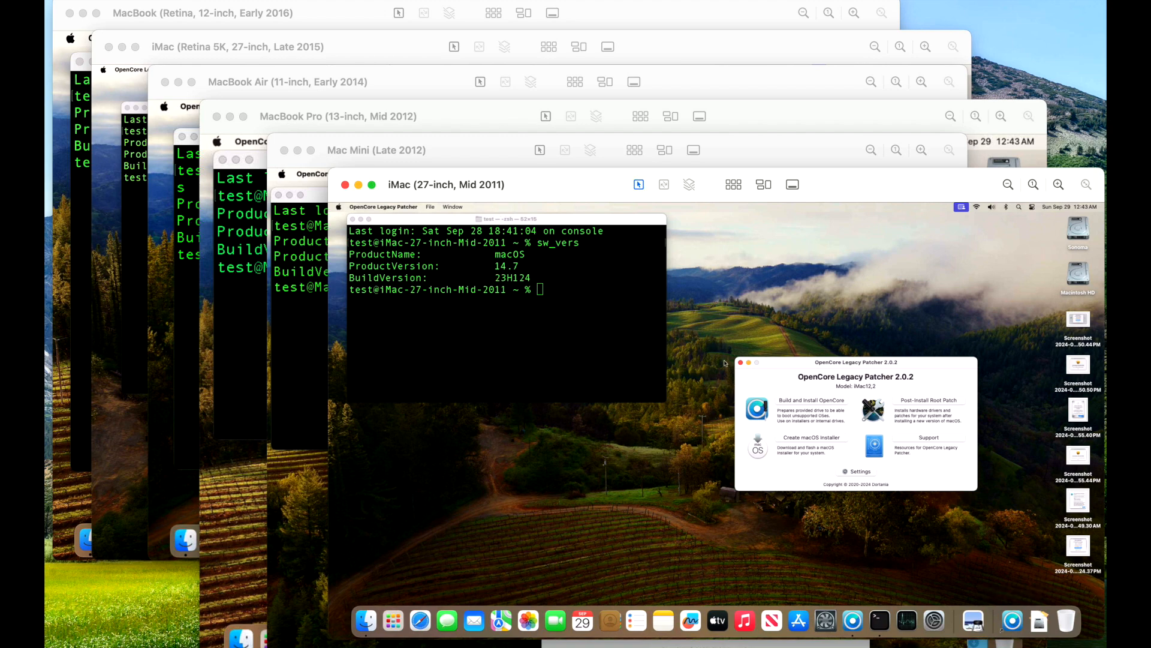
pyautogui.moveTo(946, 400)
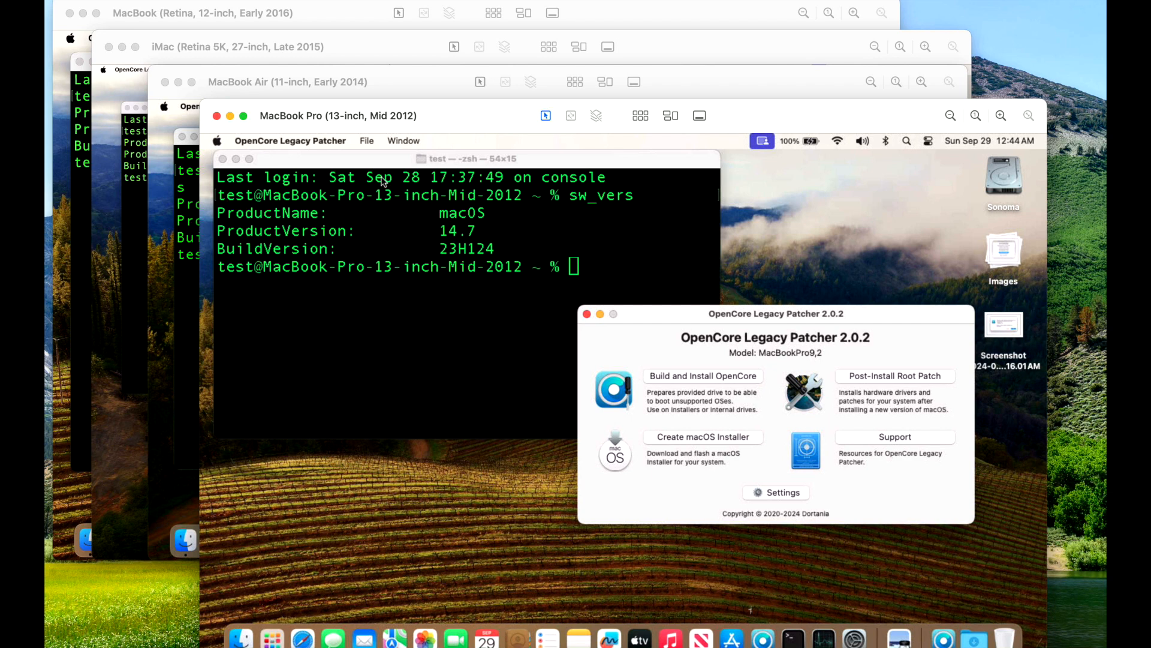
pyautogui.moveTo(565, 305)
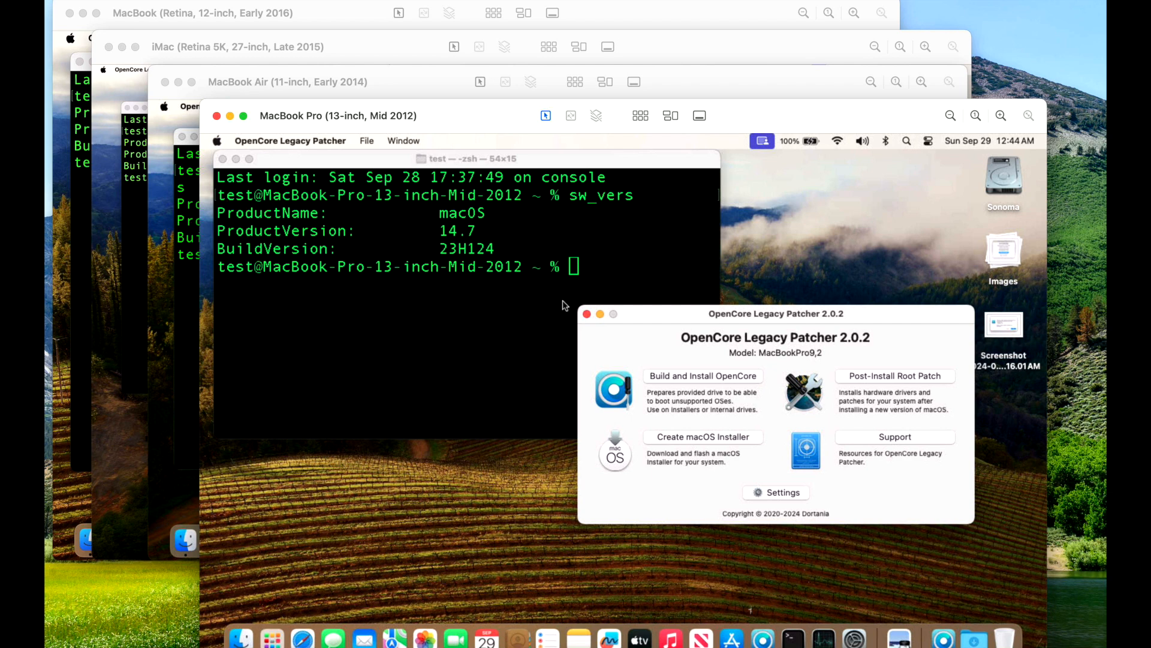
pyautogui.moveTo(817, 376)
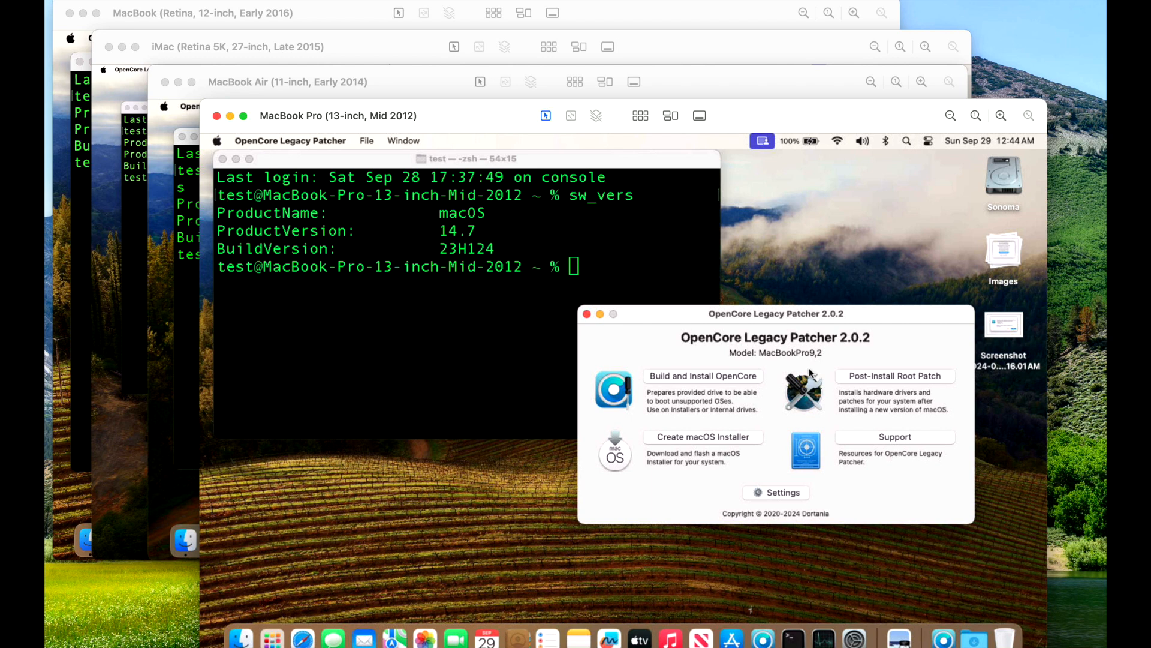
pyautogui.moveTo(811, 373)
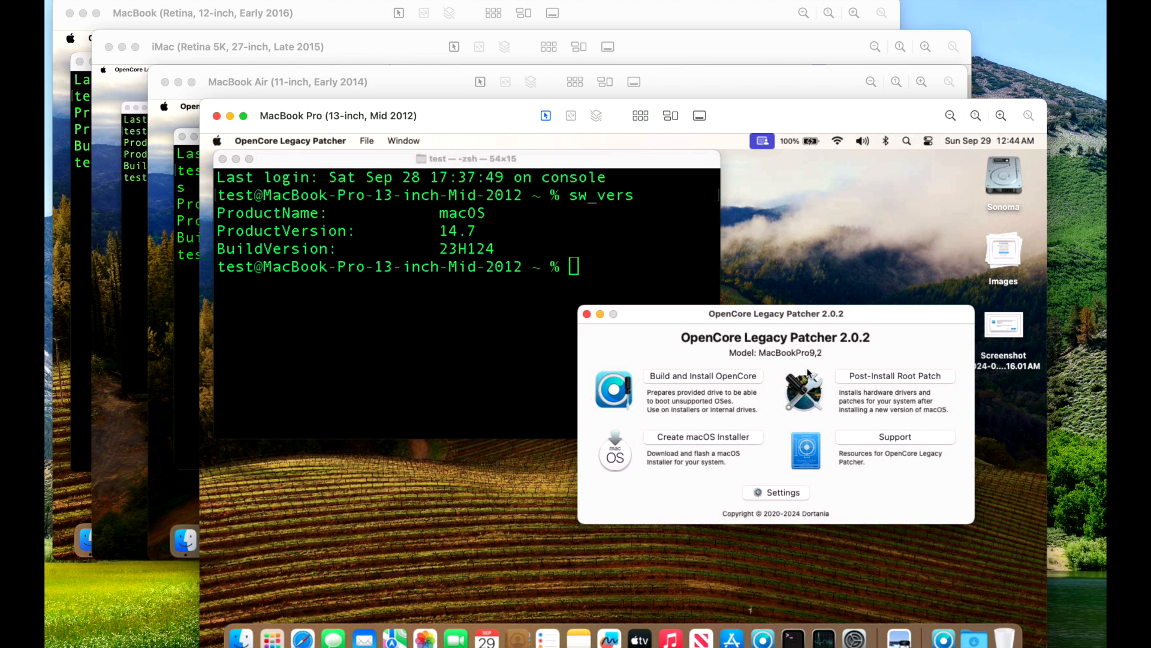
pyautogui.moveTo(323, 136)
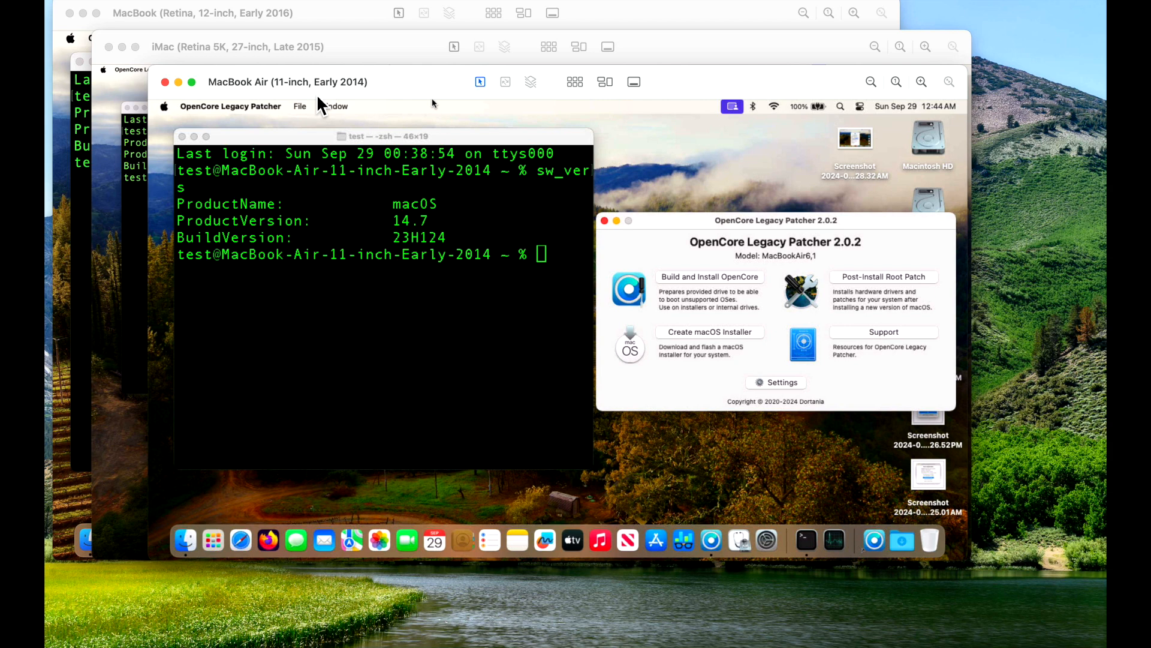
pyautogui.moveTo(849, 264)
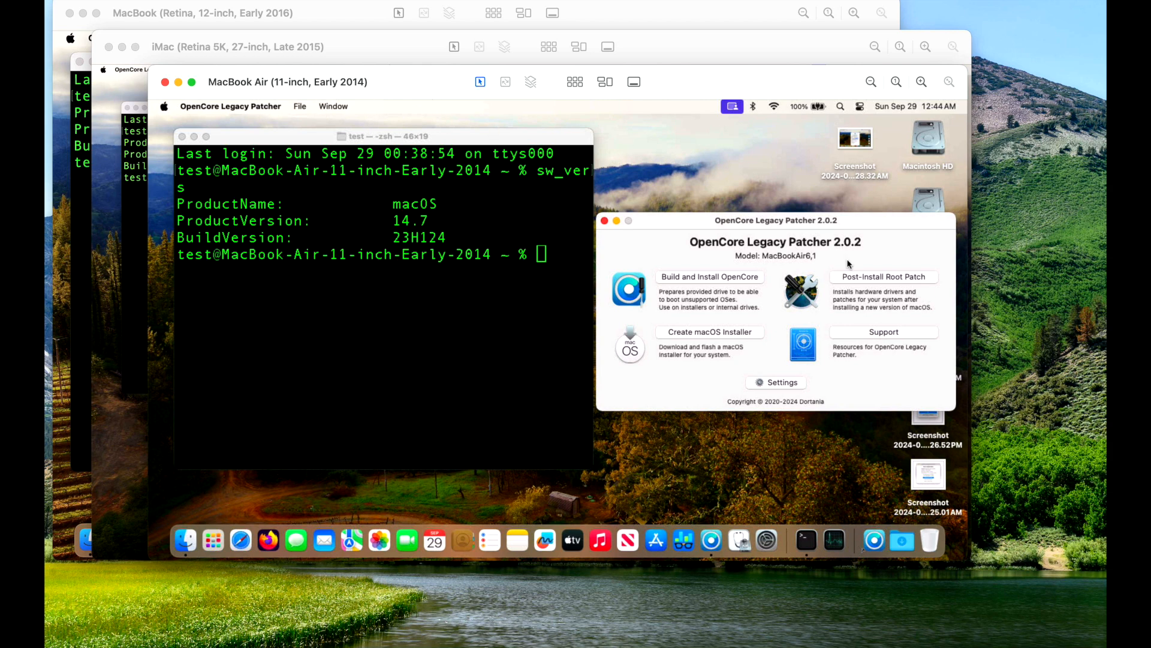
pyautogui.moveTo(844, 264)
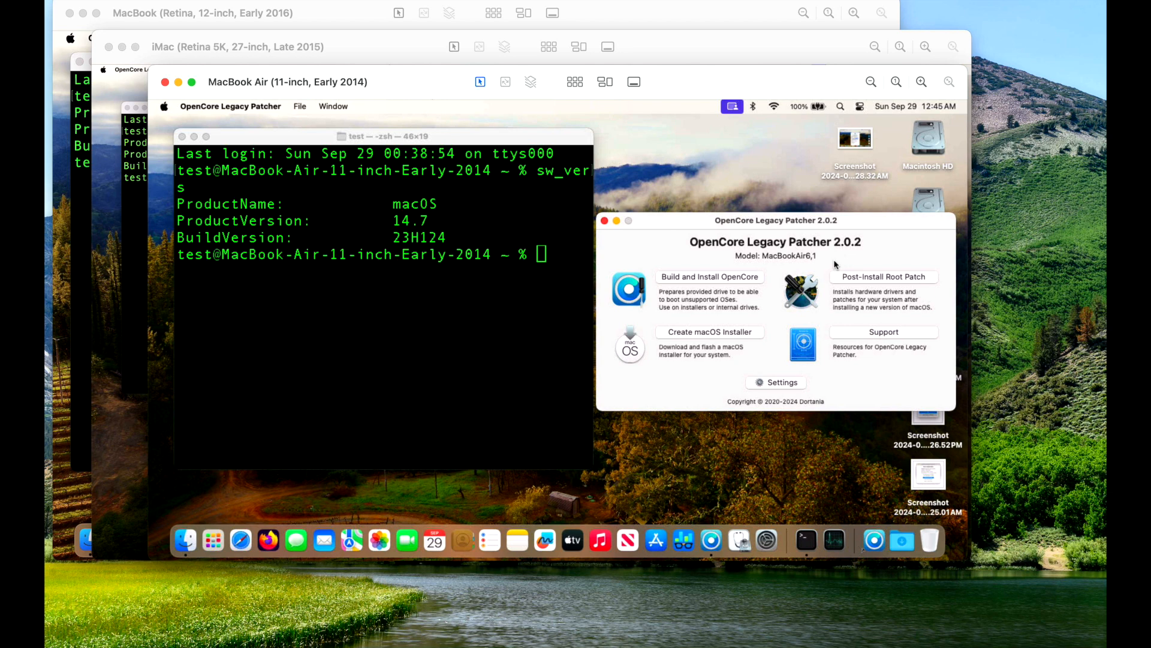
pyautogui.moveTo(354, 96)
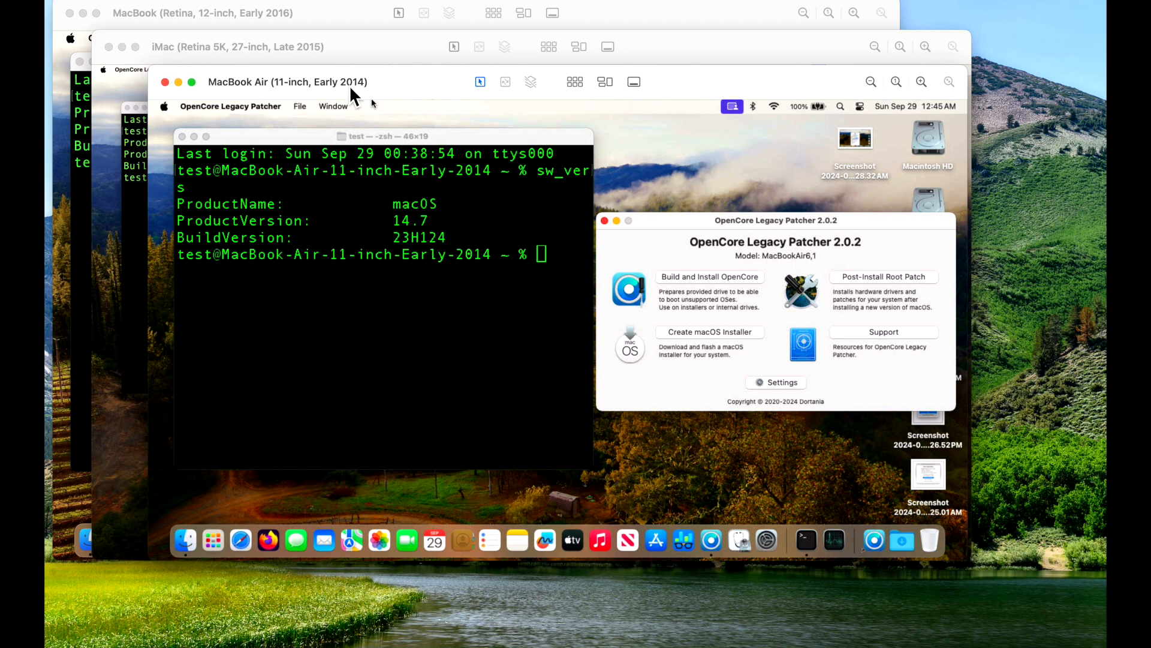
pyautogui.moveTo(305, 110)
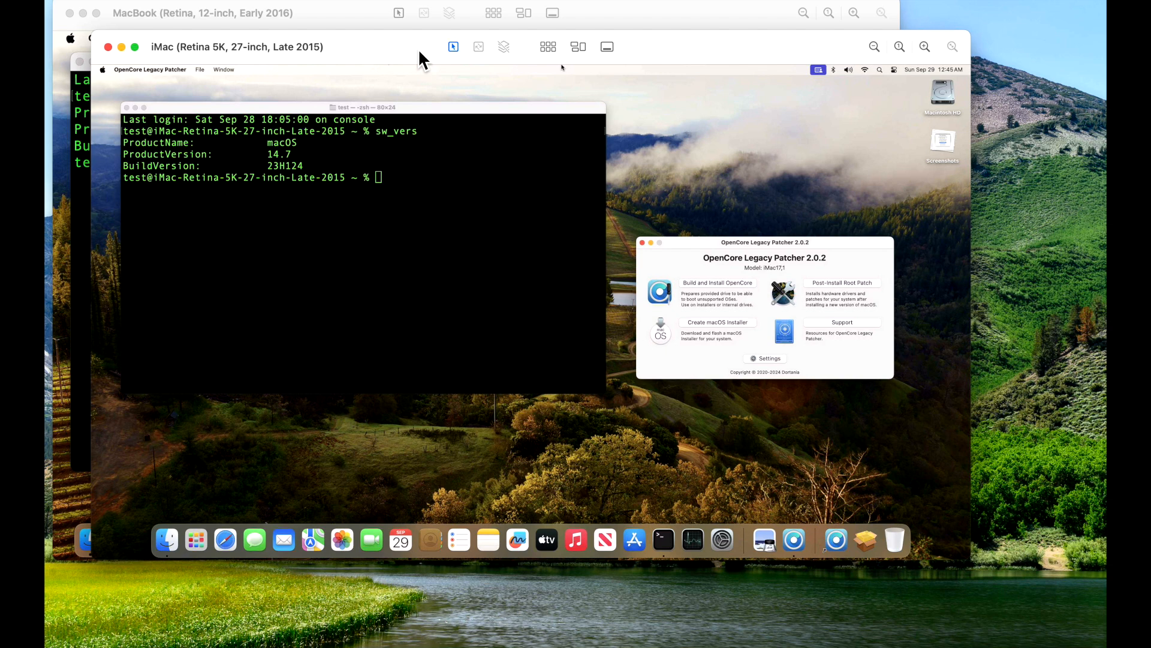
pyautogui.moveTo(413, 116)
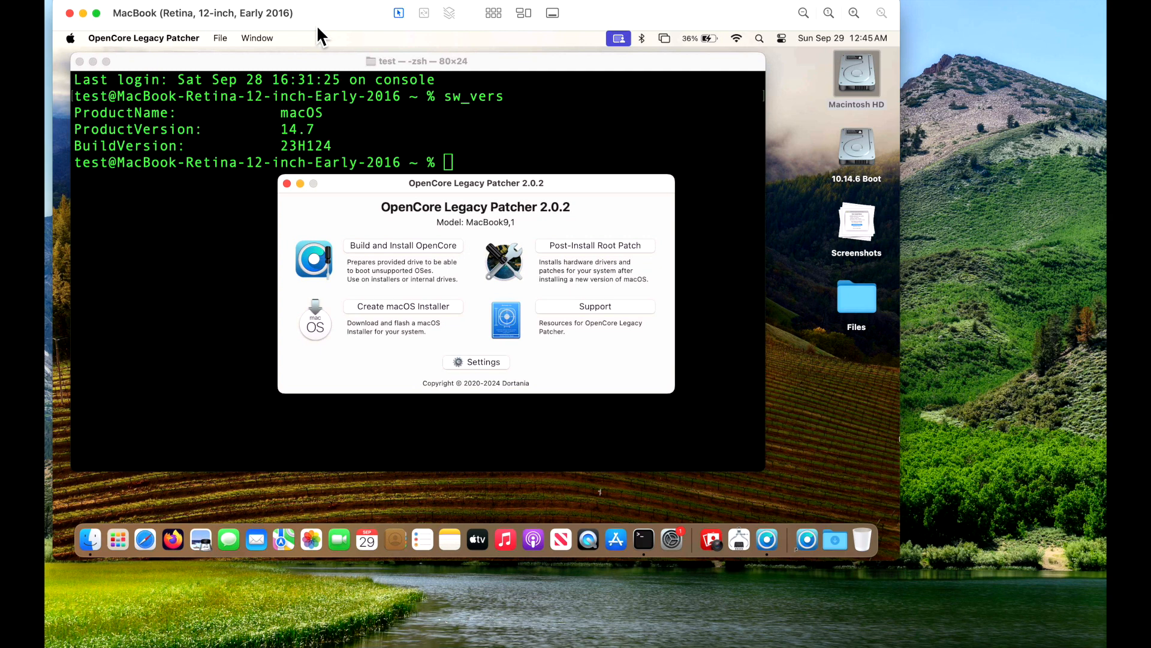
pyautogui.moveTo(258, 148)
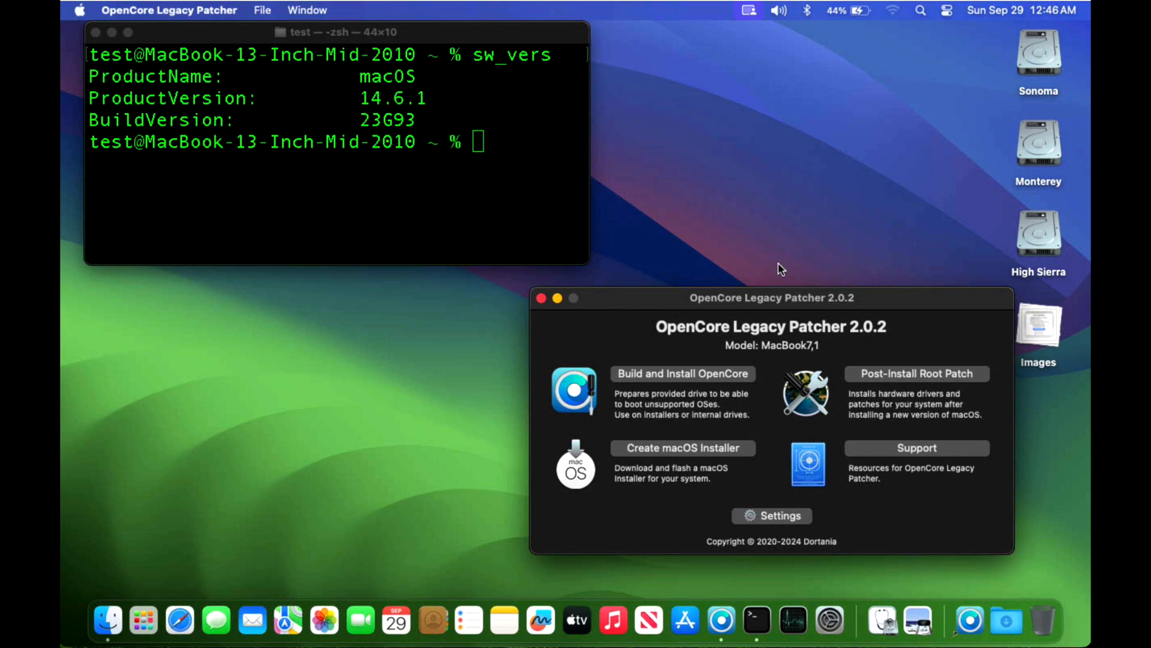
pyautogui.moveTo(667, 229)
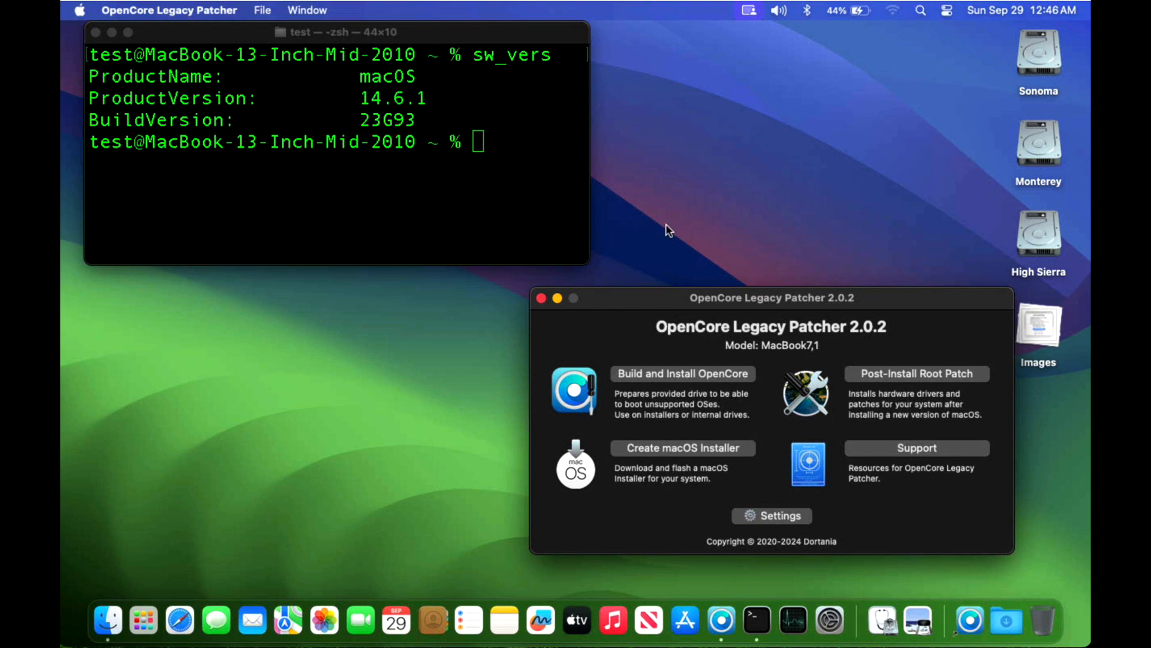
pyautogui.moveTo(666, 298)
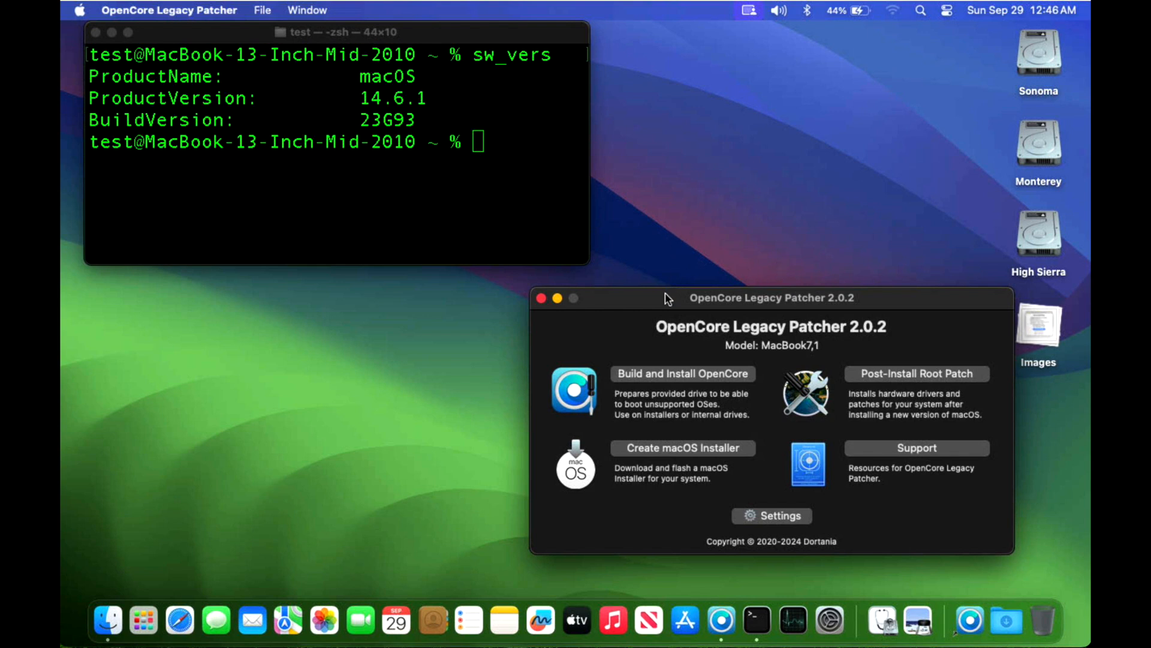
pyautogui.moveTo(490, 249)
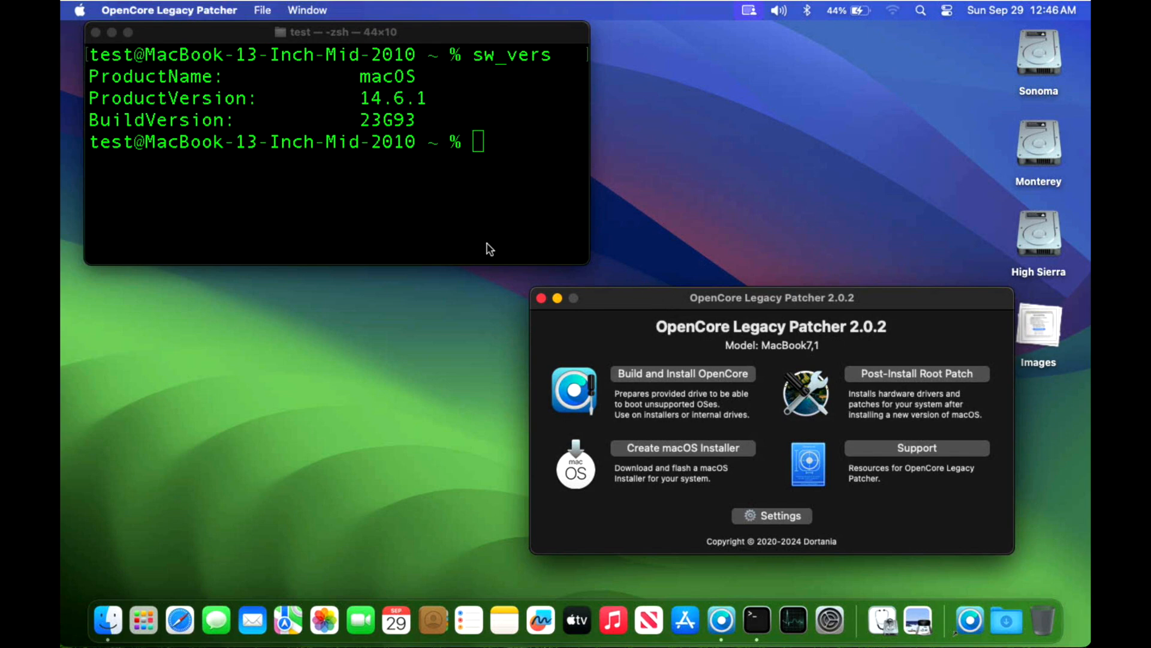
pyautogui.moveTo(689, 400)
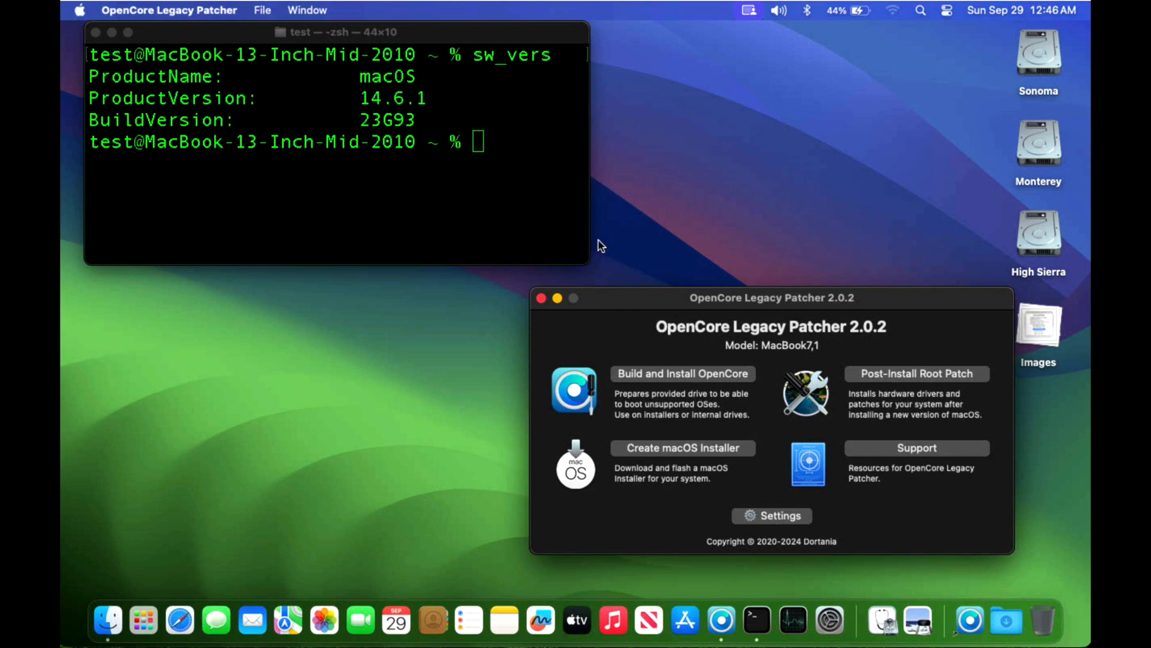
pyautogui.moveTo(441, 203)
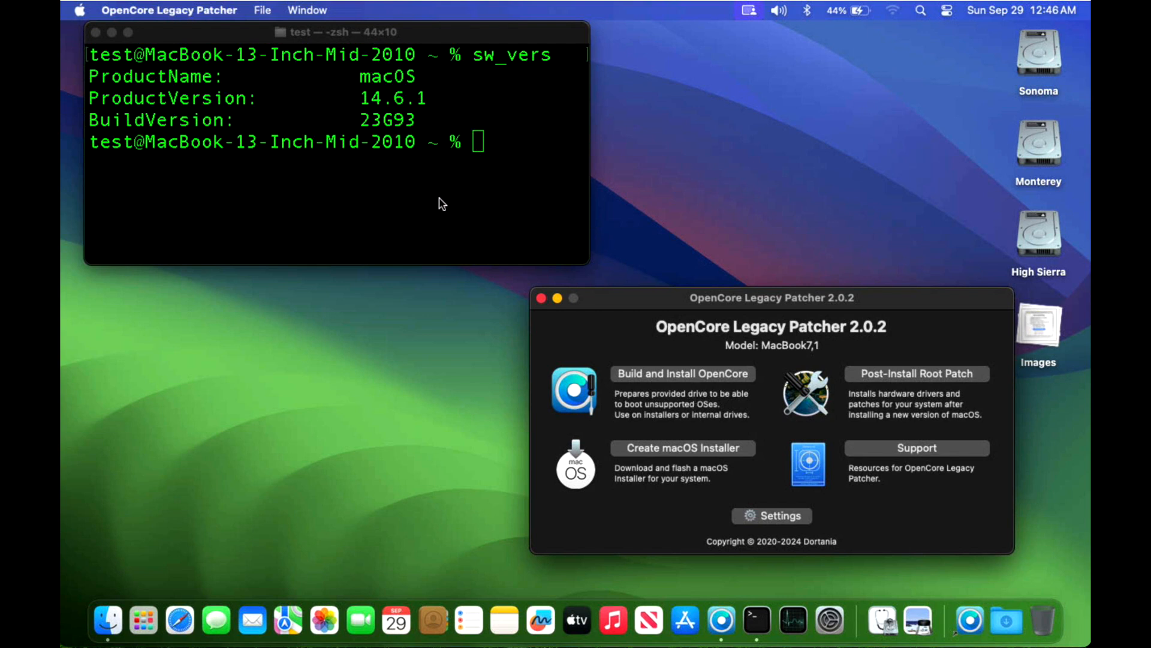
pyautogui.moveTo(885, 360)
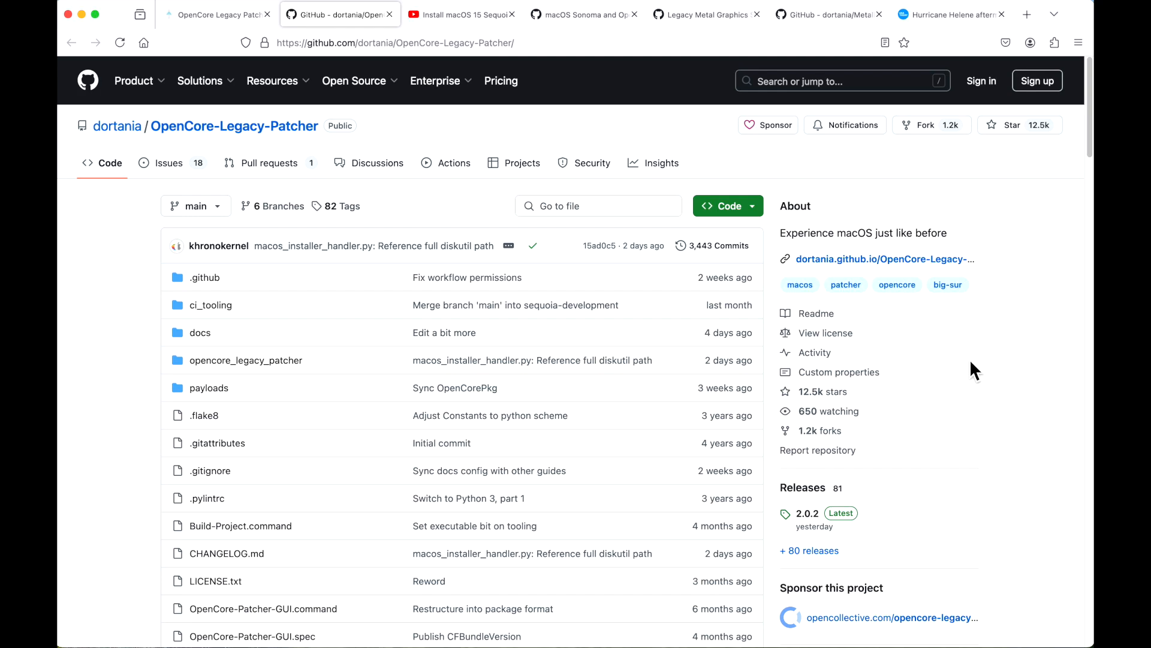
# Step: Open the USA Today Hurricane Helene tab and scroll to World Central Kitchen and Americares
pyautogui.click(947, 13)
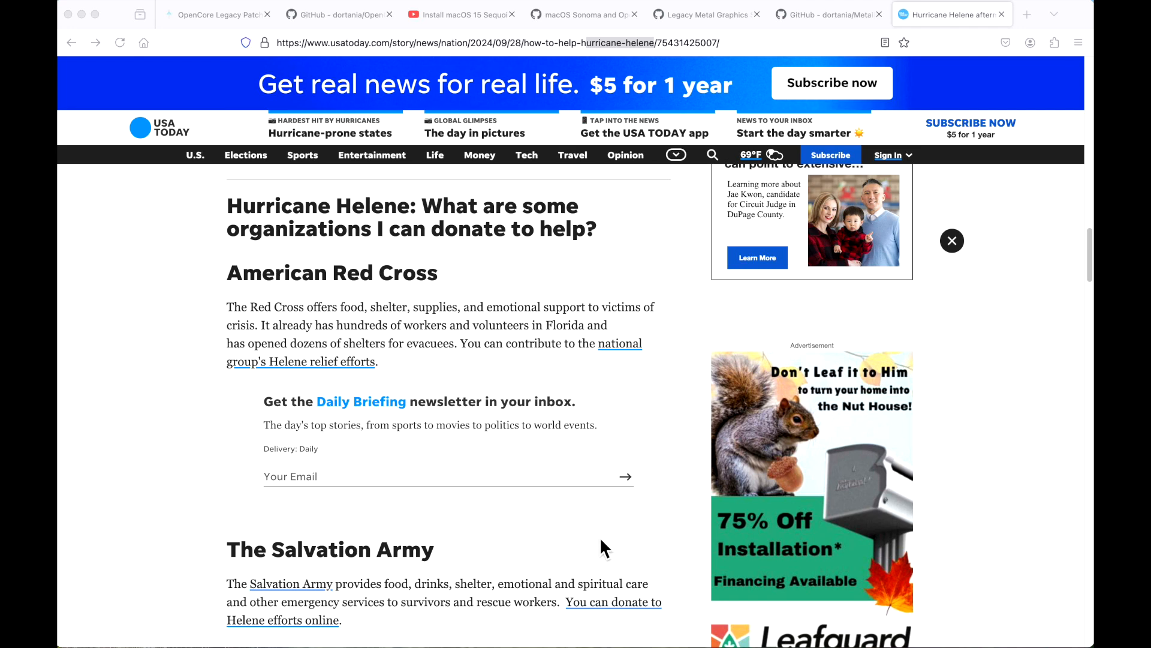
pyautogui.scroll(-3)
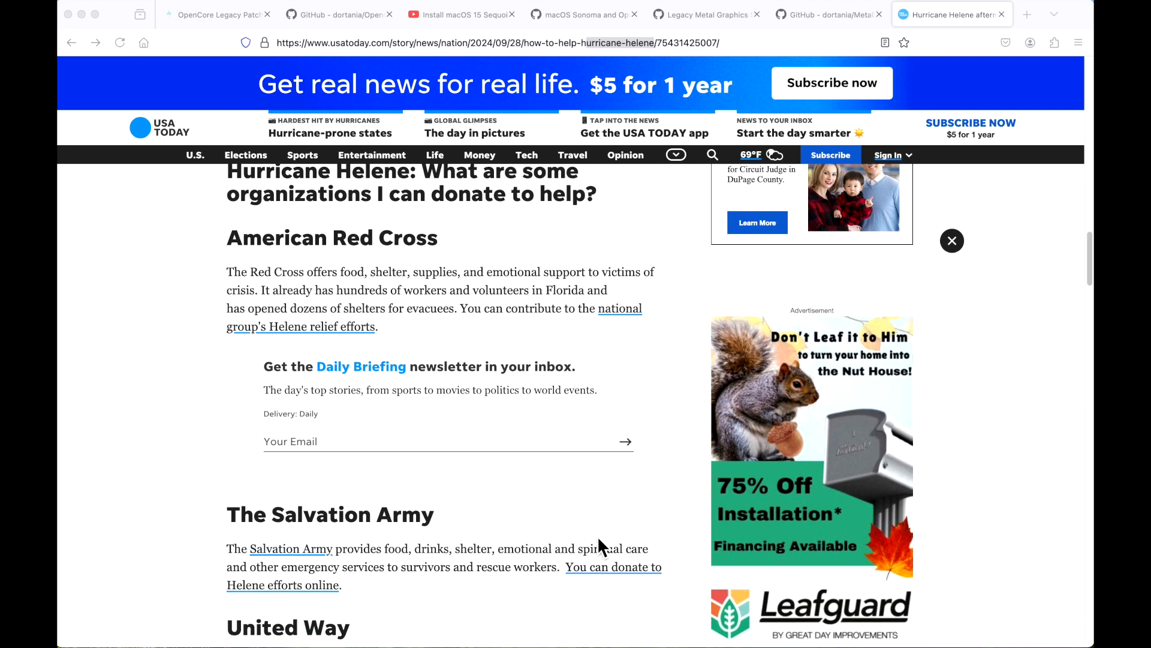
pyautogui.scroll(-3)
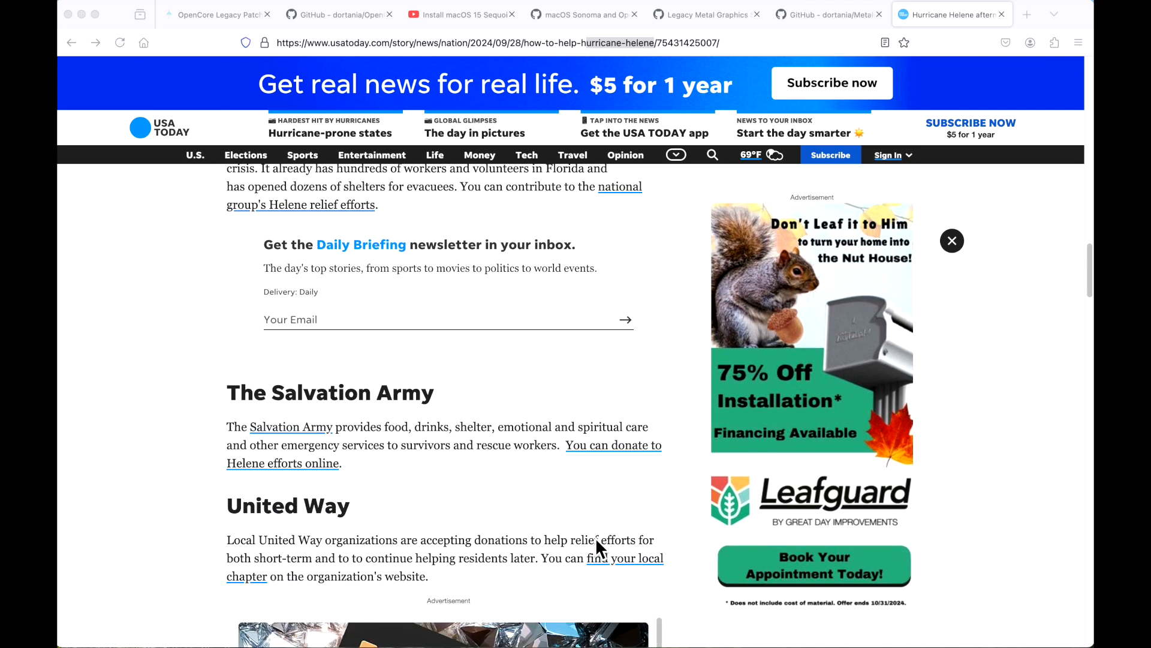
pyautogui.scroll(-3)
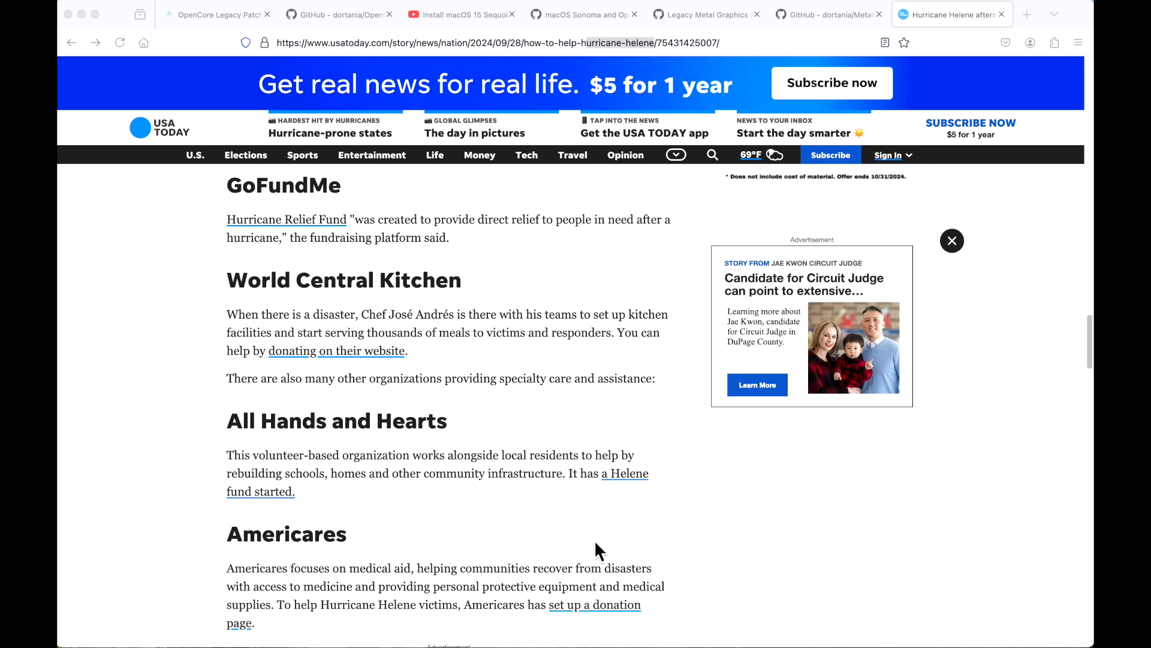
pyautogui.scroll(-3)
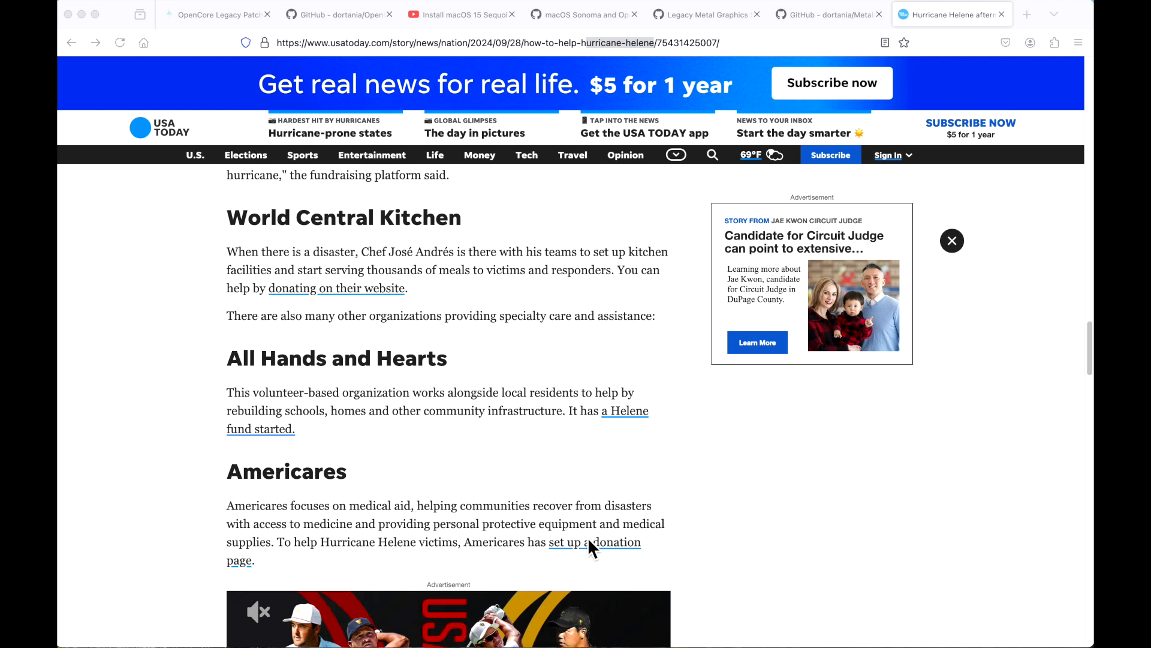